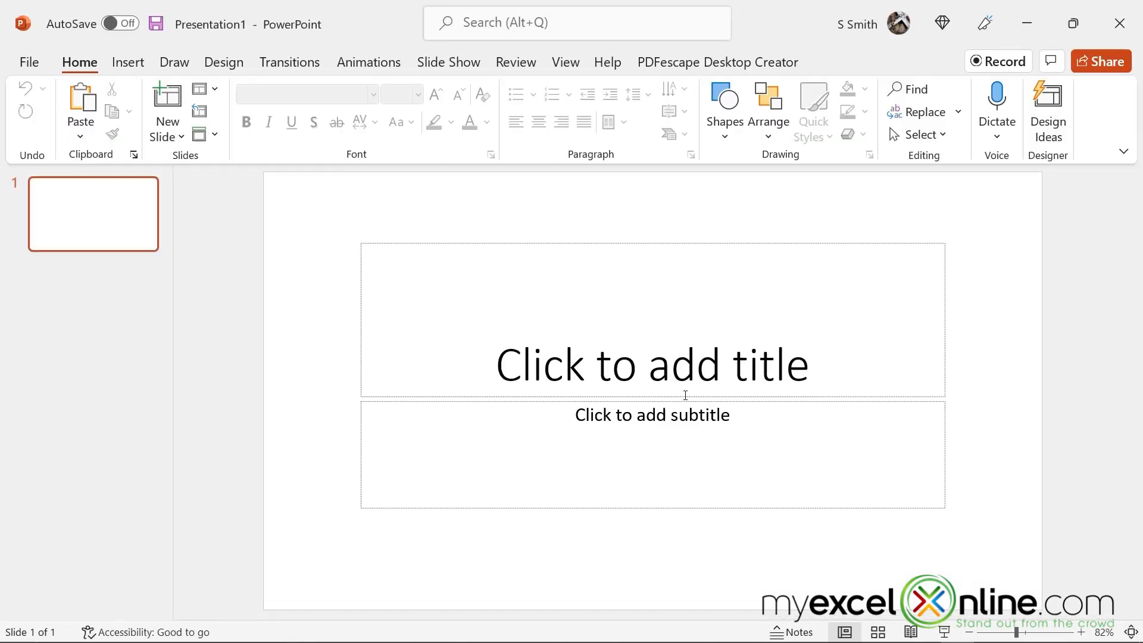
Step: Delete the title and subtitle placeholders and apply the Blank layout to slide 1
left_click(1048, 113)
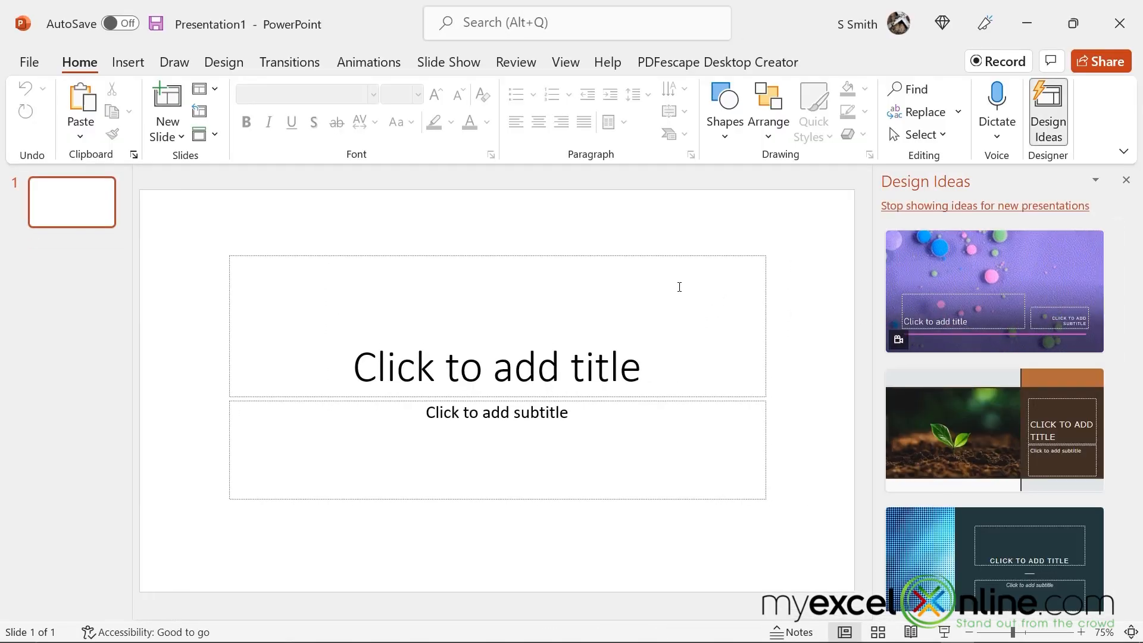
left_click(496, 366)
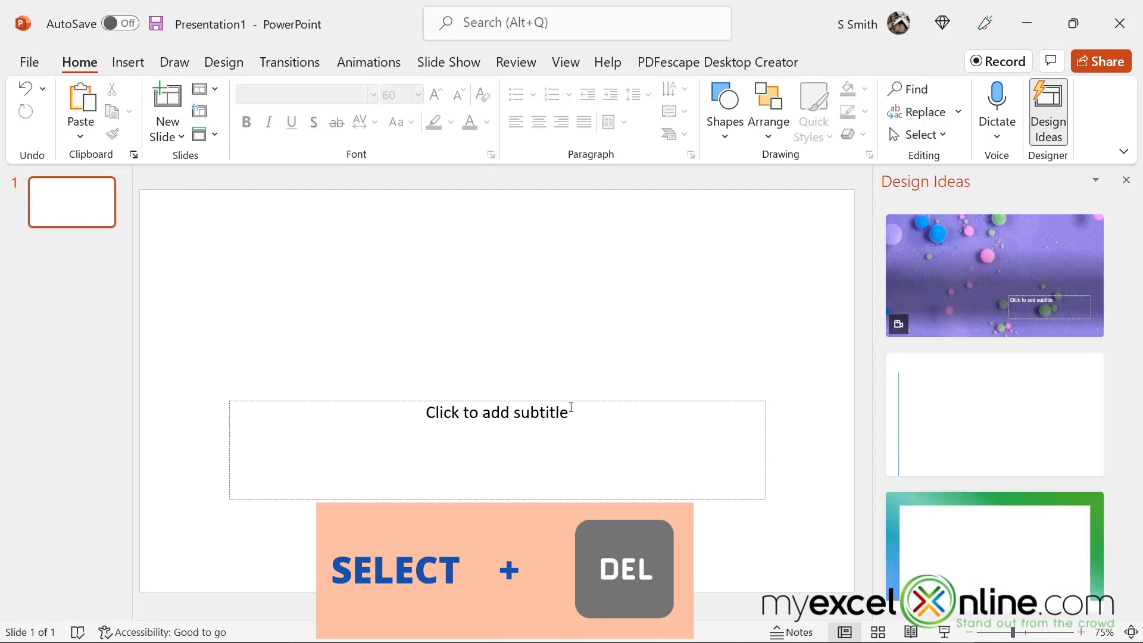
left_click(578, 396)
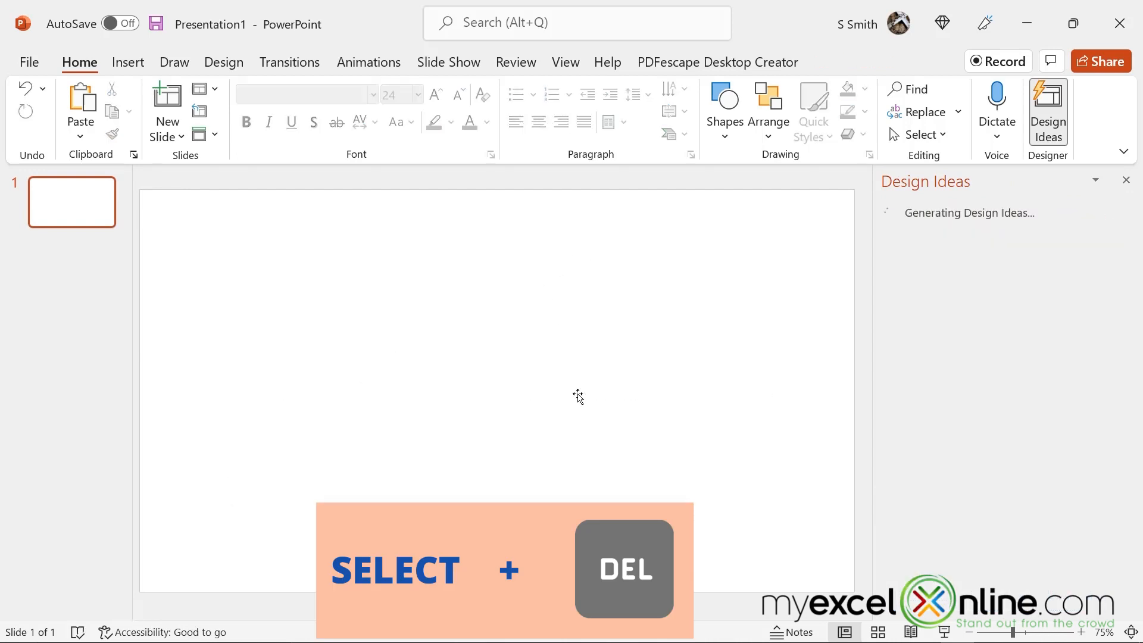
right_click(71, 201)
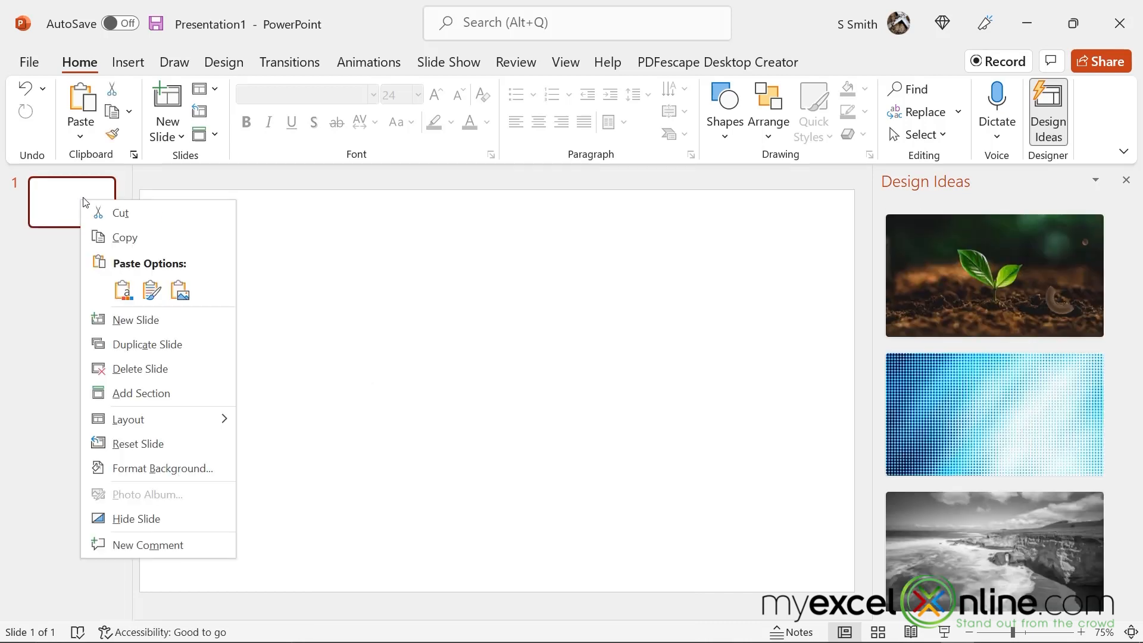
left_click(128, 419)
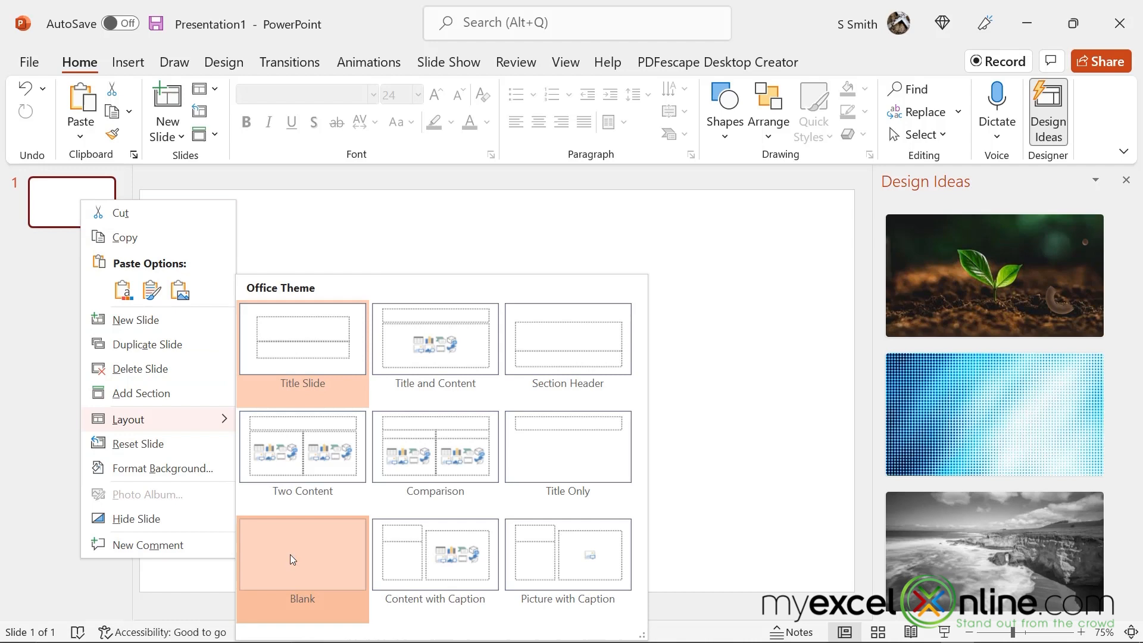
left_click(302, 554)
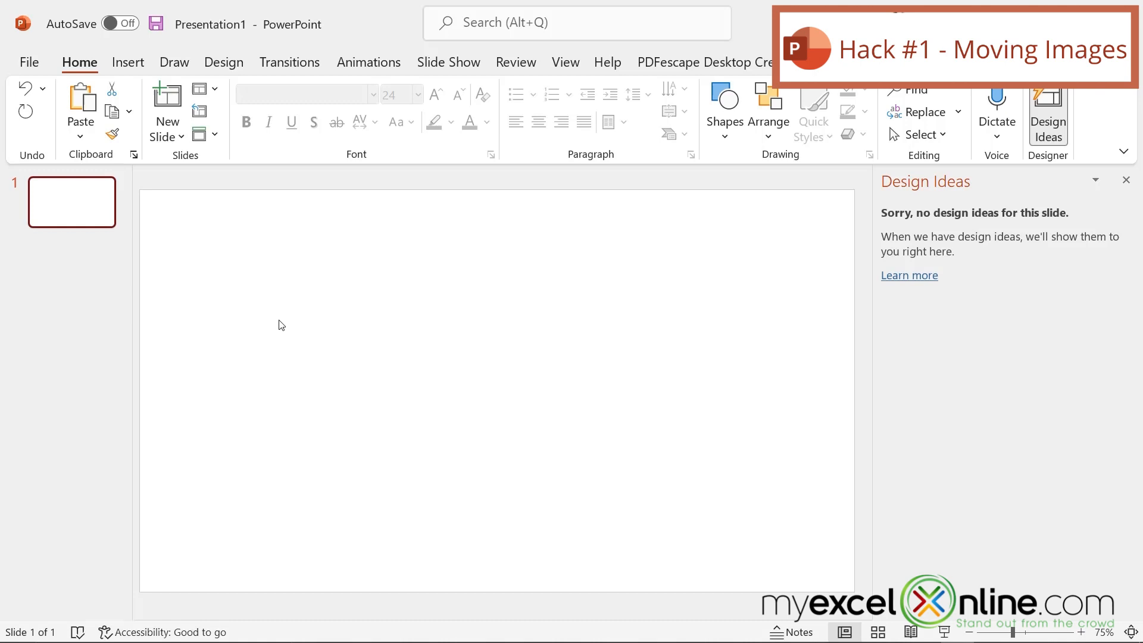
mouse_move(129, 61)
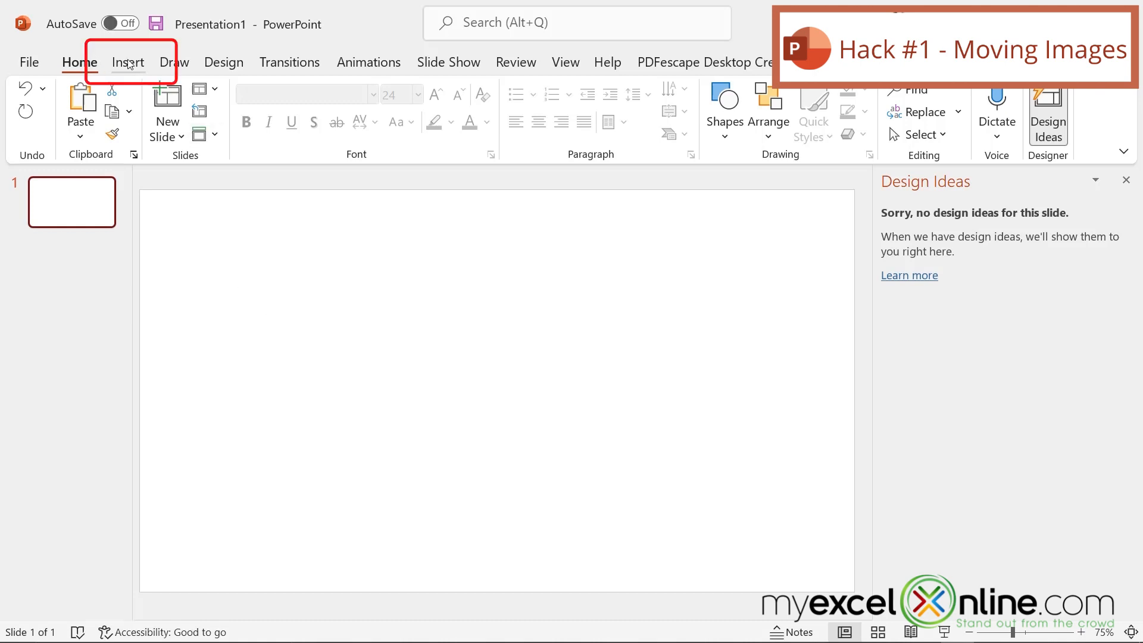
Step: Insert the Office app icon images from This Device onto the slide
left_click(128, 62)
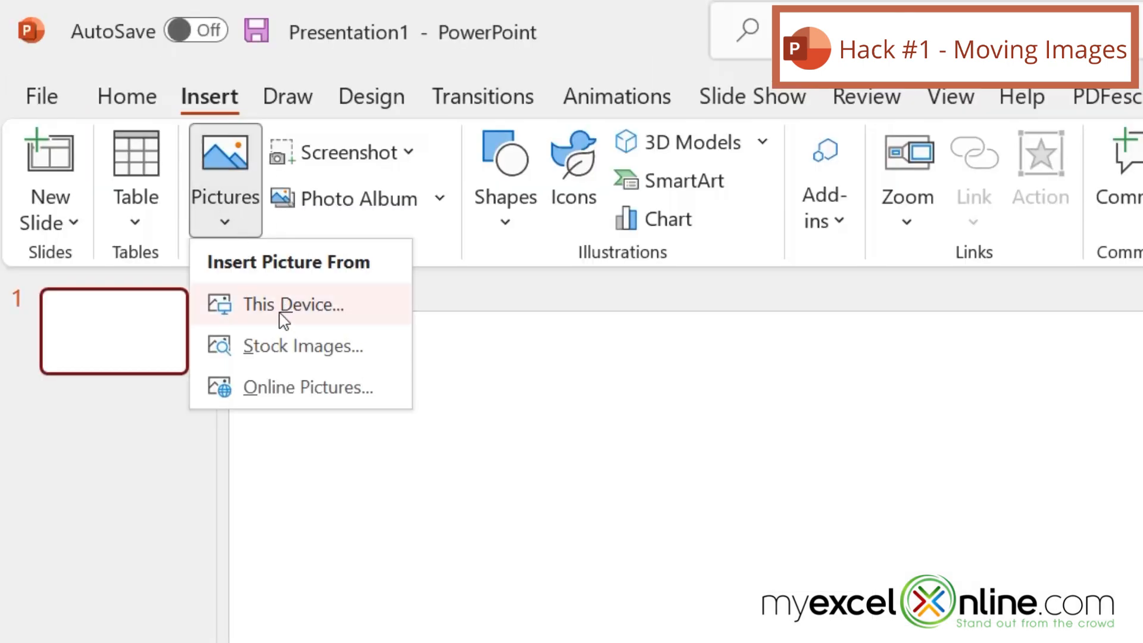
left_click(293, 304)
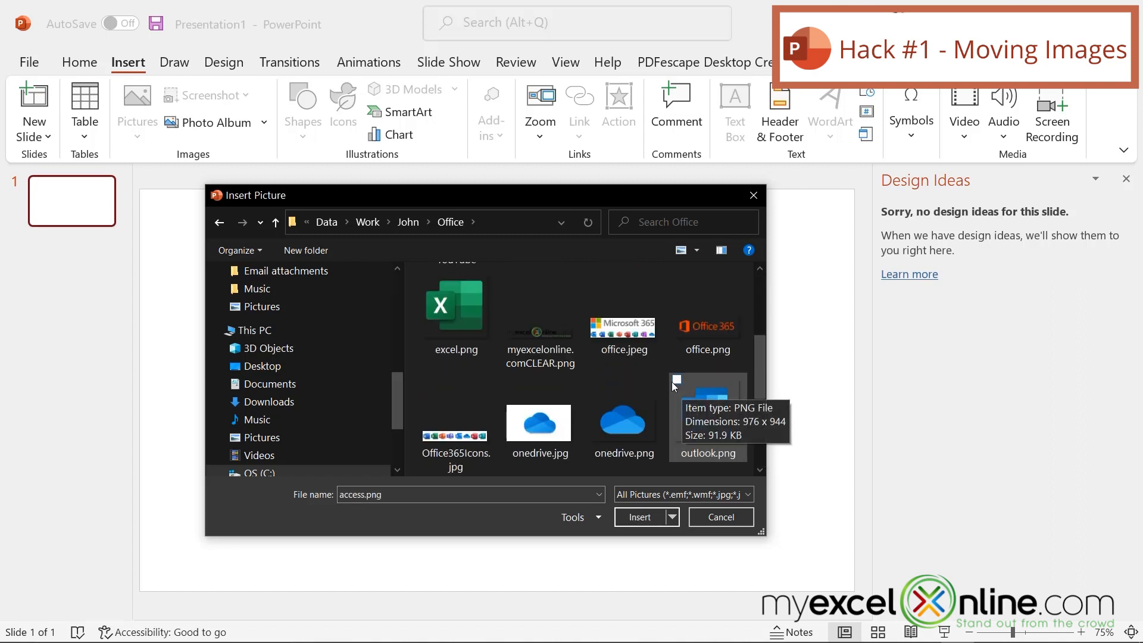
left_click(455, 305)
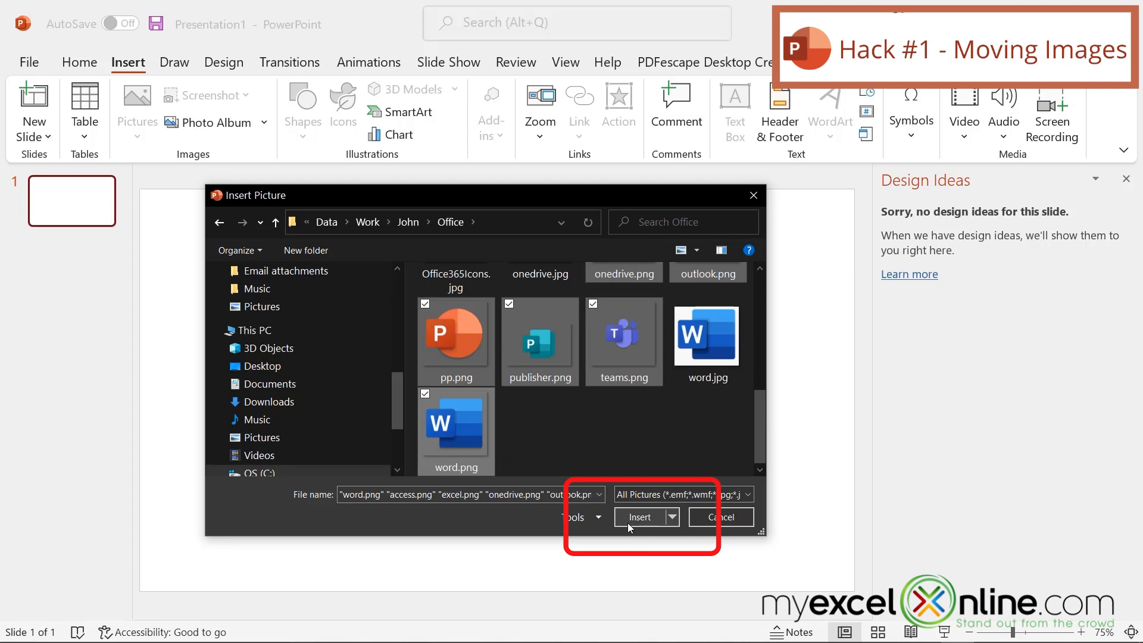
left_click(639, 516)
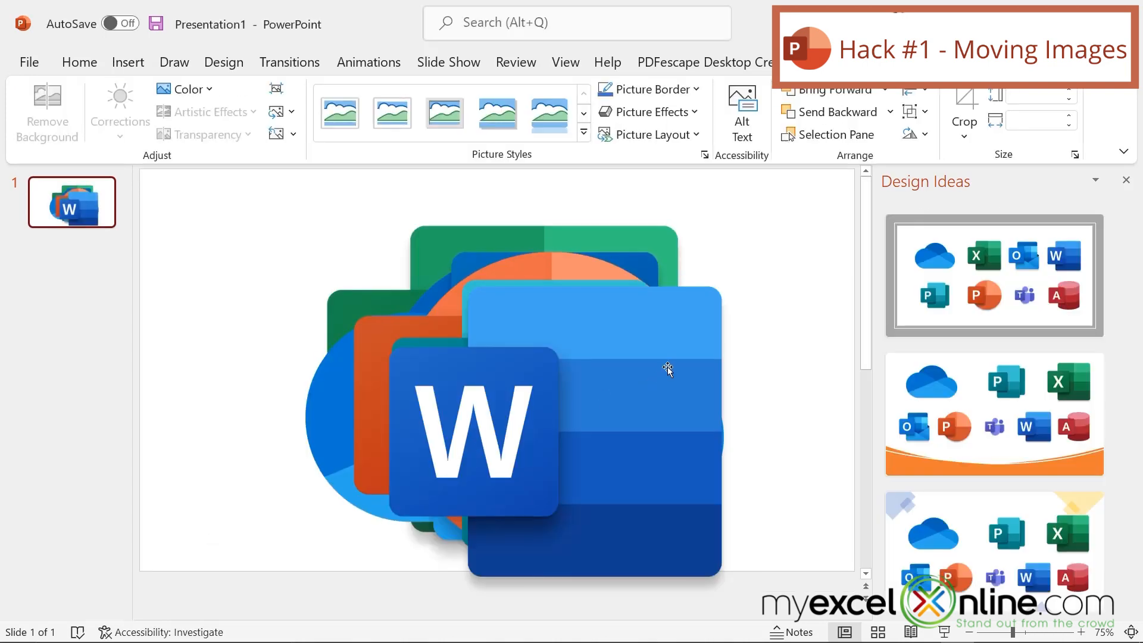
mouse_move(264, 202)
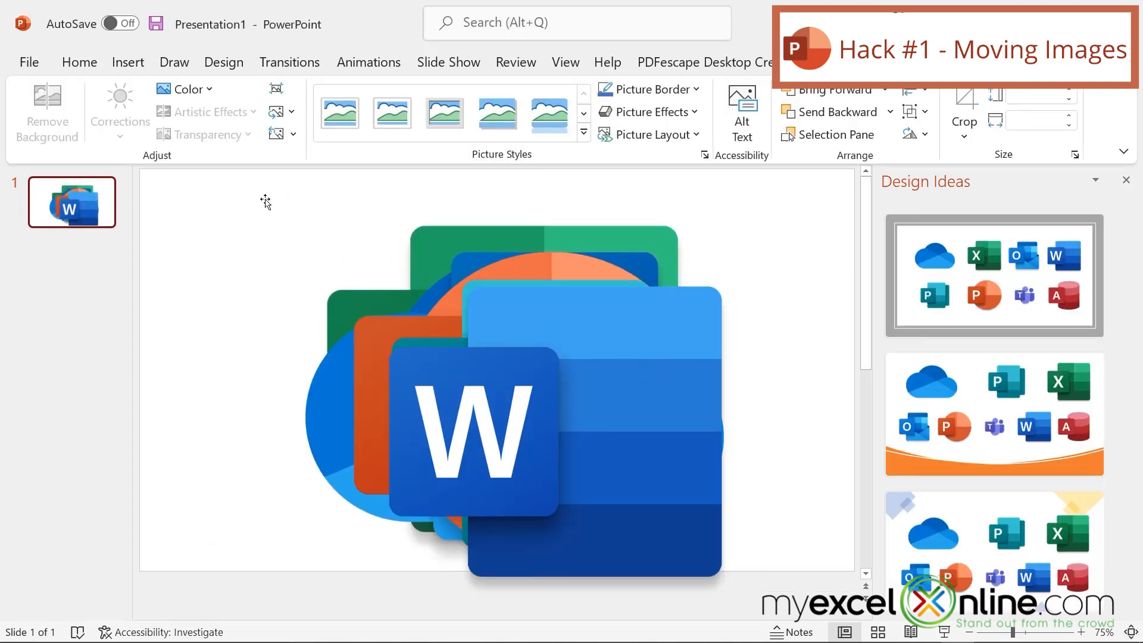
mouse_move(240, 181)
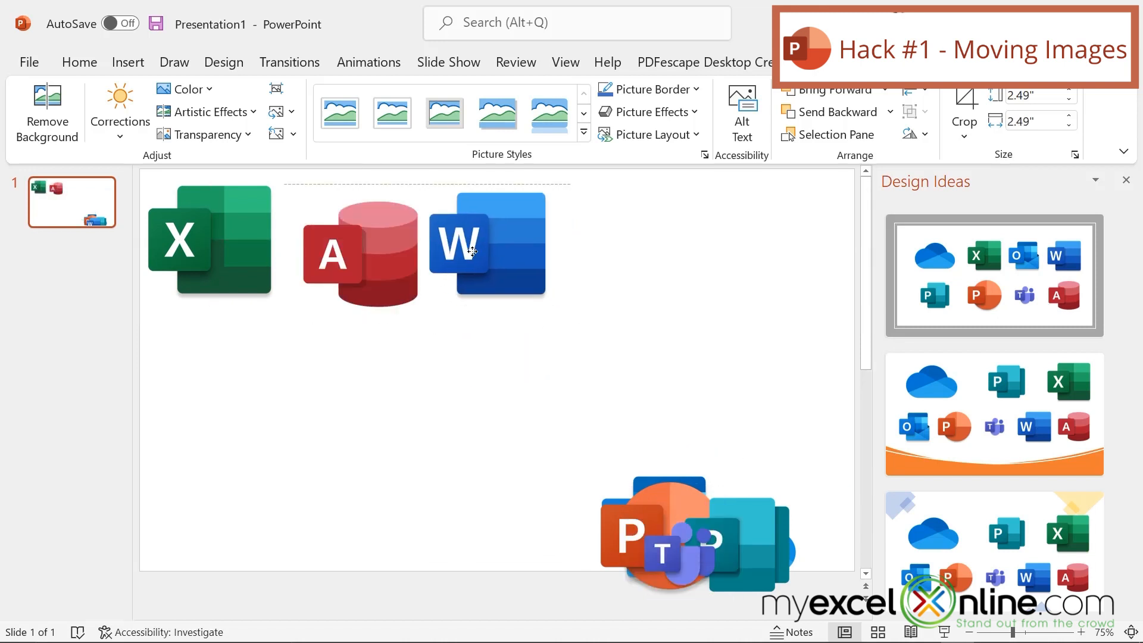
Step: Reposition the Word icon and select the five top-row icons
left_click(487, 244)
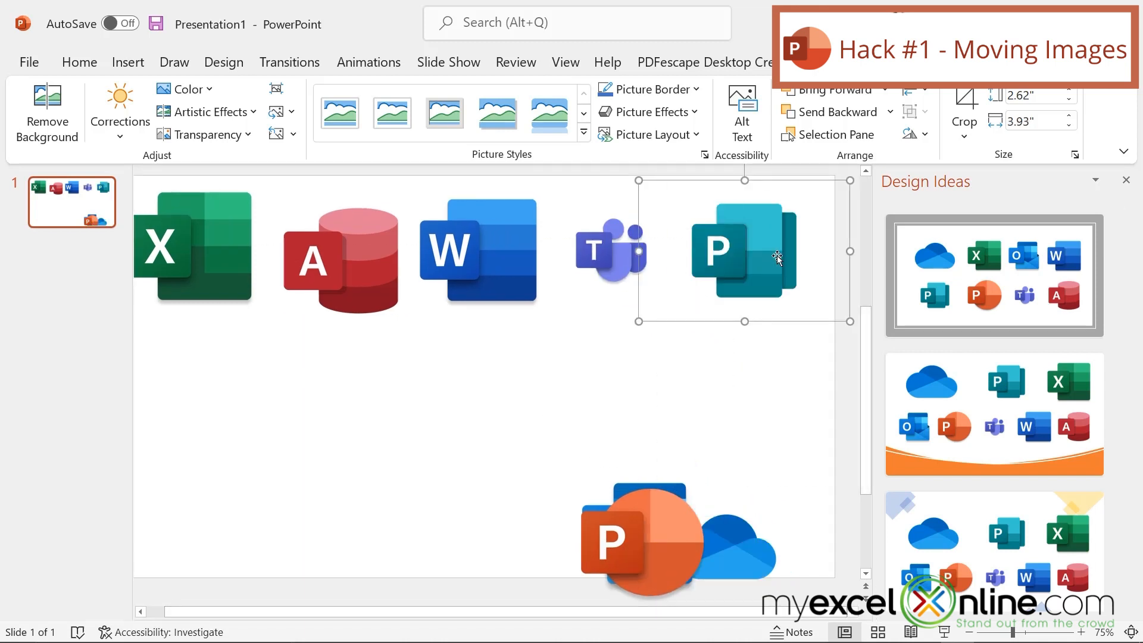
mouse_move(651, 550)
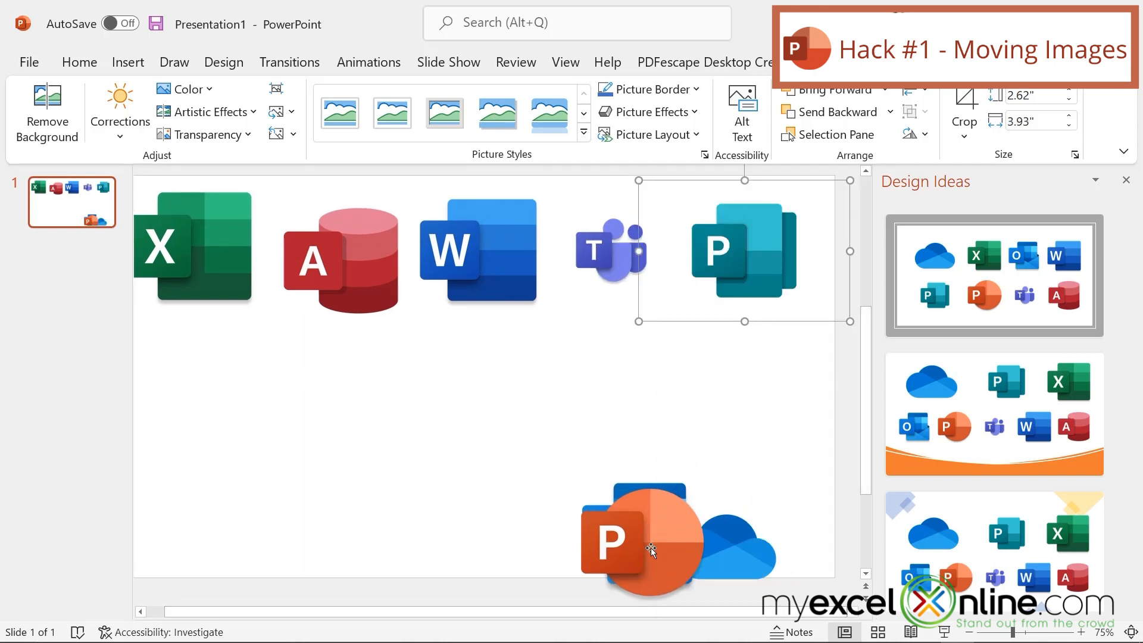
mouse_move(646, 547)
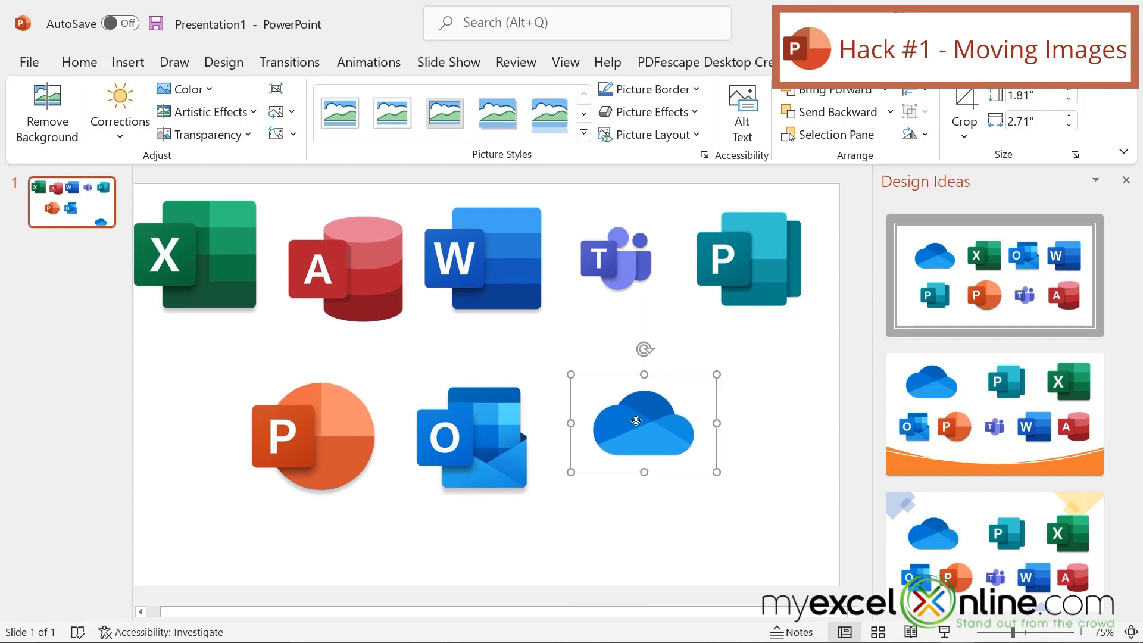
left_click(344, 262)
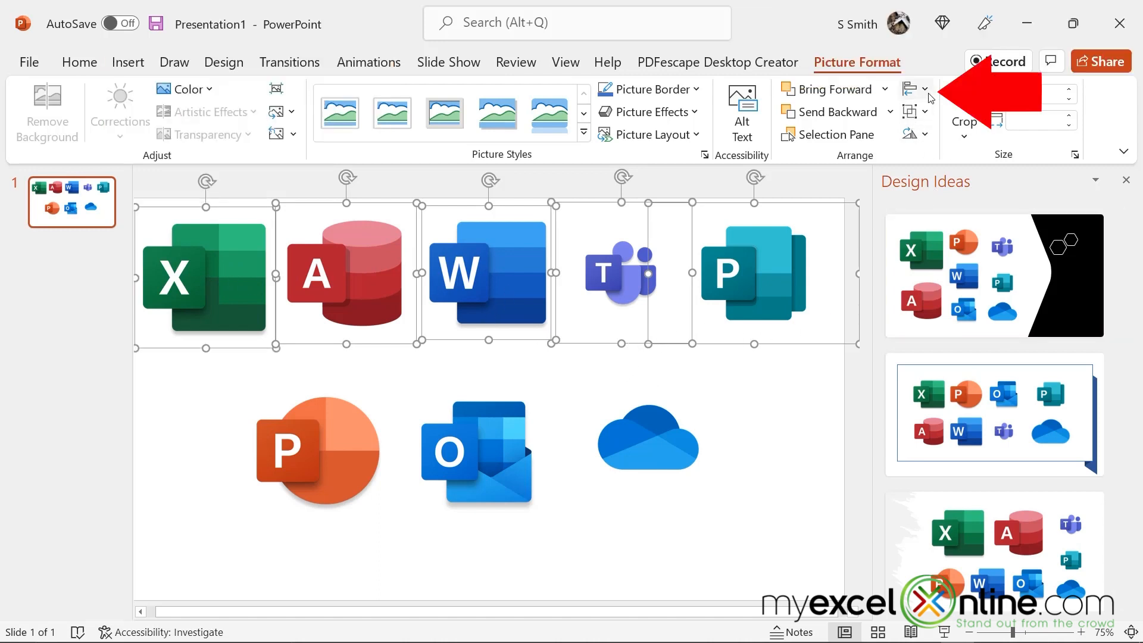
Step: Align the top-row icons along their middles and group them
left_click(929, 88)
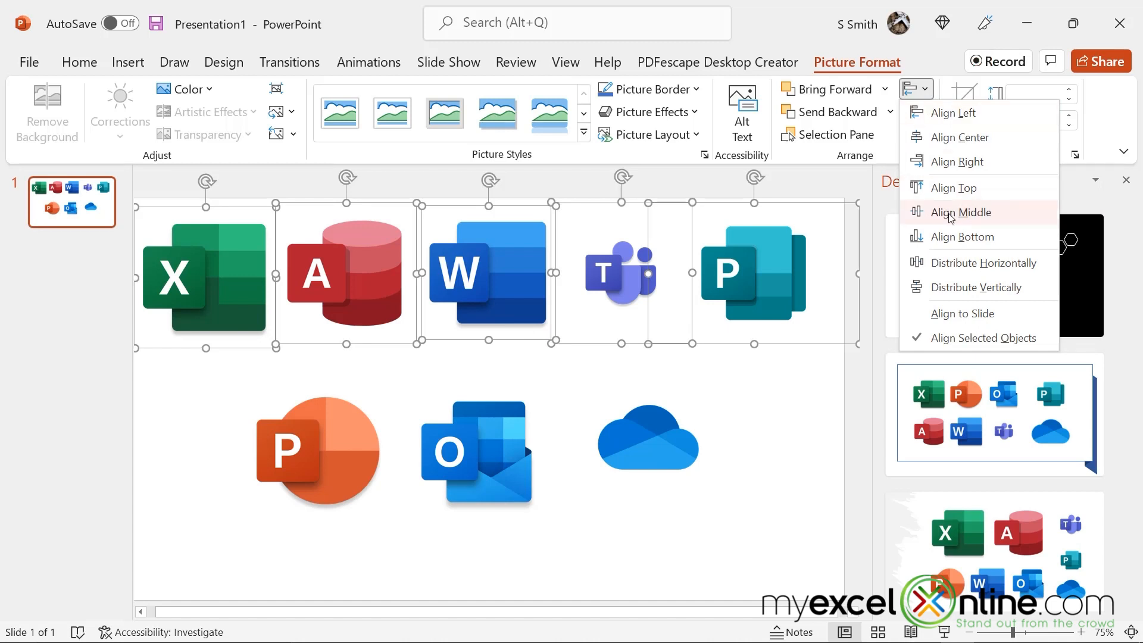
left_click(958, 212)
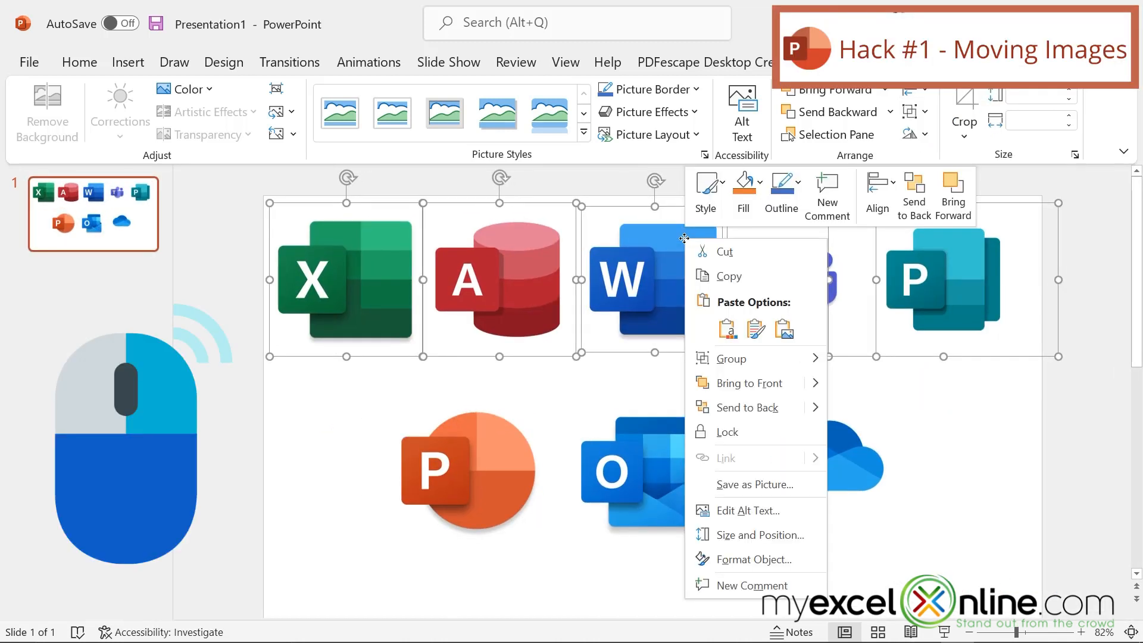
mouse_move(733, 358)
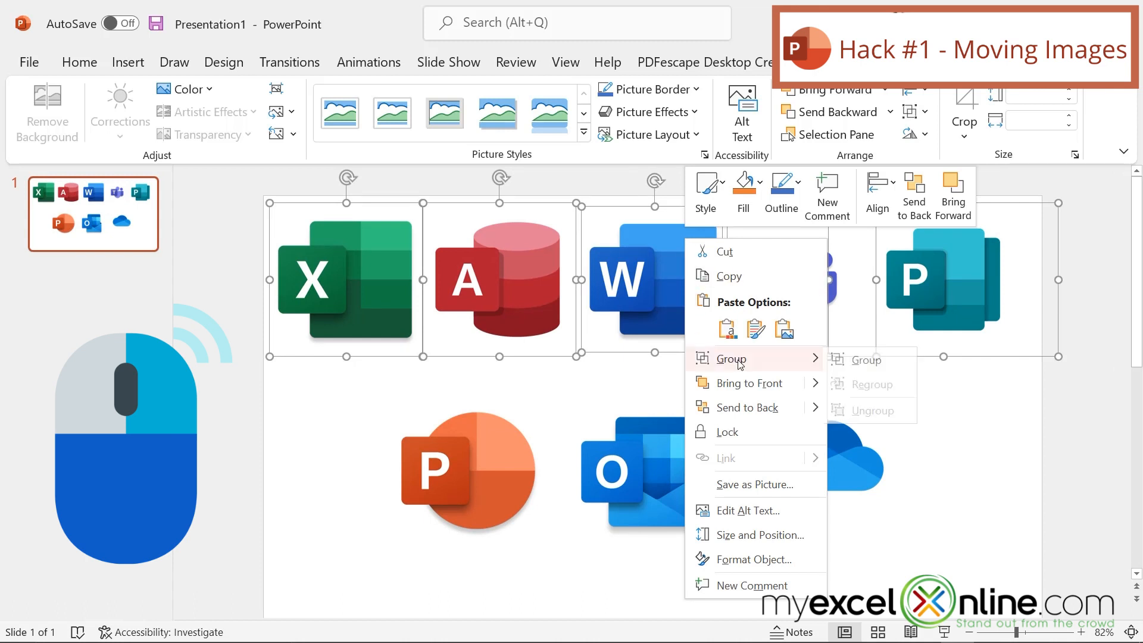
mouse_move(871, 360)
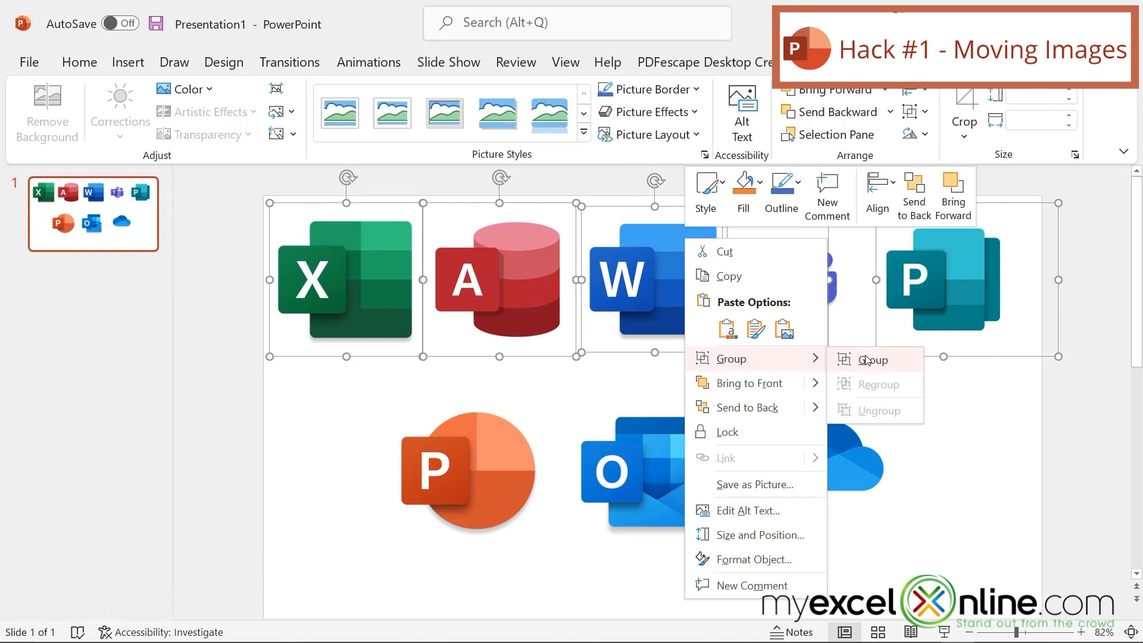
left_click(872, 359)
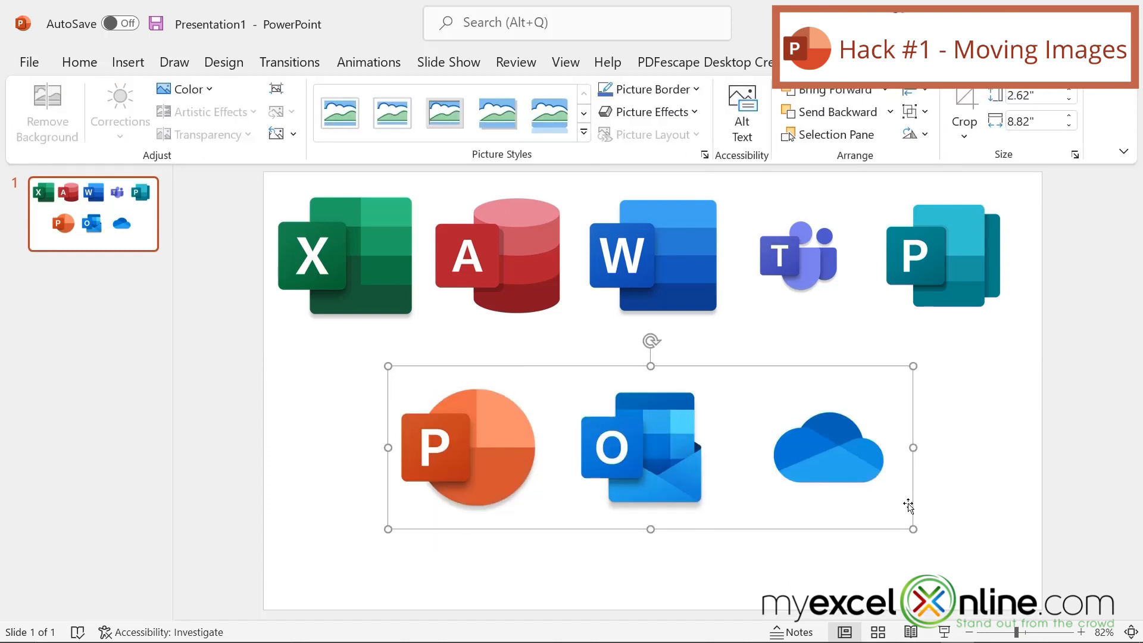
mouse_move(662, 567)
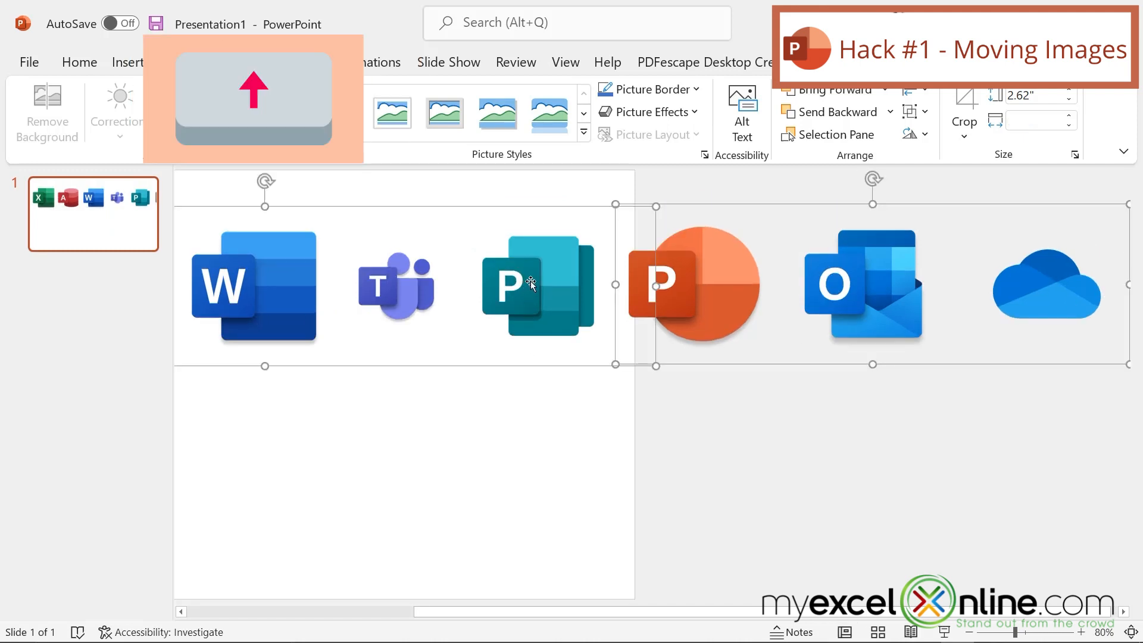
Step: Group the two icon rows into a single strip
right_click(536, 285)
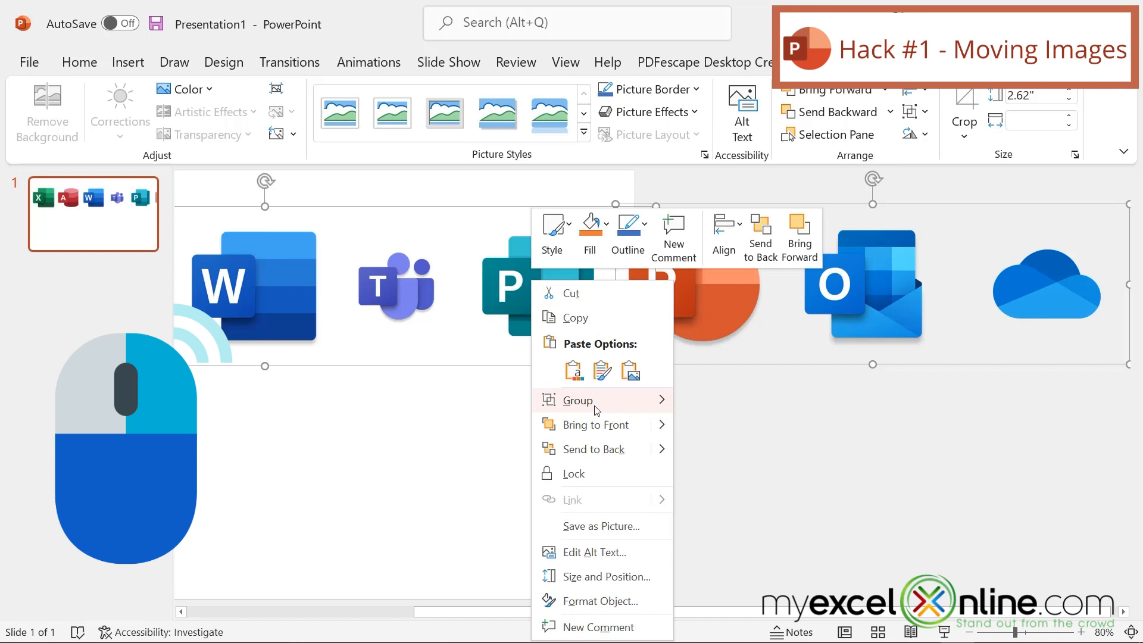
left_click(578, 399)
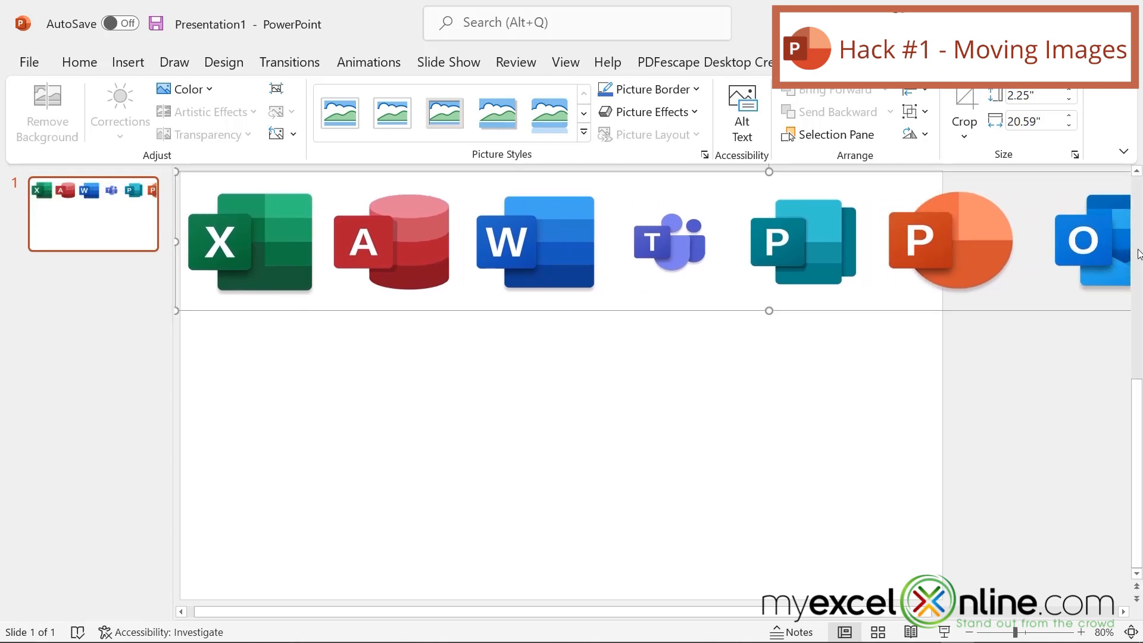
mouse_move(1026, 239)
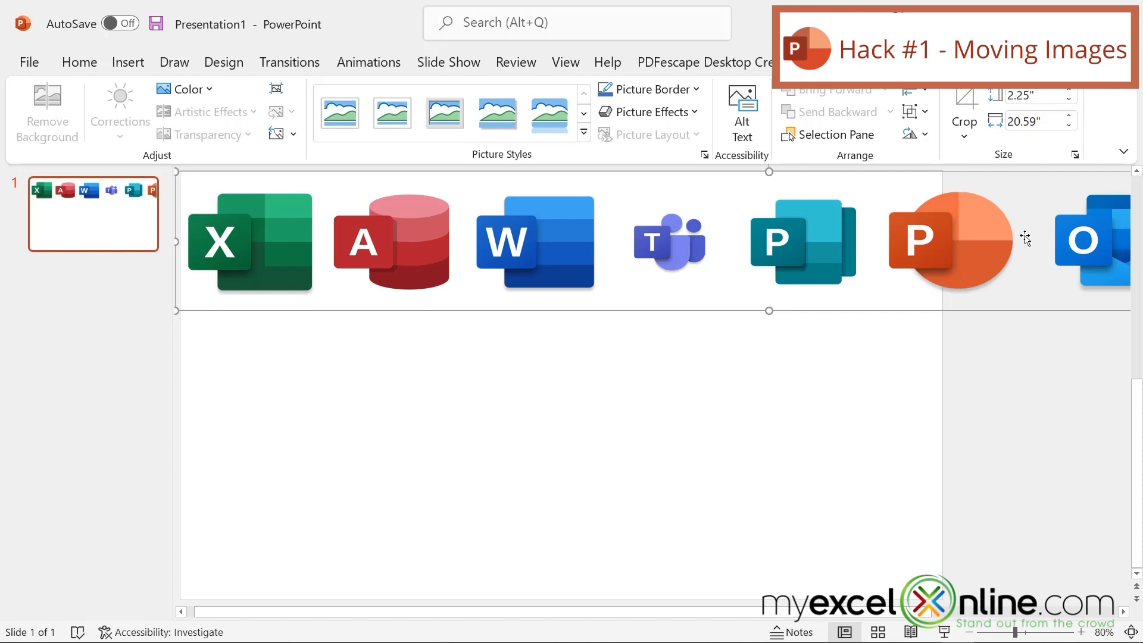
Step: Apply Fly In to the icon strip and open Group 21's menu in the Animation Pane
left_click(368, 62)
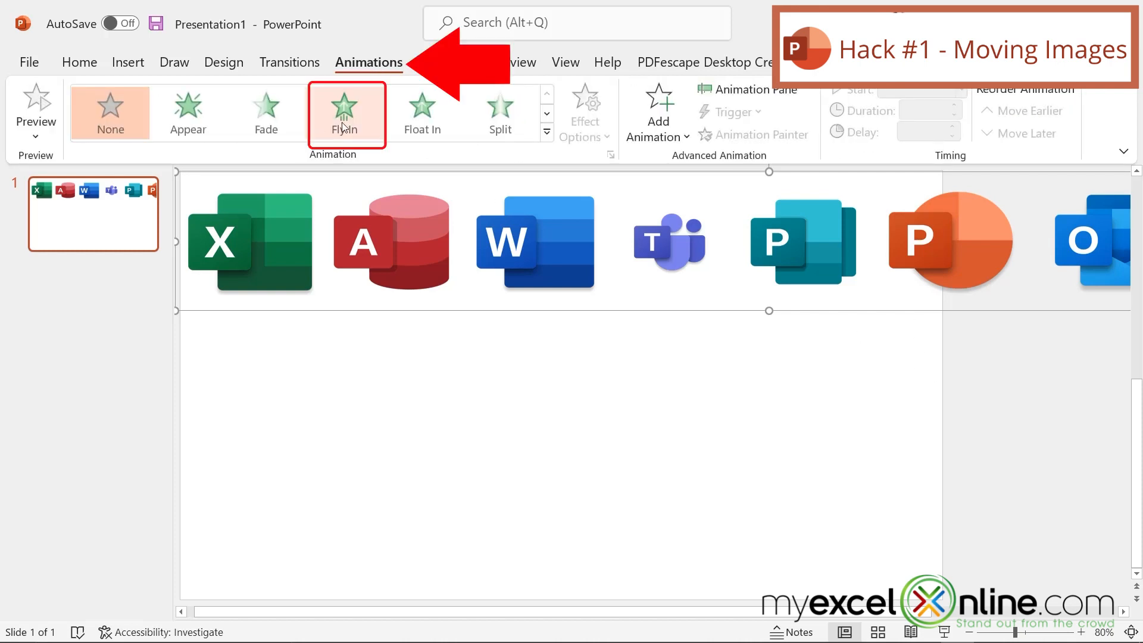
left_click(344, 113)
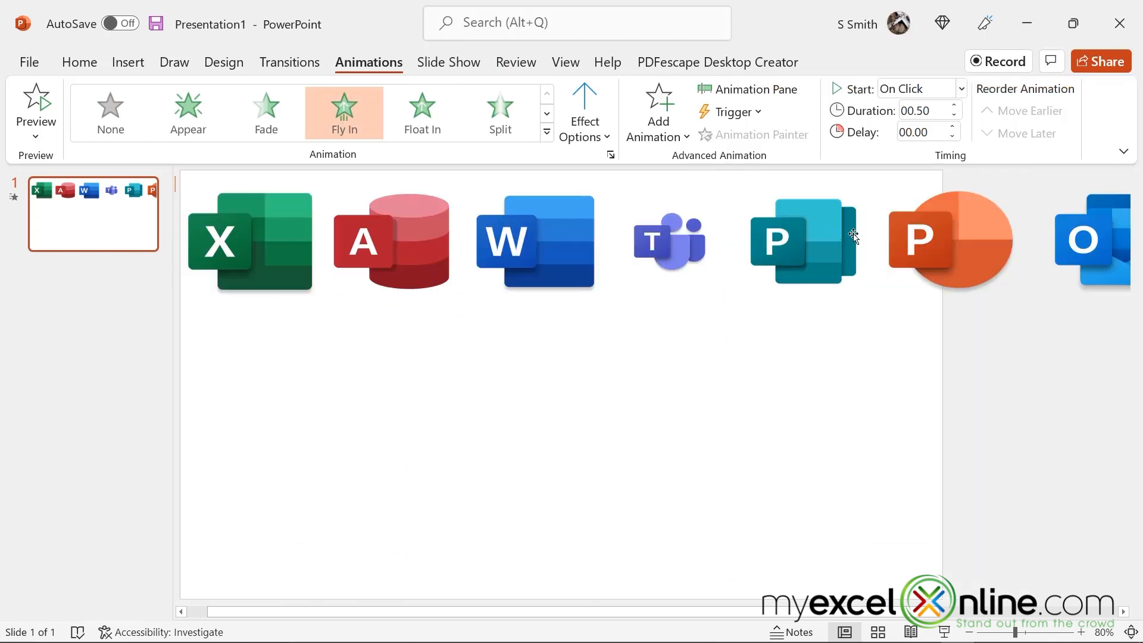
mouse_move(754, 88)
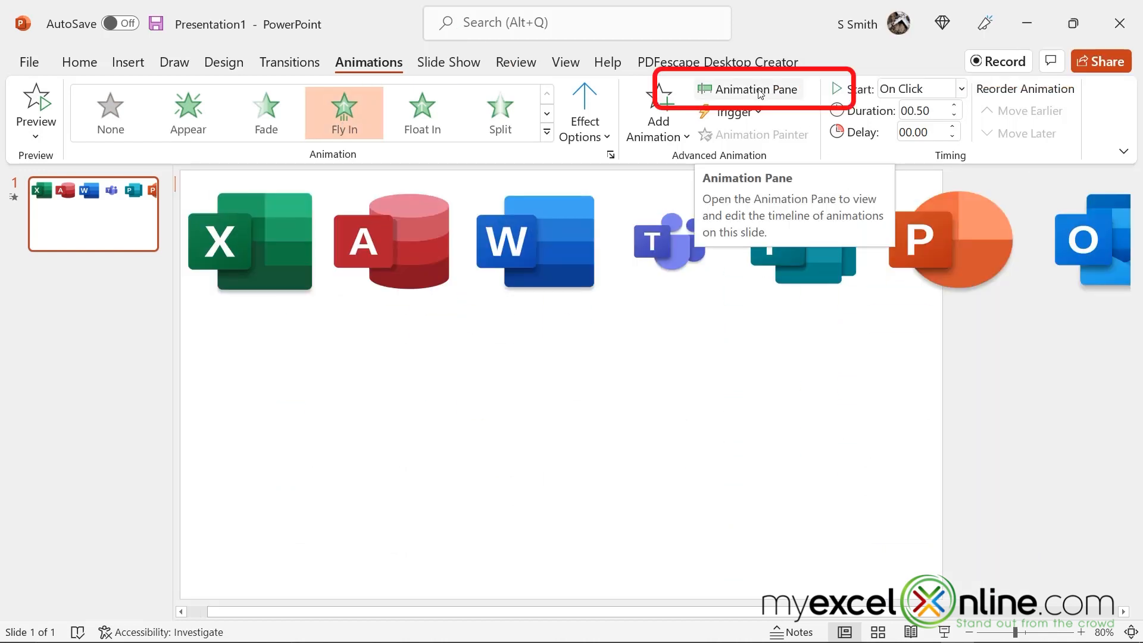
left_click(747, 88)
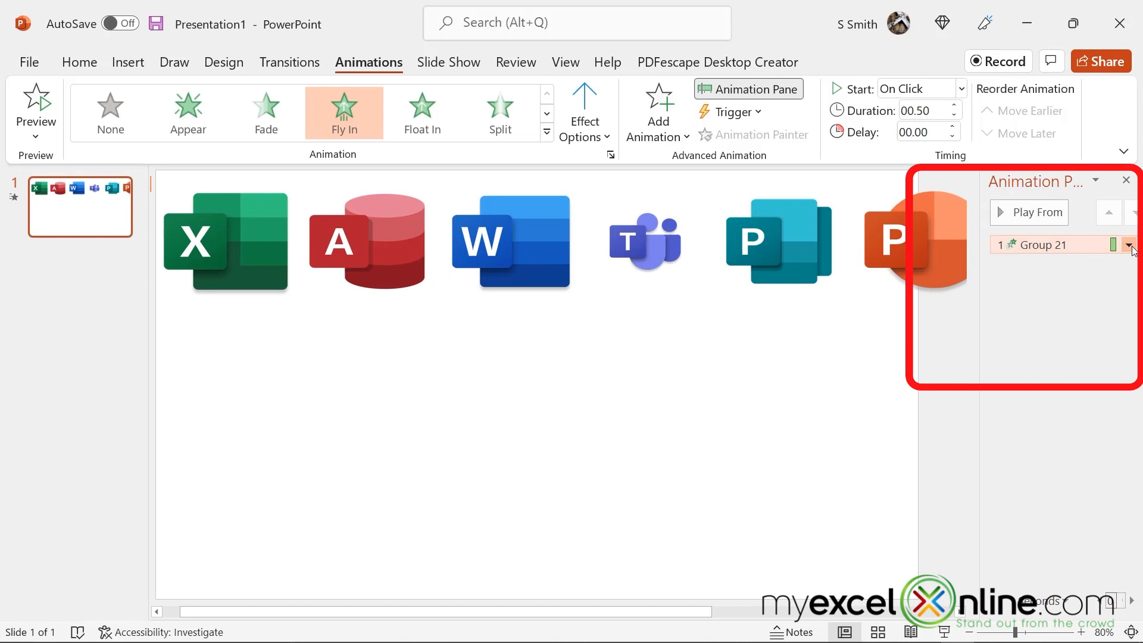
left_click(1128, 244)
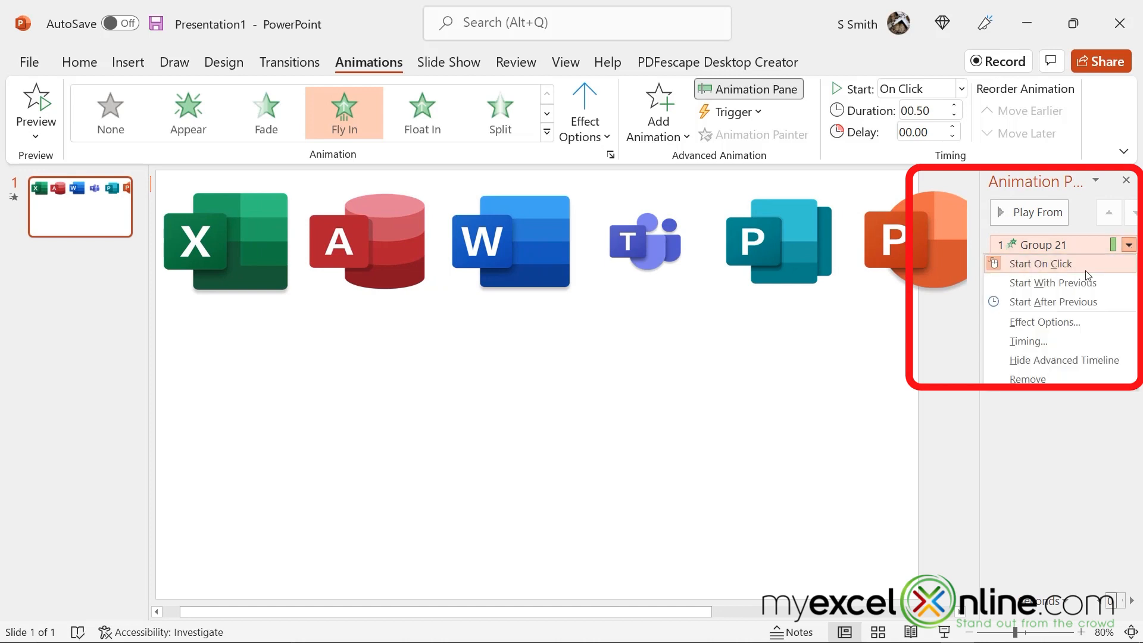
Step: Set Group 21's Fly In timing to With Previous and 15 seconds duration
left_click(1045, 322)
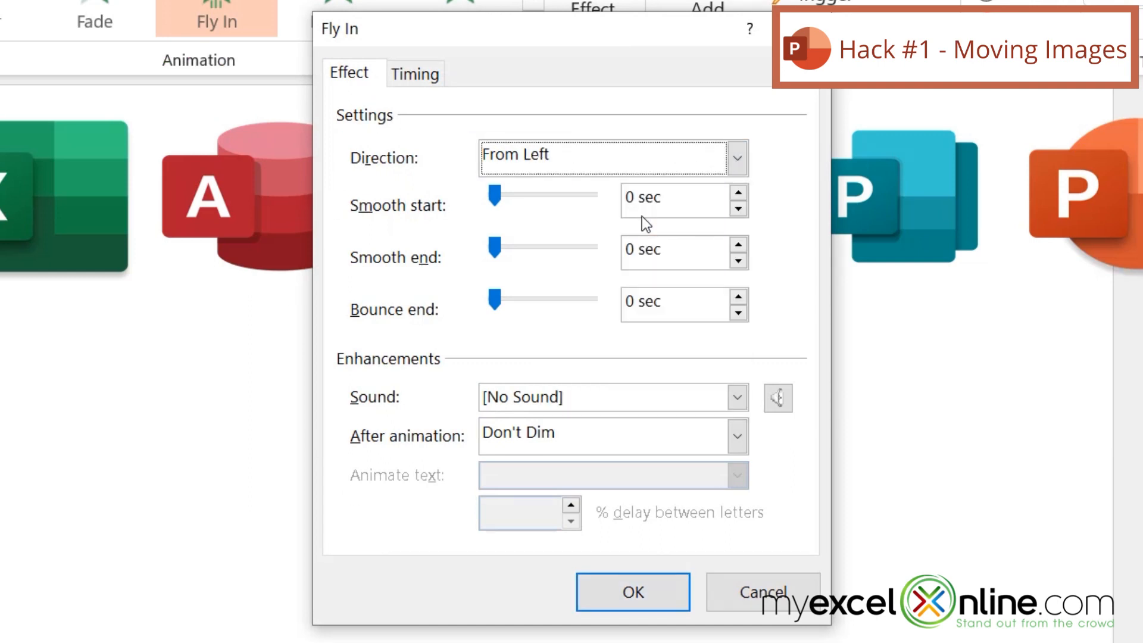
mouse_move(525, 98)
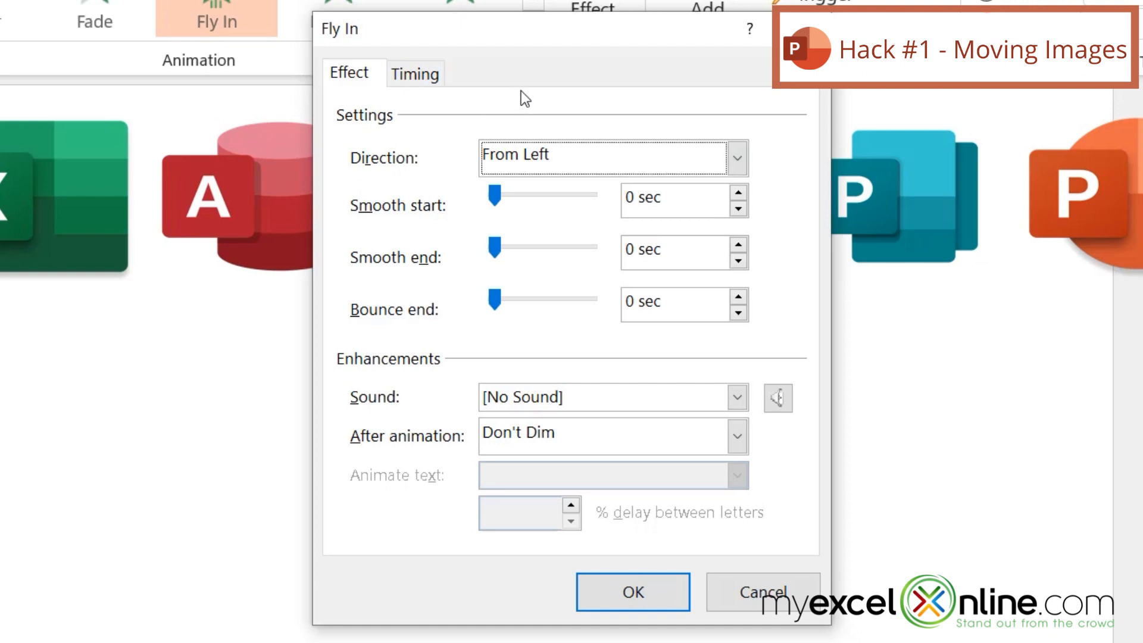
left_click(415, 72)
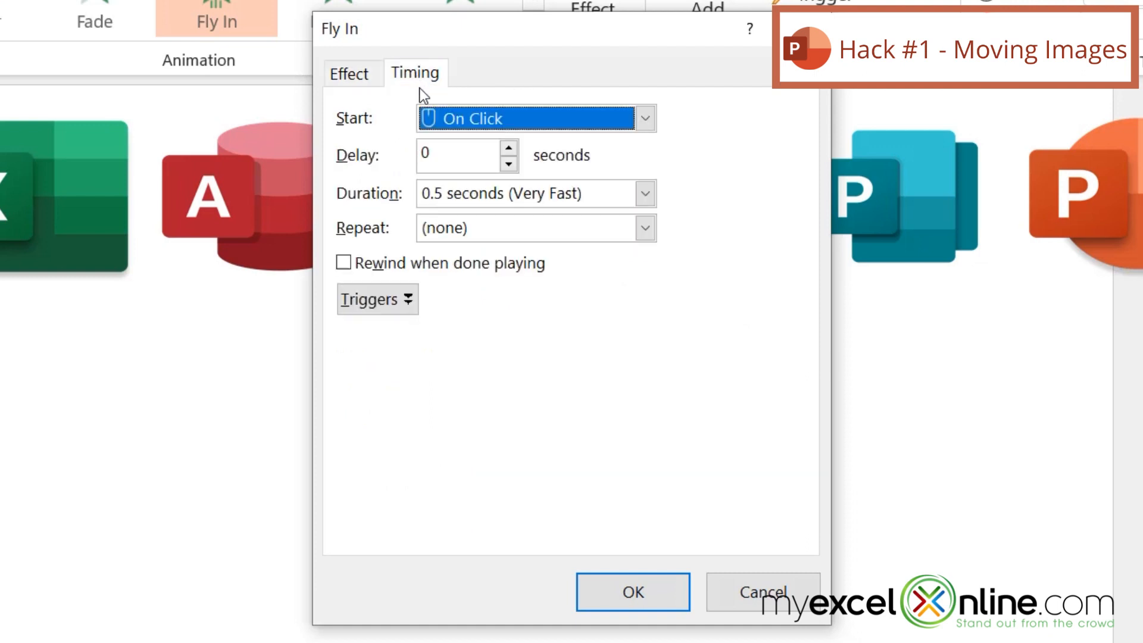
left_click(643, 117)
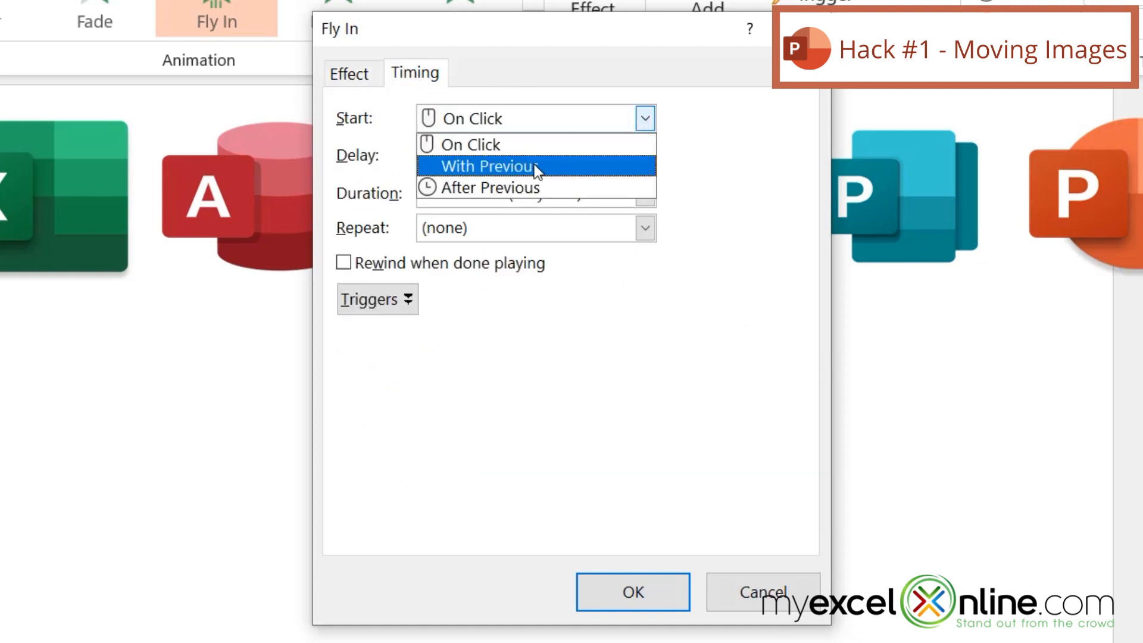
left_click(487, 165)
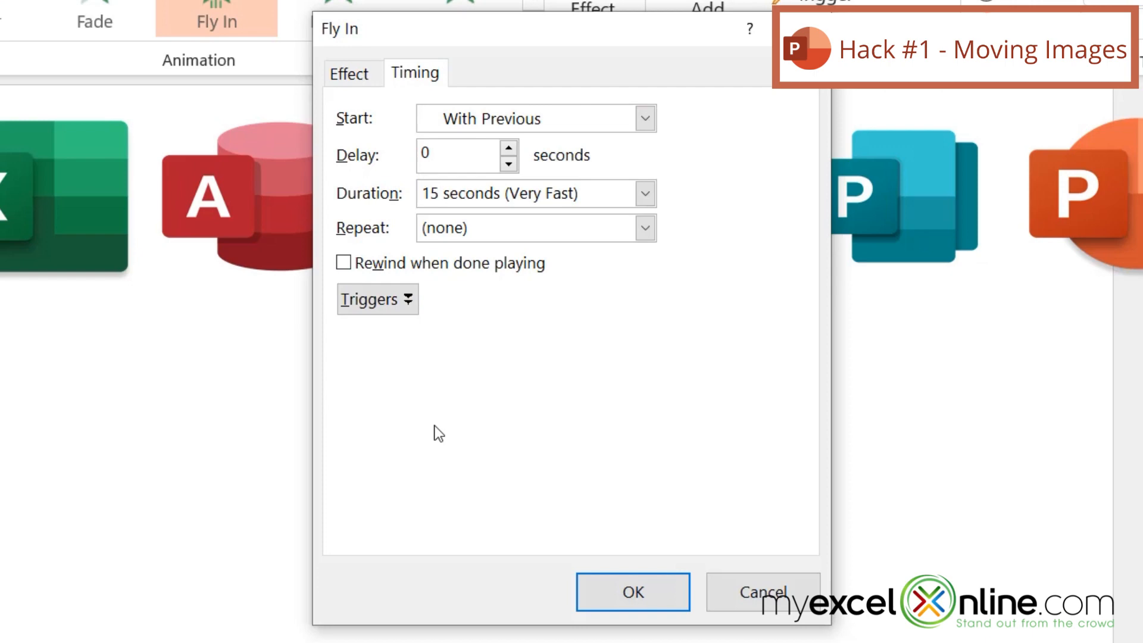
mouse_move(631, 591)
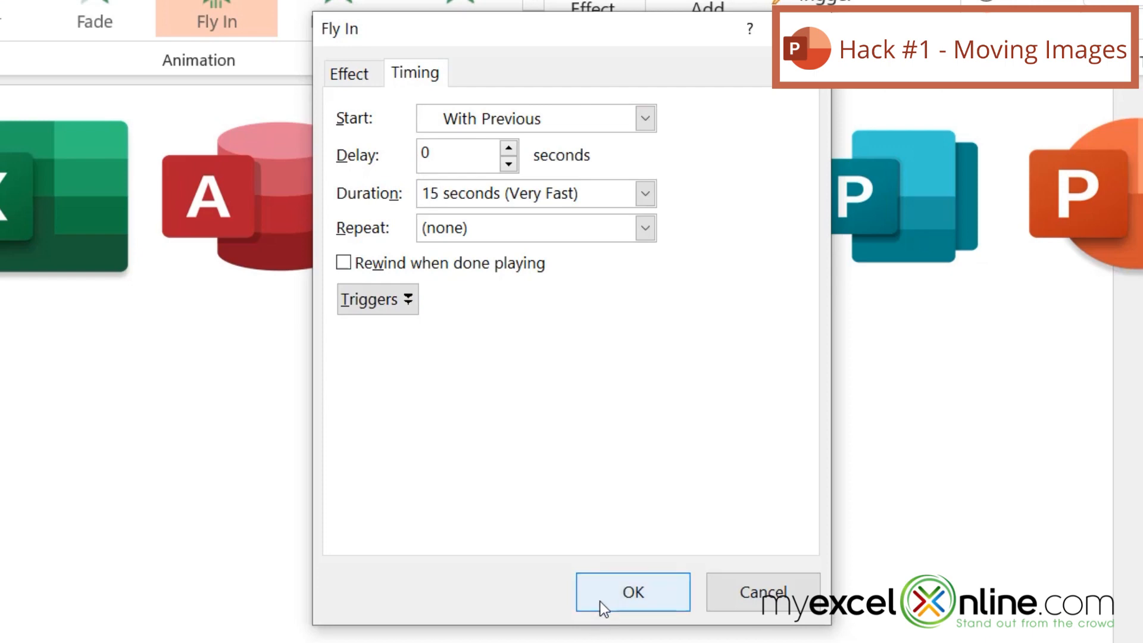
left_click(631, 591)
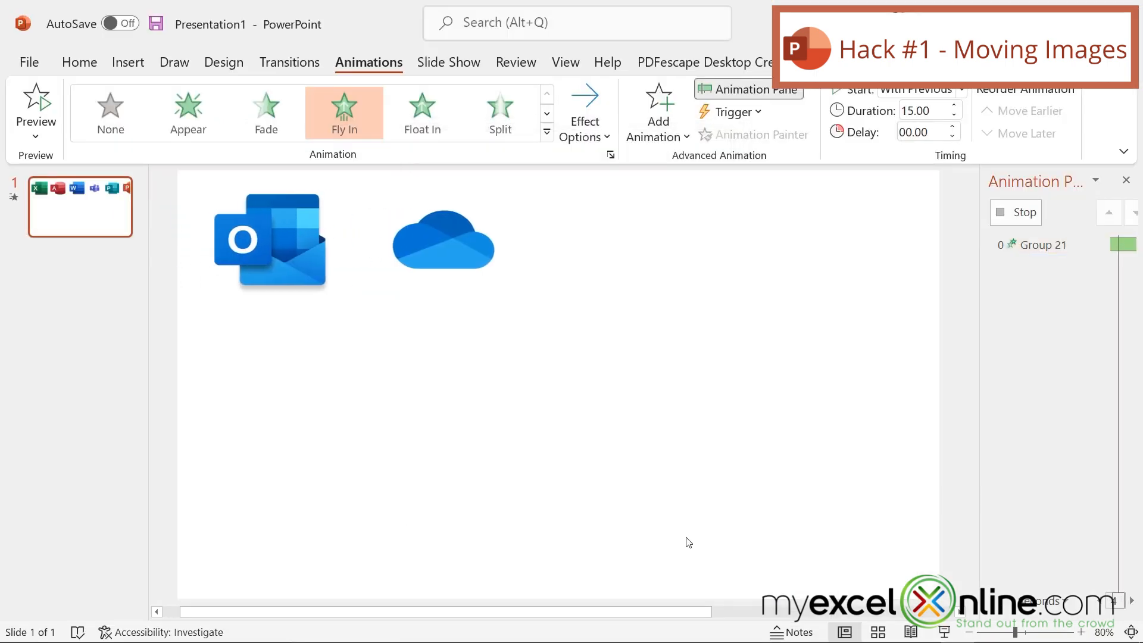
Step: Select Group 21 in the Animation Pane and reopen its dropdown menu
left_click(35, 105)
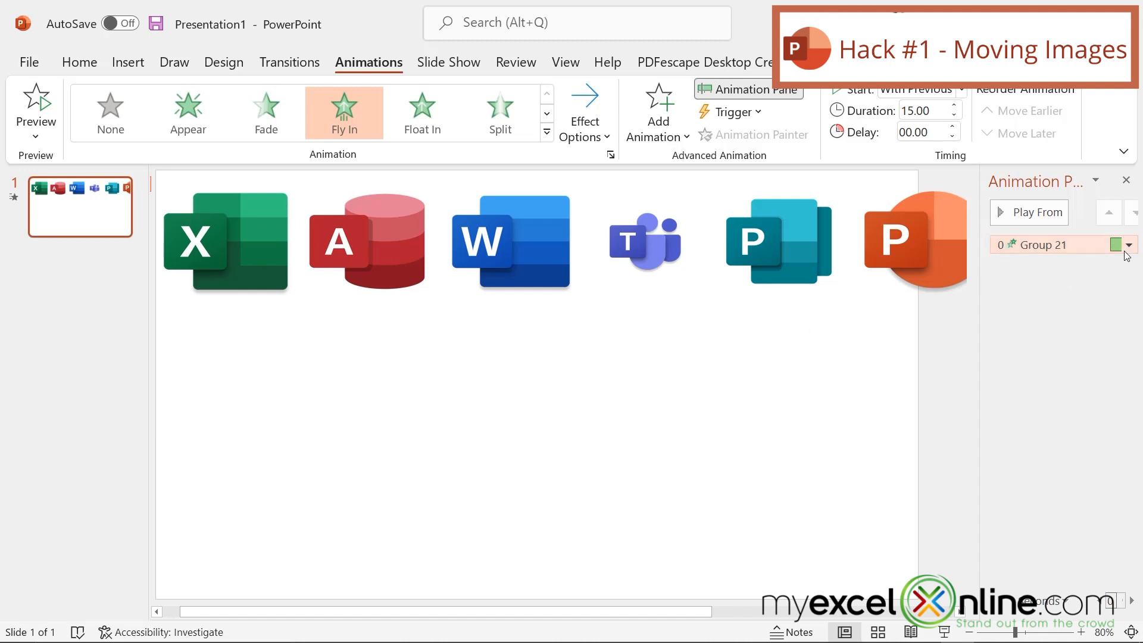
left_click(510, 241)
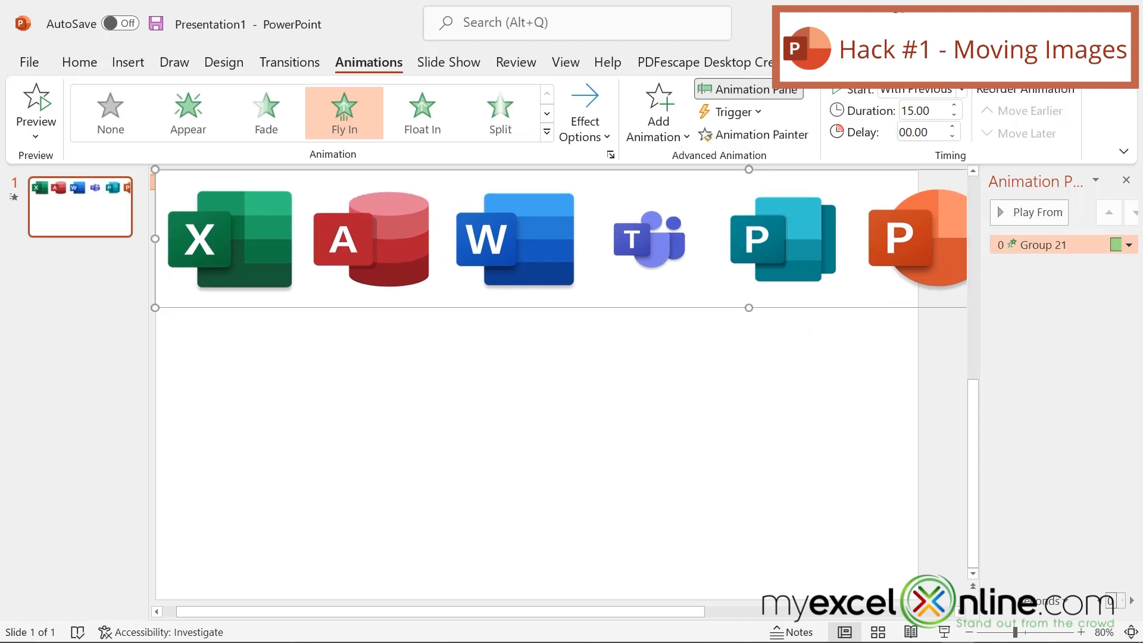
left_click(1130, 244)
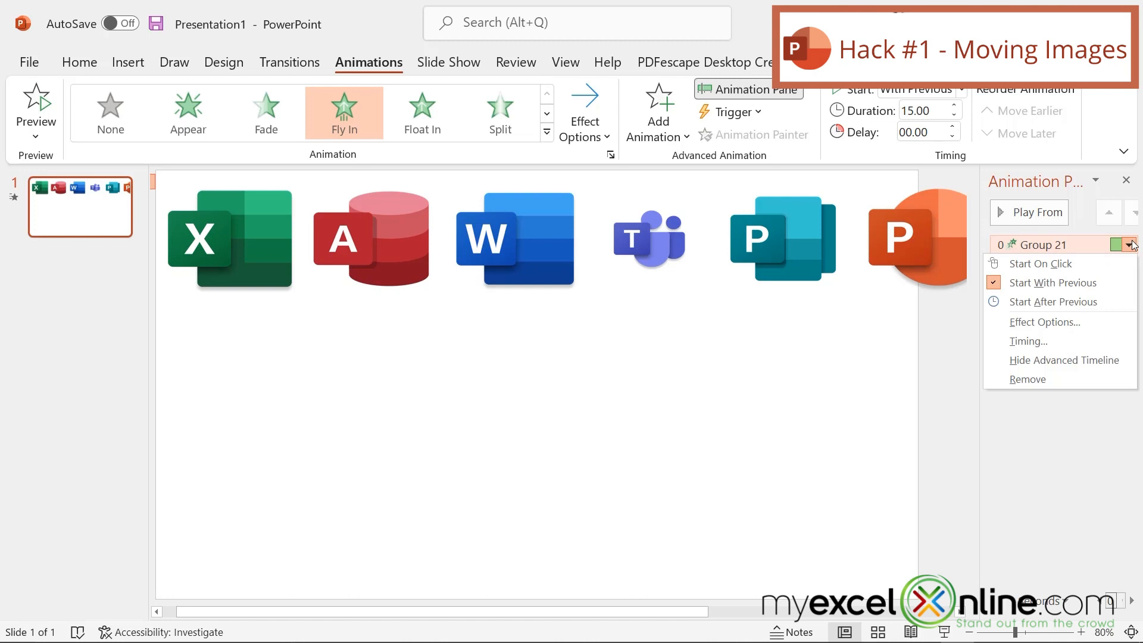
Step: Change the Group 21 Fly In direction to From Right in Effect Options
left_click(1044, 322)
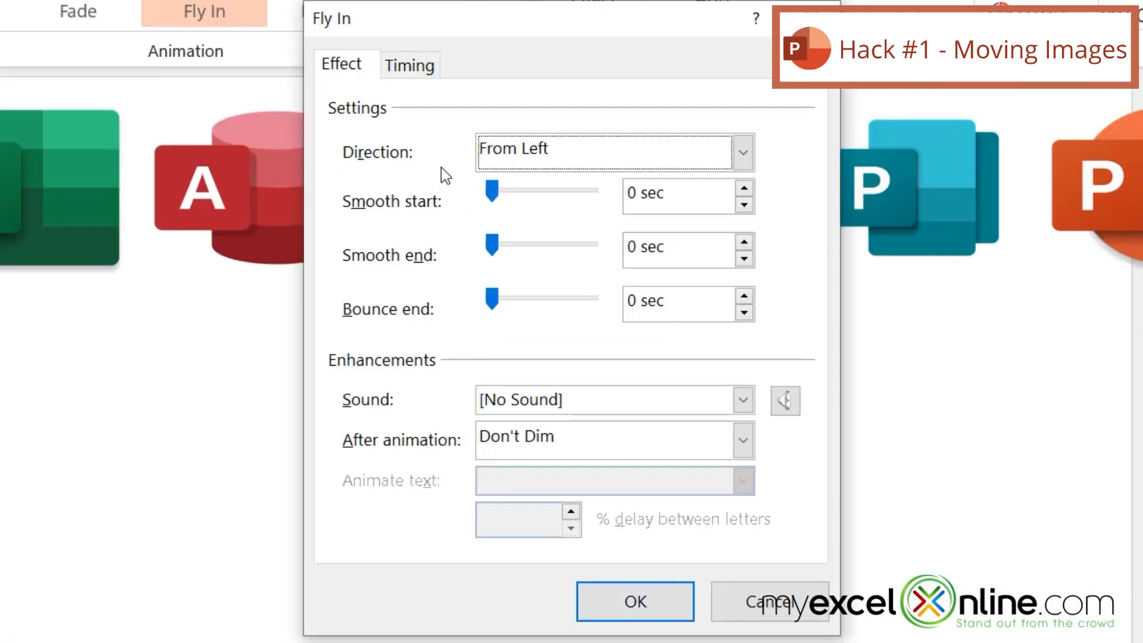
left_click(742, 152)
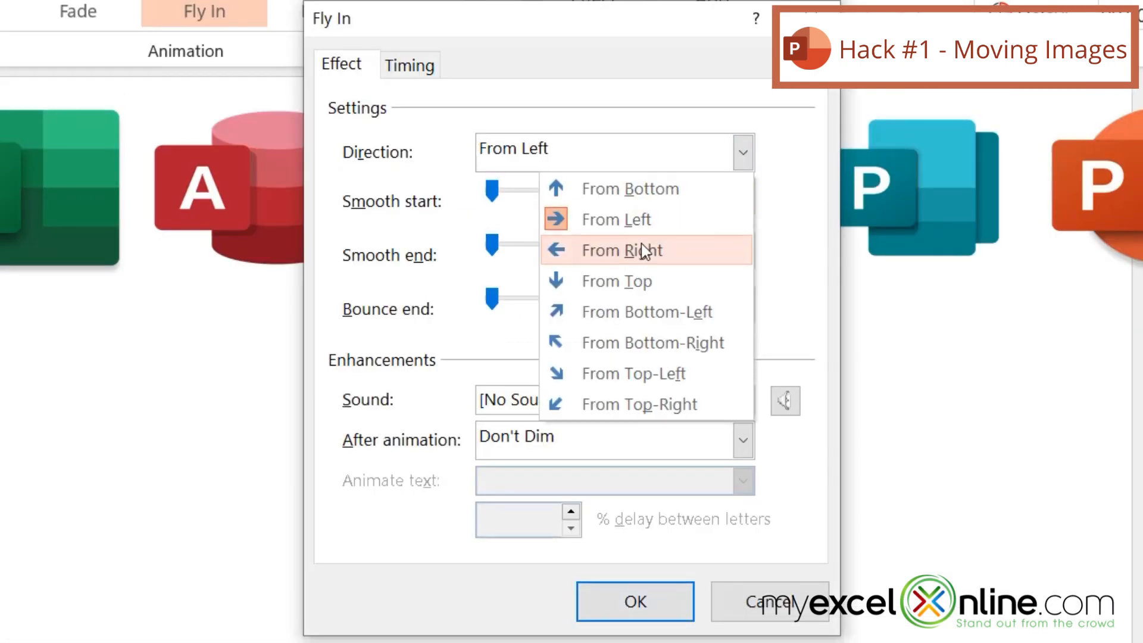
left_click(620, 249)
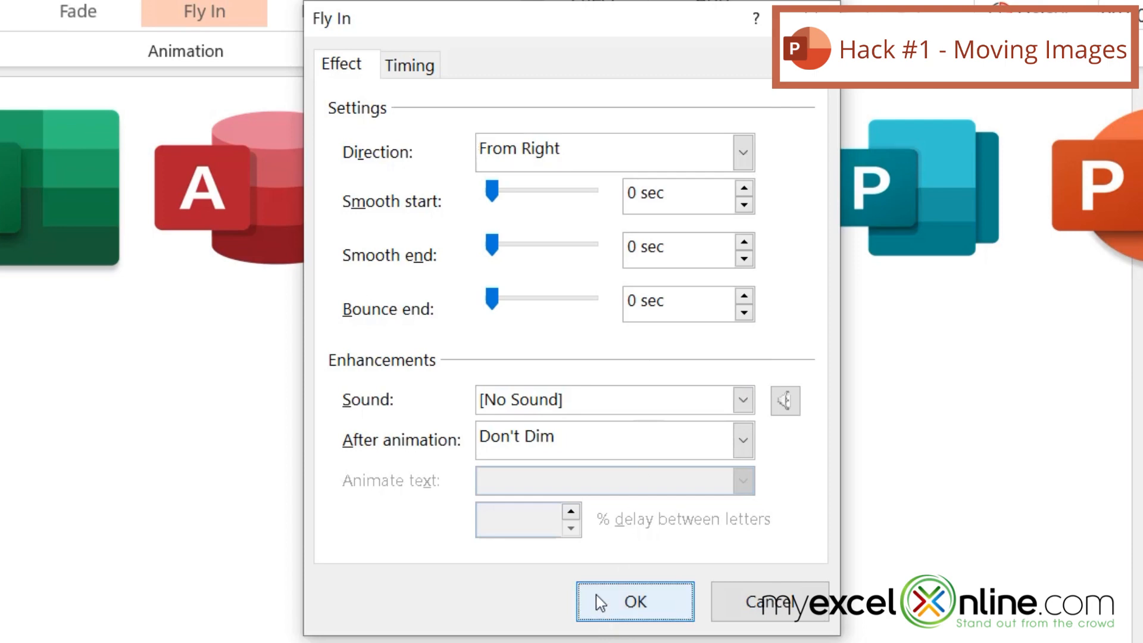
left_click(634, 602)
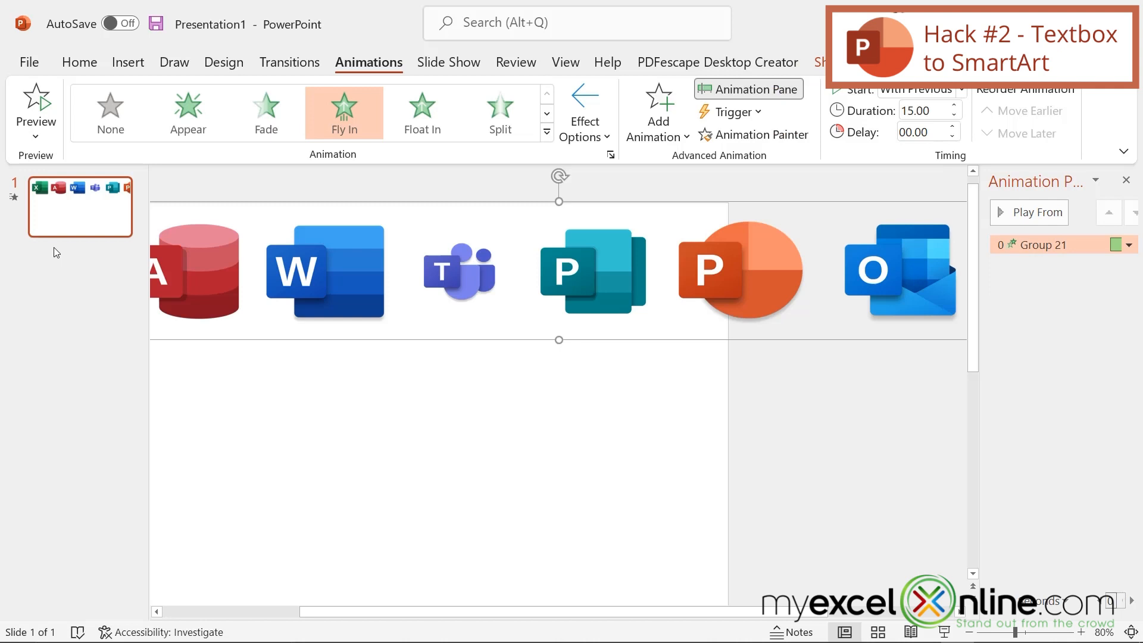
mouse_move(57, 221)
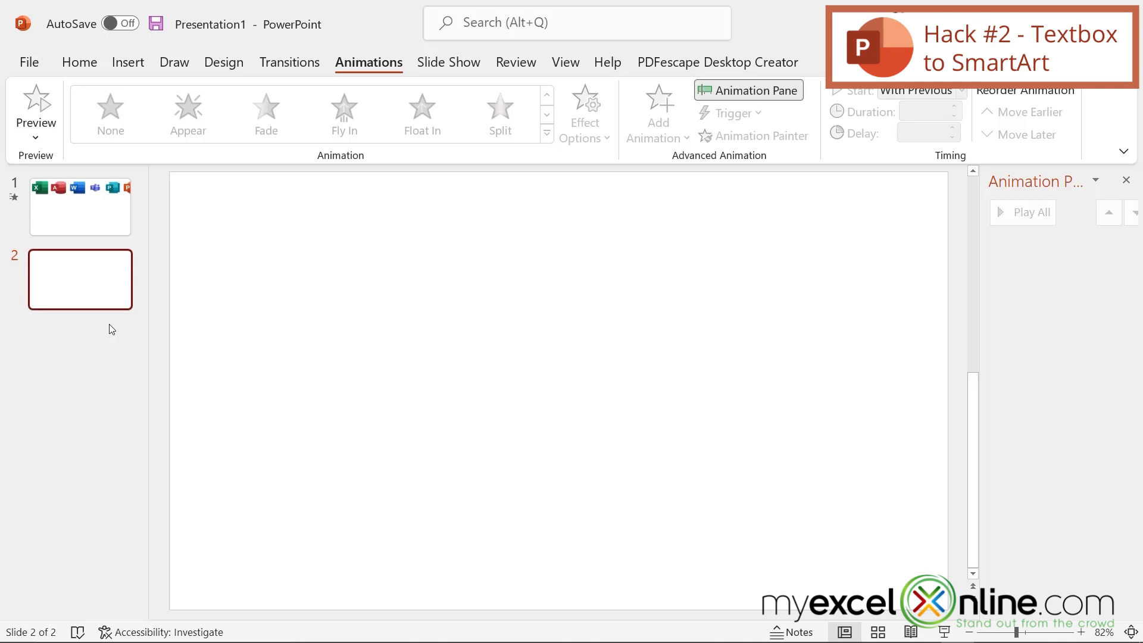
Step: Add a new blank slide 2 after the icon slide
left_click(80, 62)
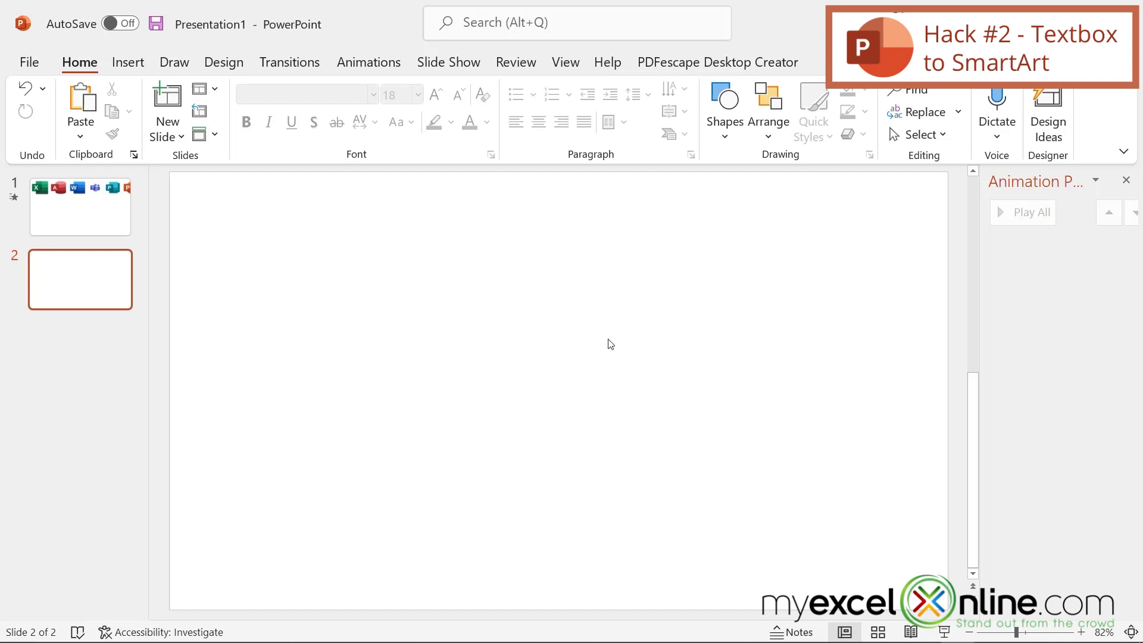
mouse_move(648, 290)
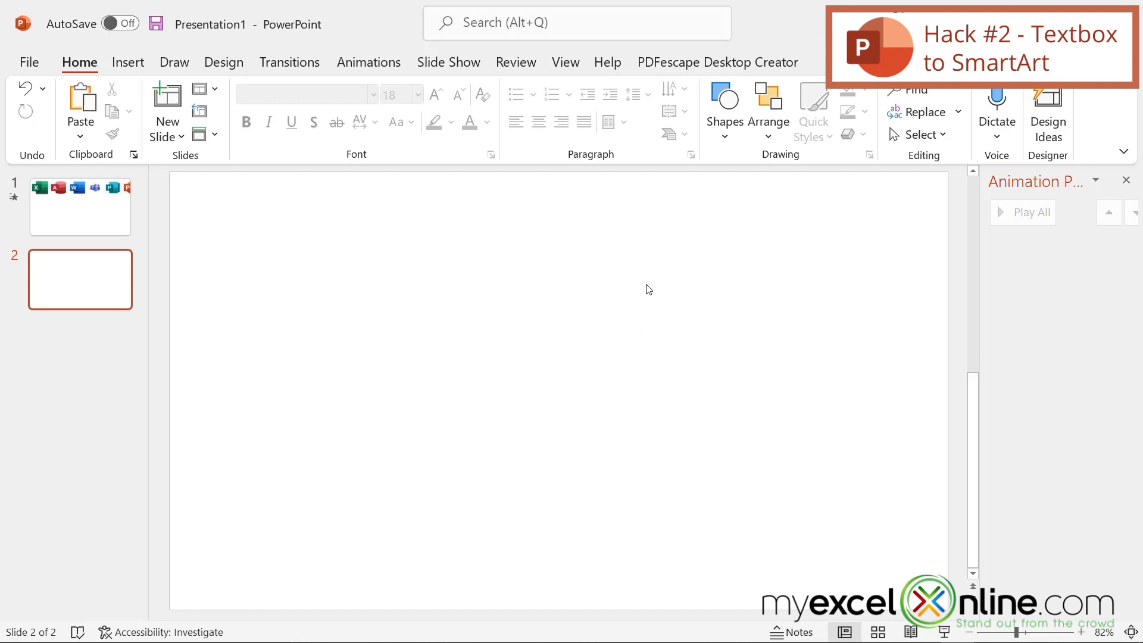
mouse_move(549, 264)
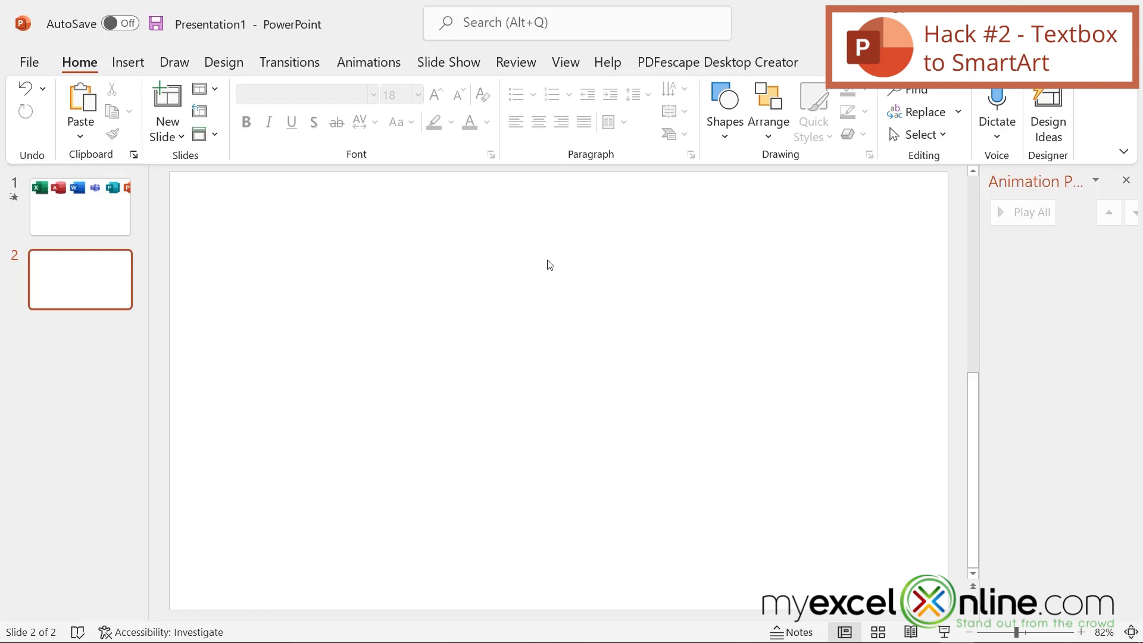
left_click(128, 62)
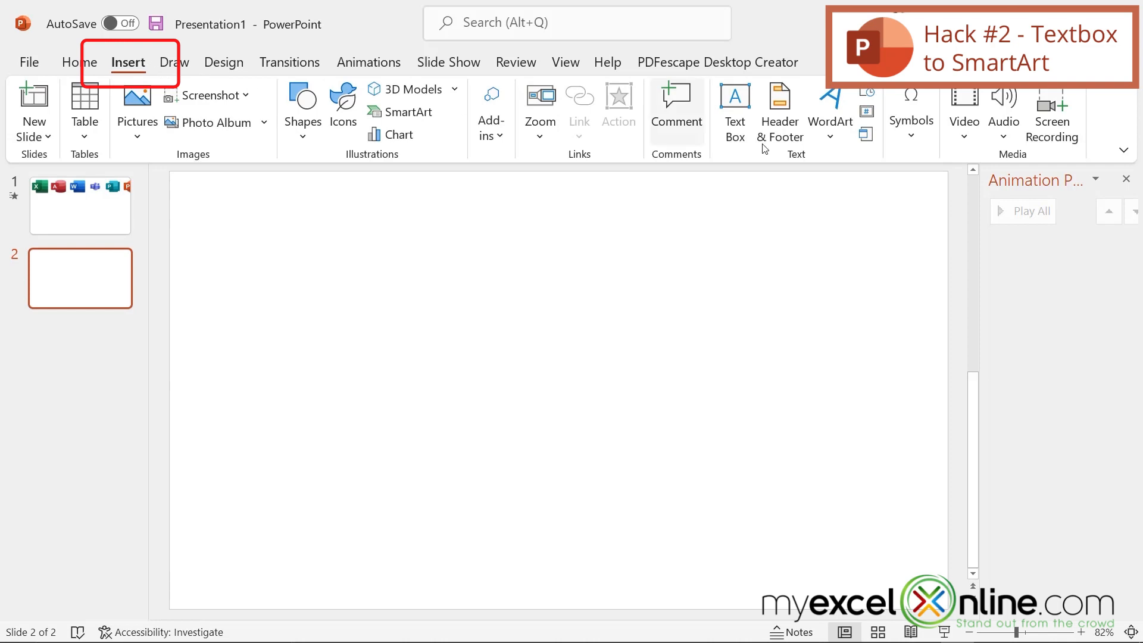
Step: Add a text box on slide 2 with lines Topic 1, Topic 2, Topic 3
left_click(733, 113)
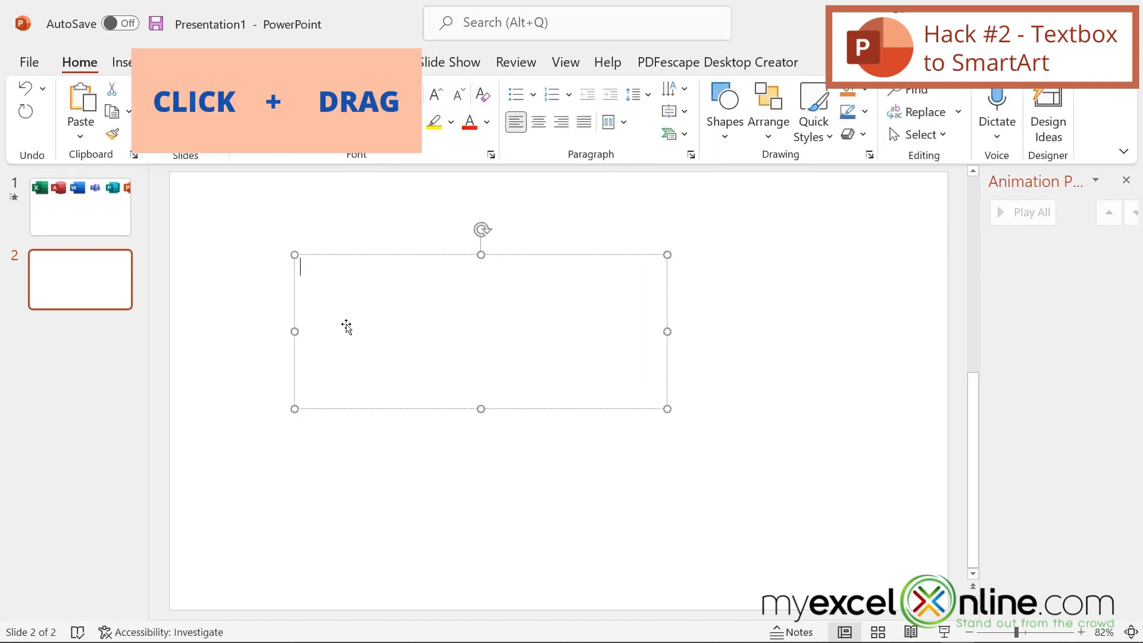
type("Topic")
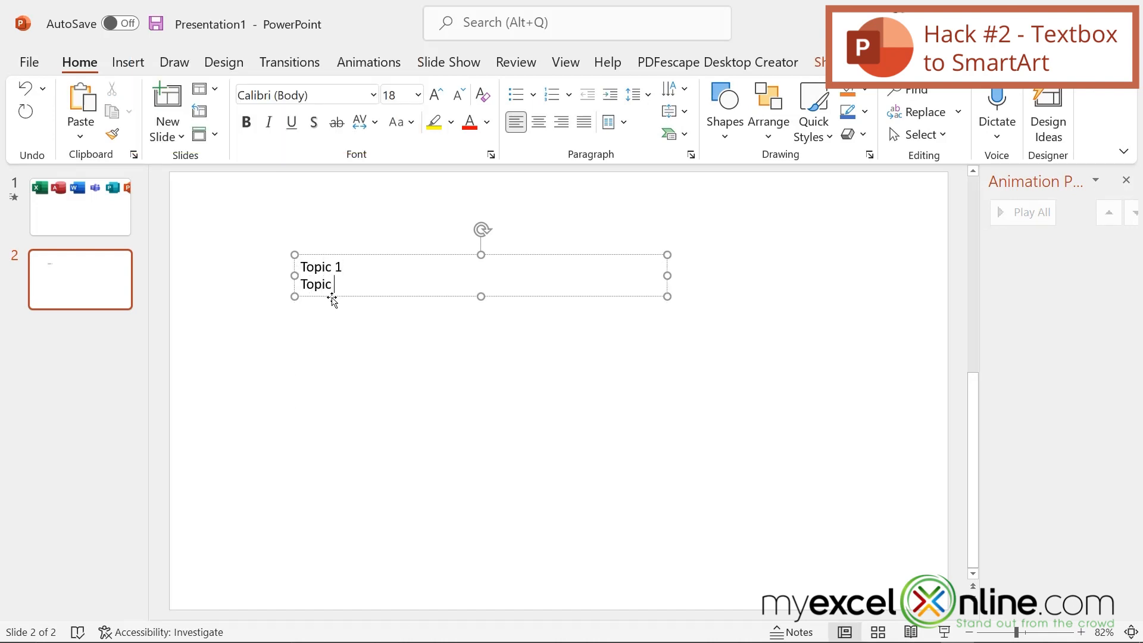
type("2")
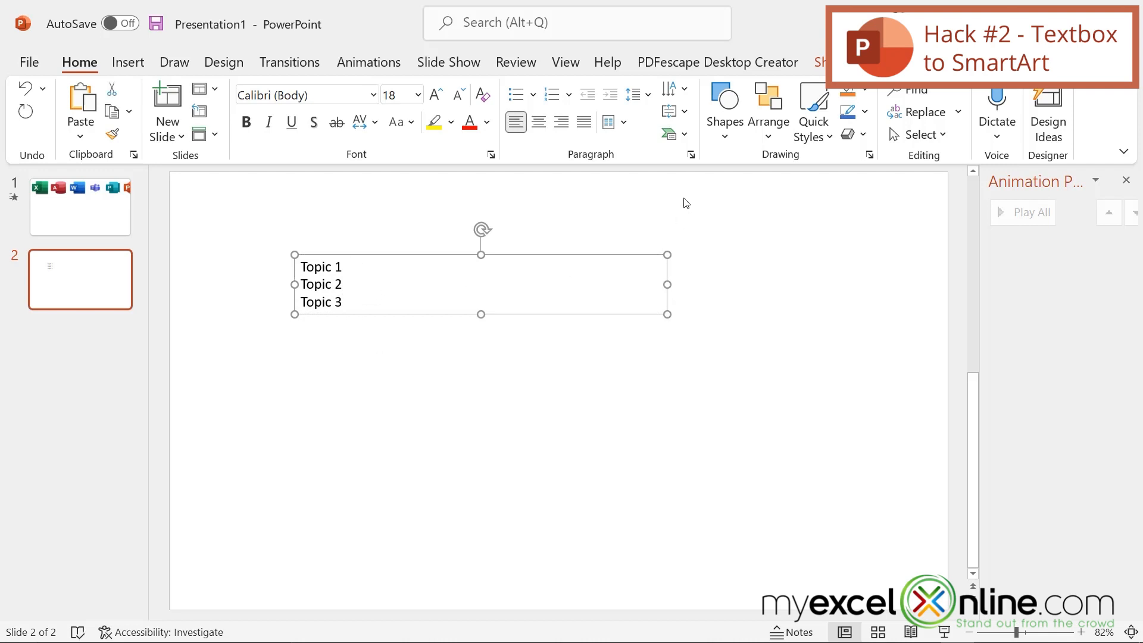
mouse_move(668, 134)
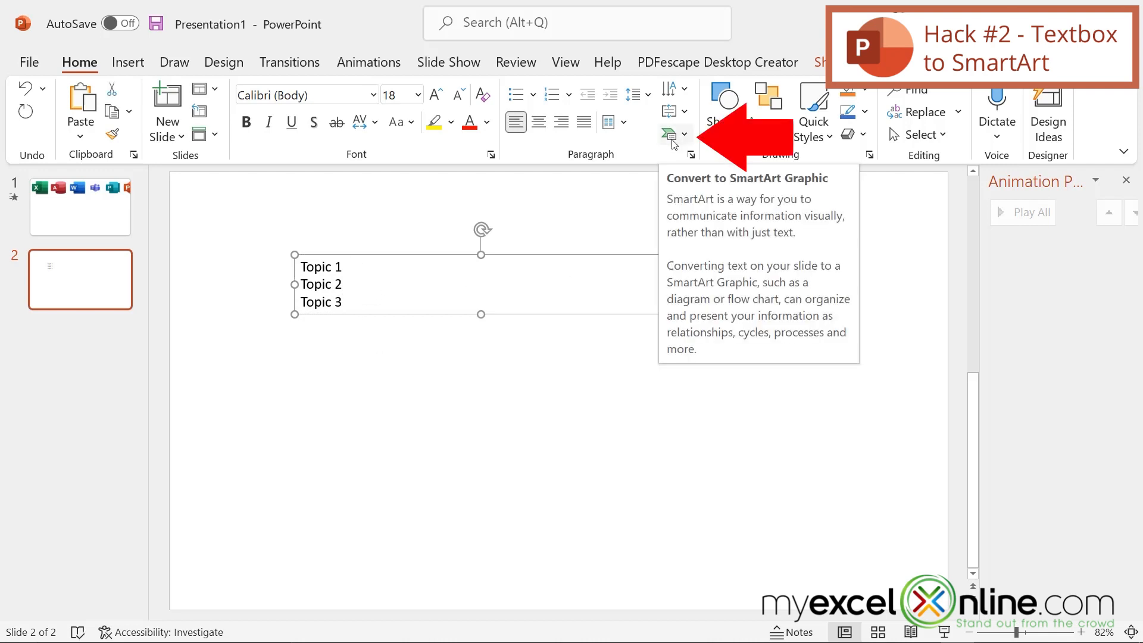
mouse_move(685, 140)
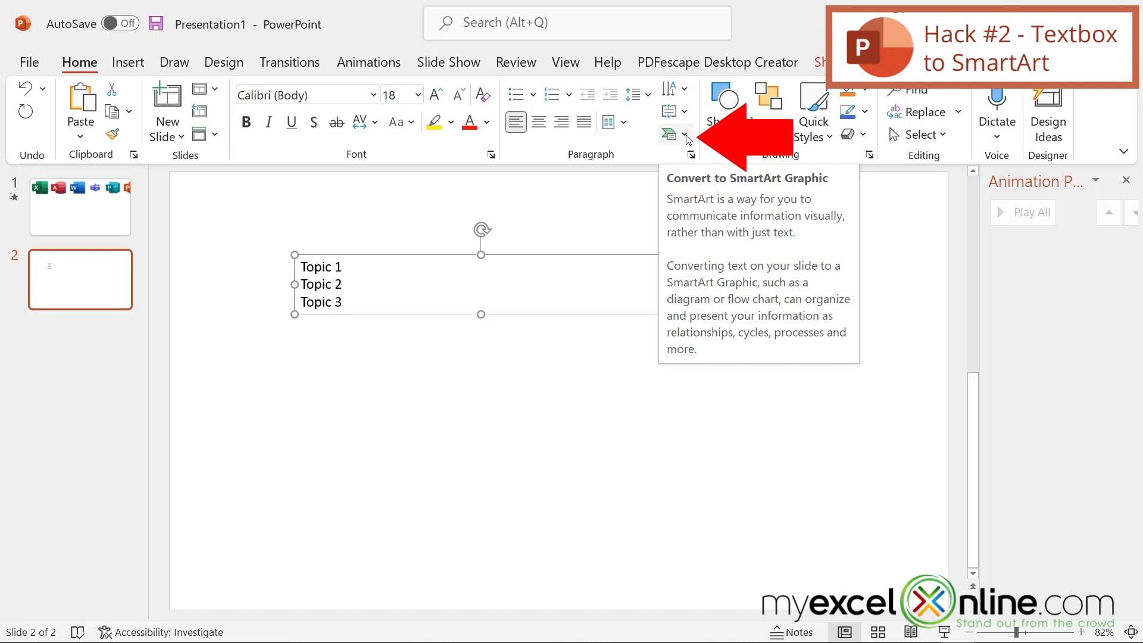
Step: Apply the Vertical Block List SmartArt layout to the Topic 1–3 text box
left_click(669, 133)
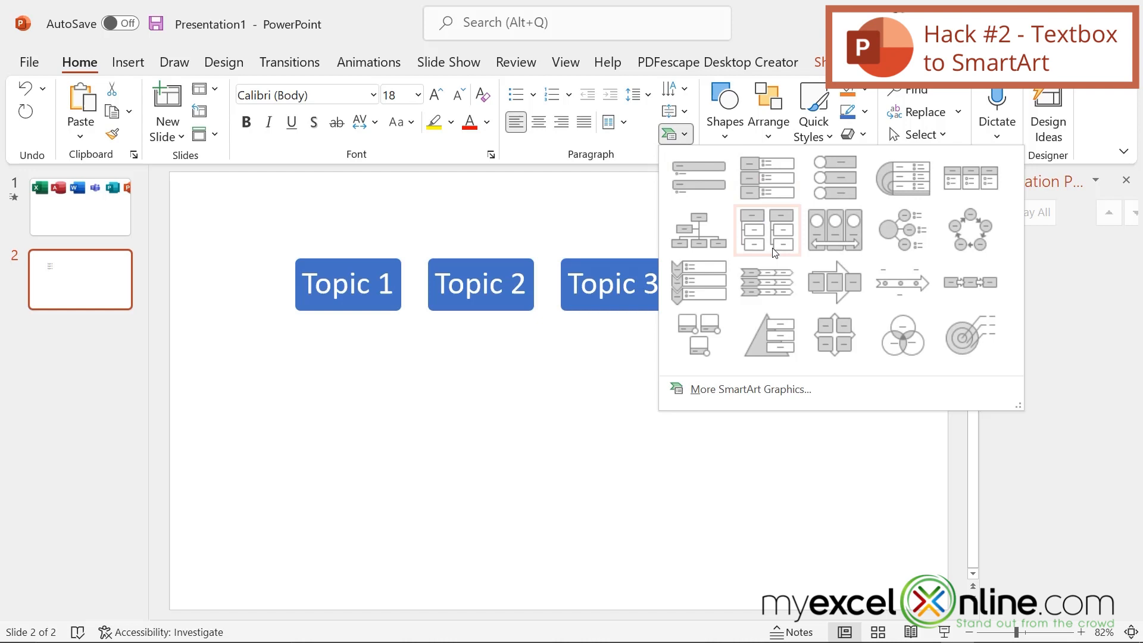
mouse_move(768, 336)
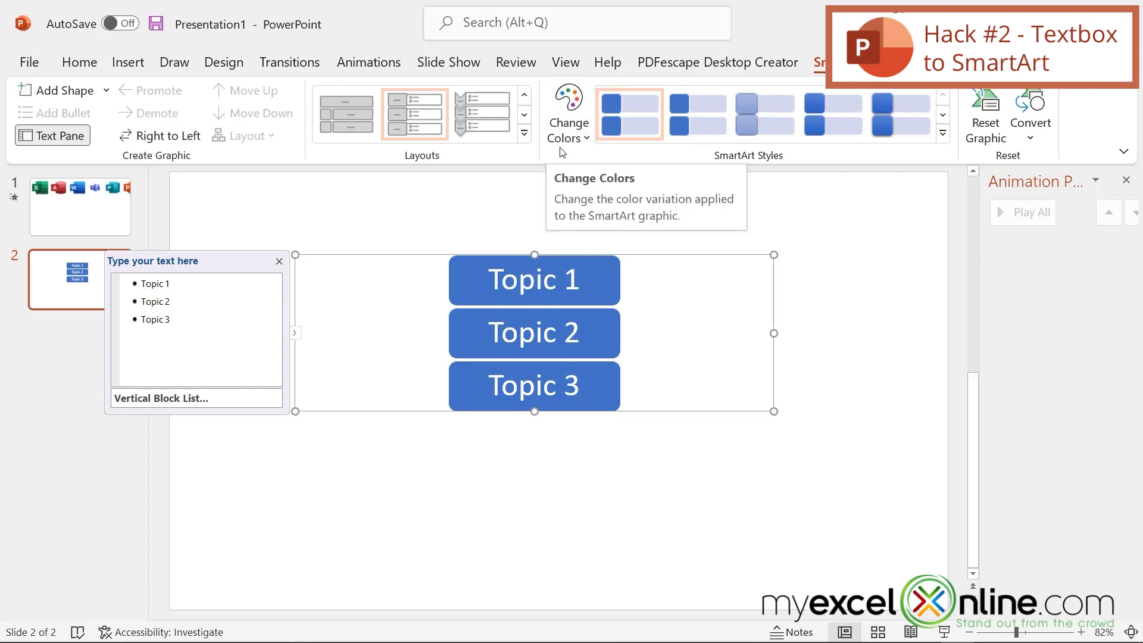
mouse_move(549, 196)
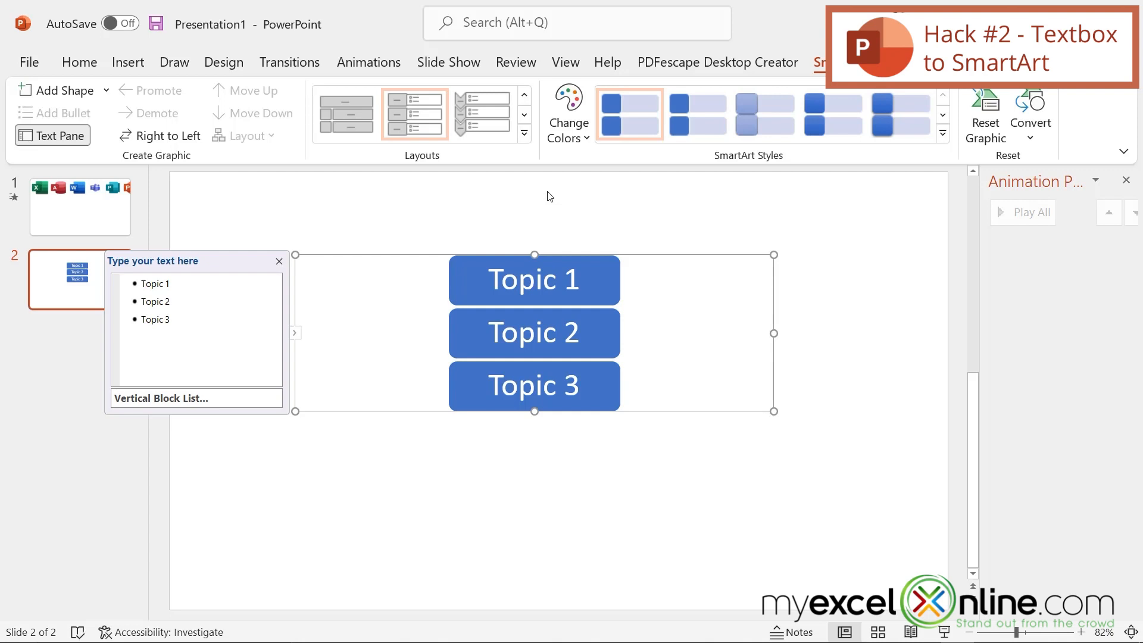
Step: Close the SmartArt text pane and add the 'Presentation' title above the Topic blocks
left_click(299, 497)
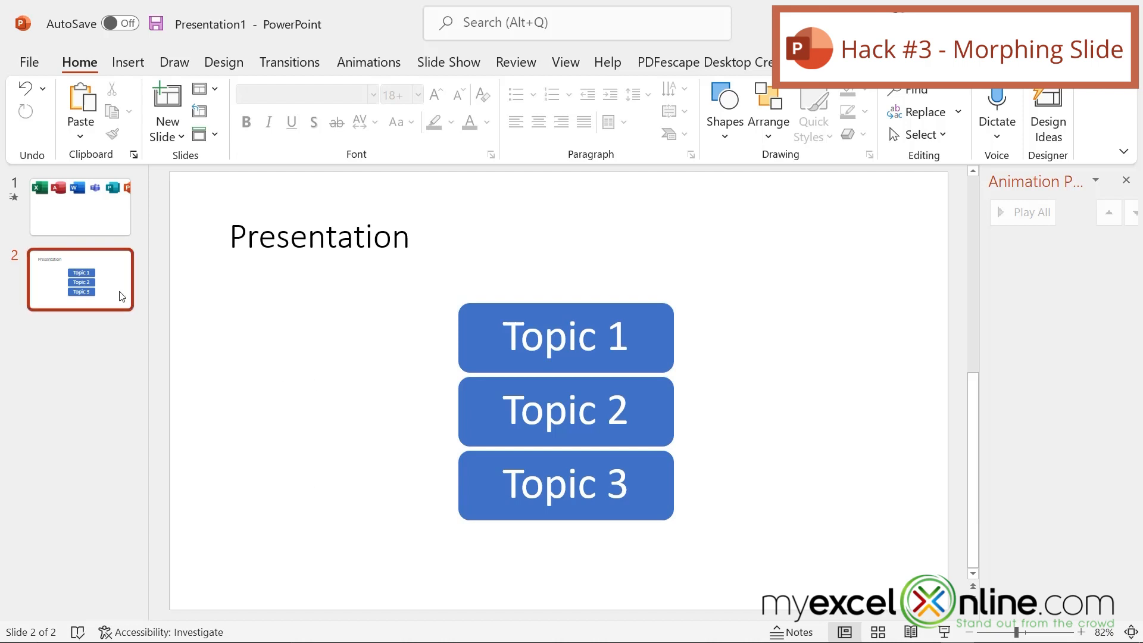
mouse_move(113, 285)
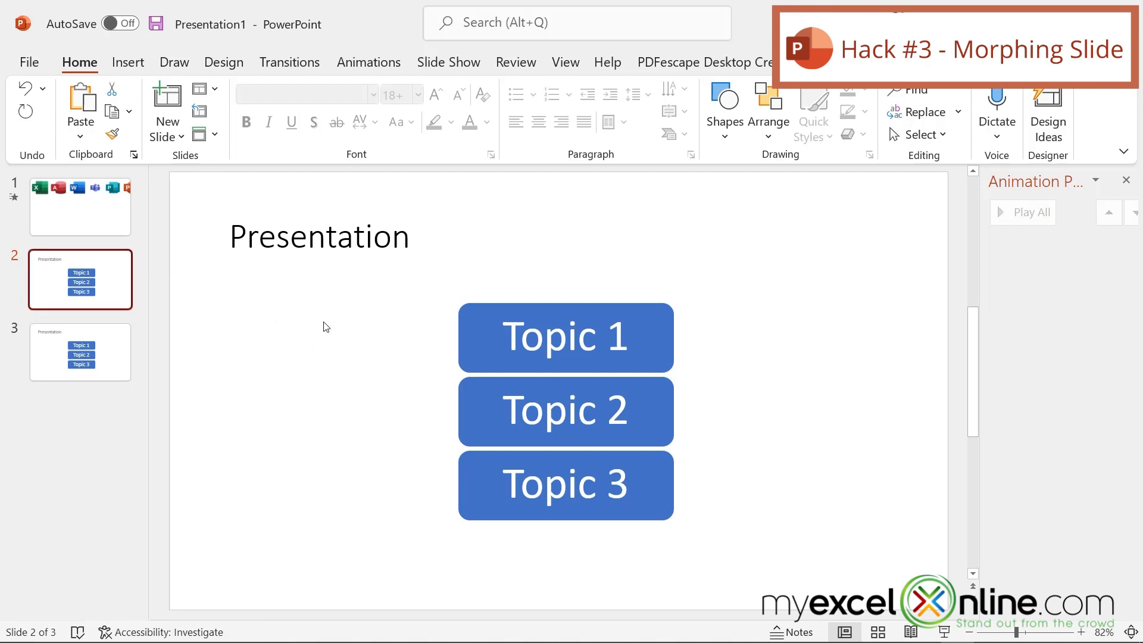
mouse_move(129, 442)
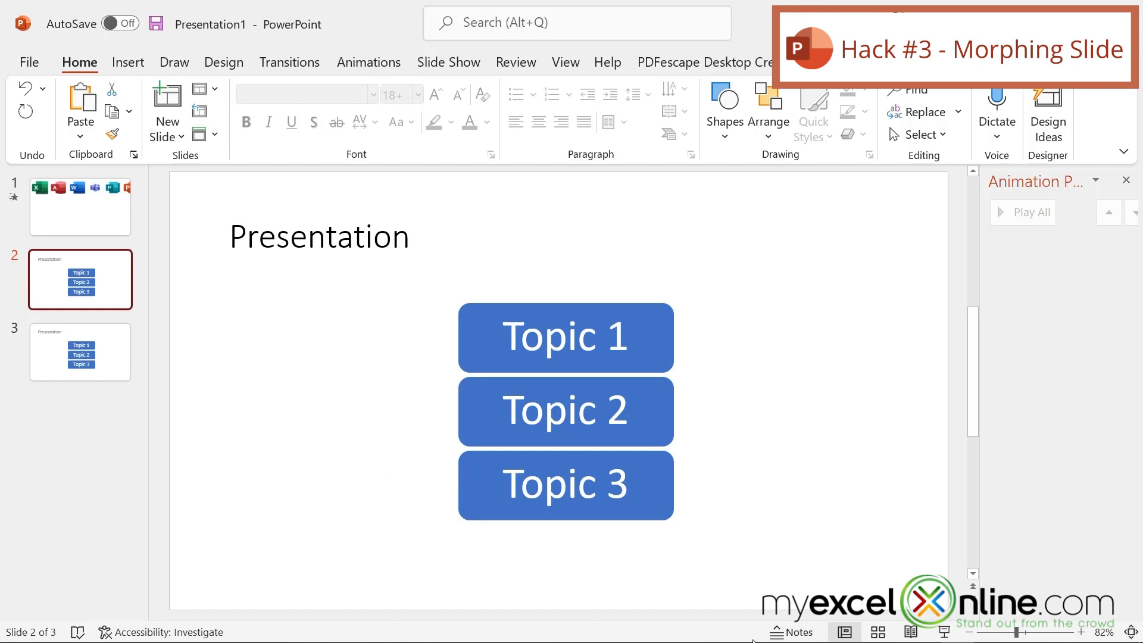
mouse_move(903, 578)
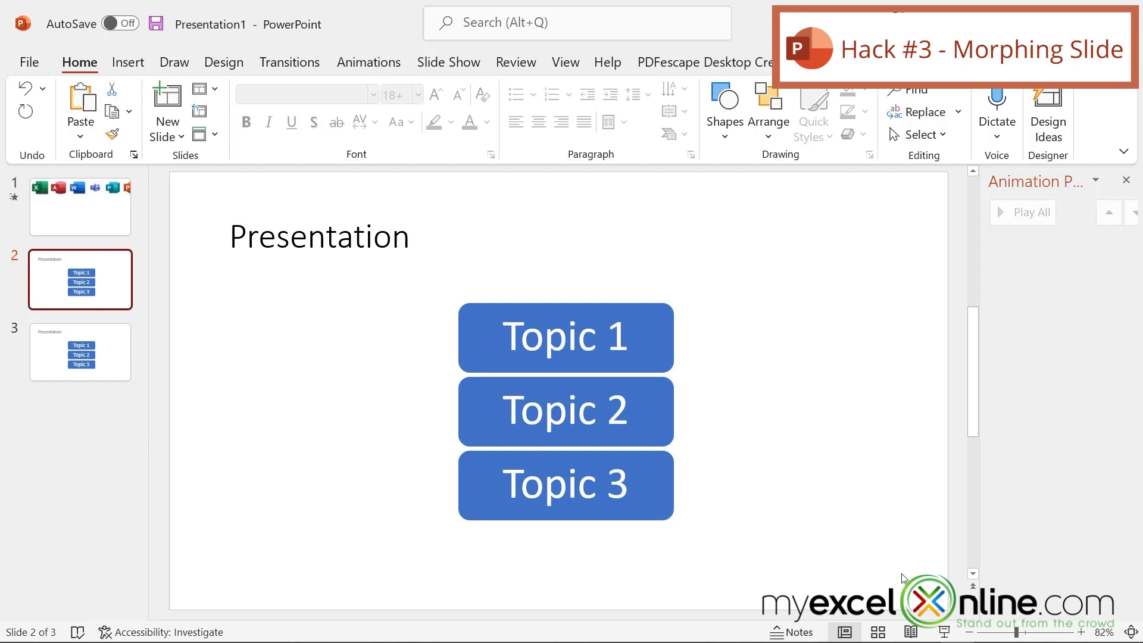
Step: Duplicate slide 2 and move slide 3's Topic SmartArt below the slide's bottom edge
key("F5")
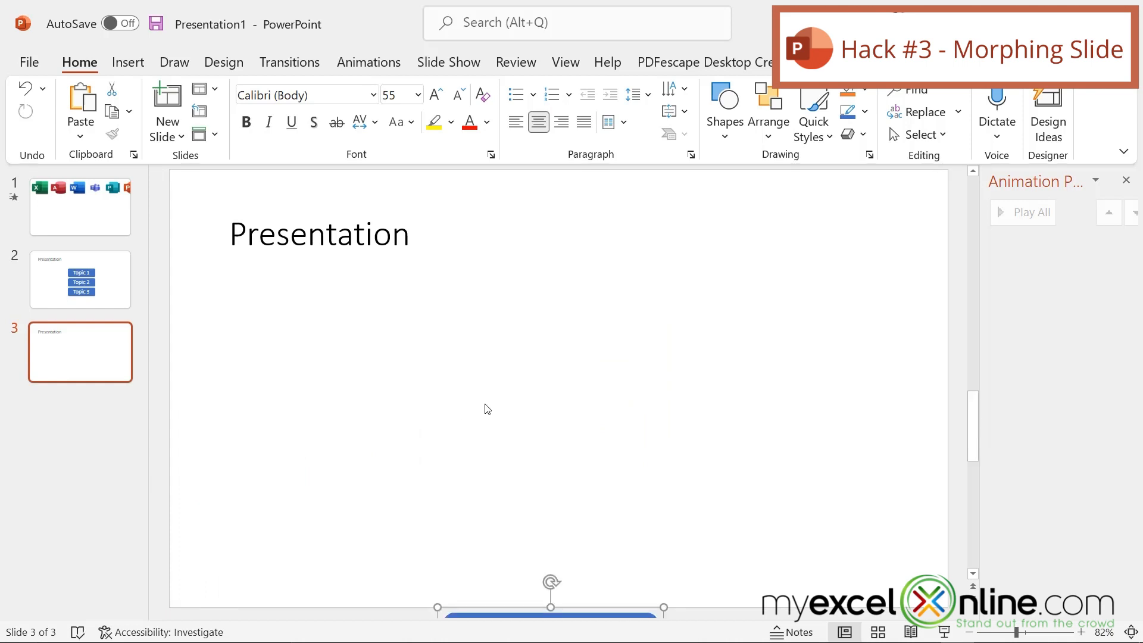
mouse_move(289, 61)
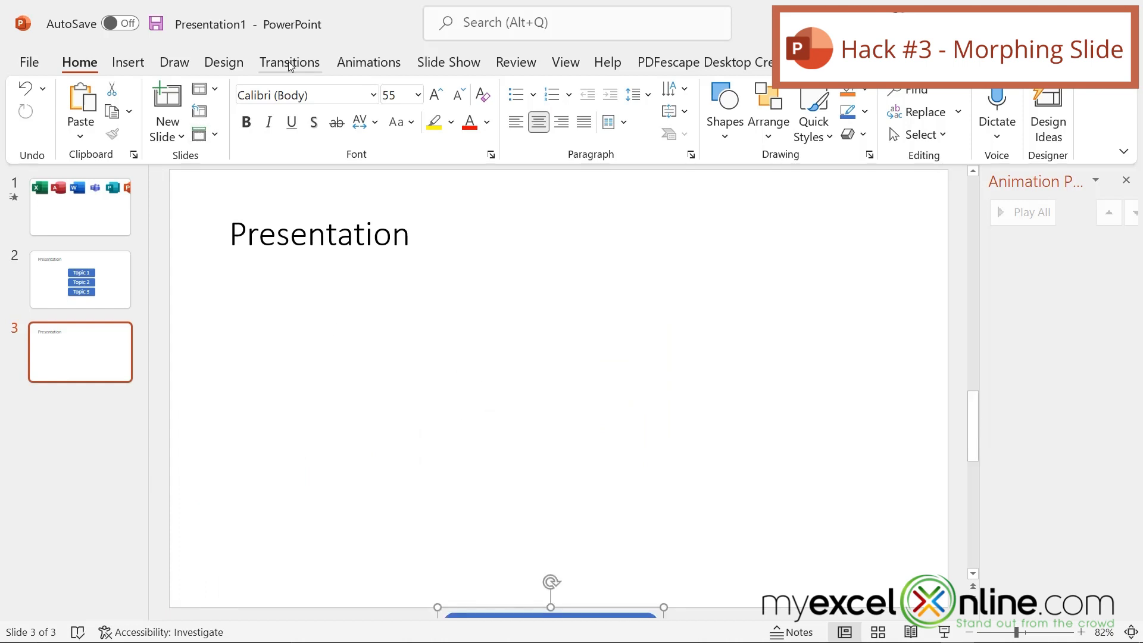
Step: Apply the Morph transition to slide 3 and zoom the view to 66%
left_click(289, 62)
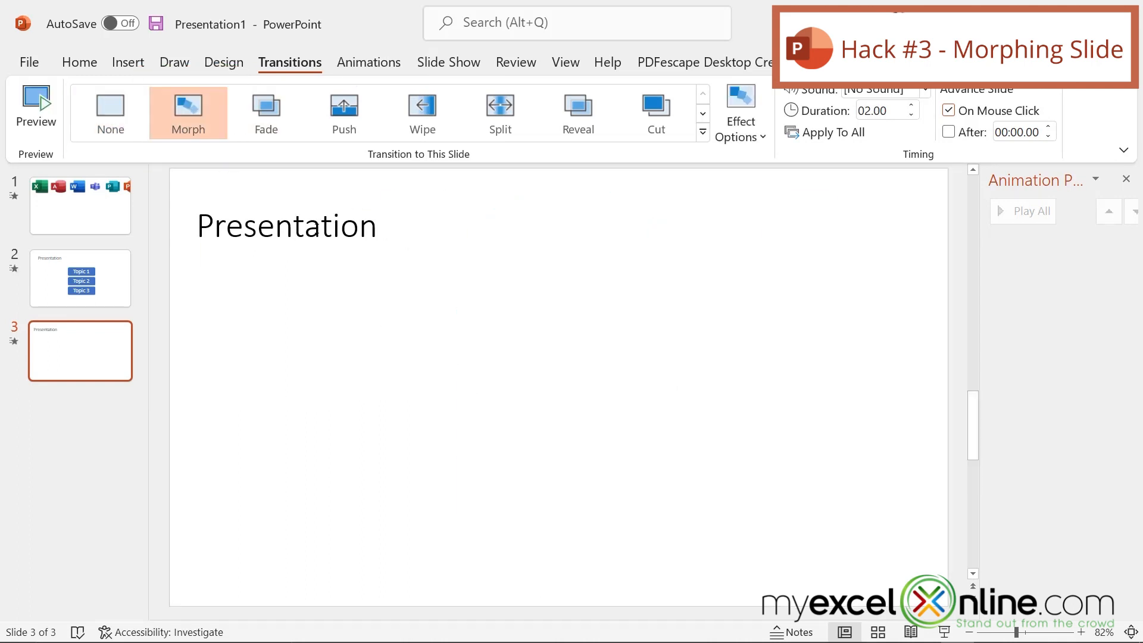
left_click(564, 62)
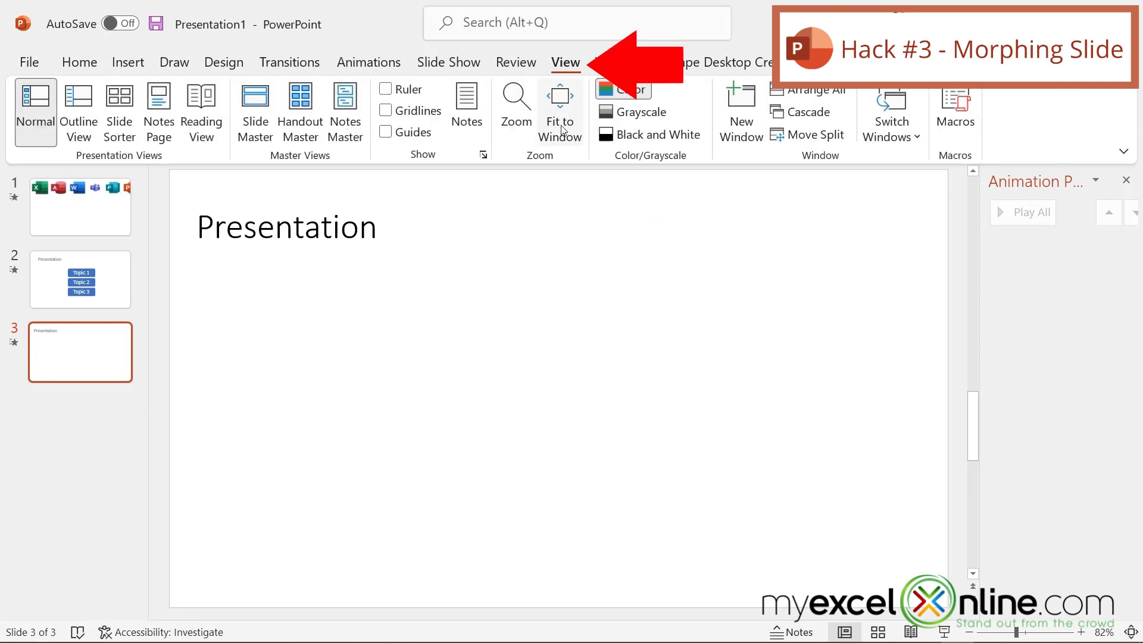
left_click(514, 106)
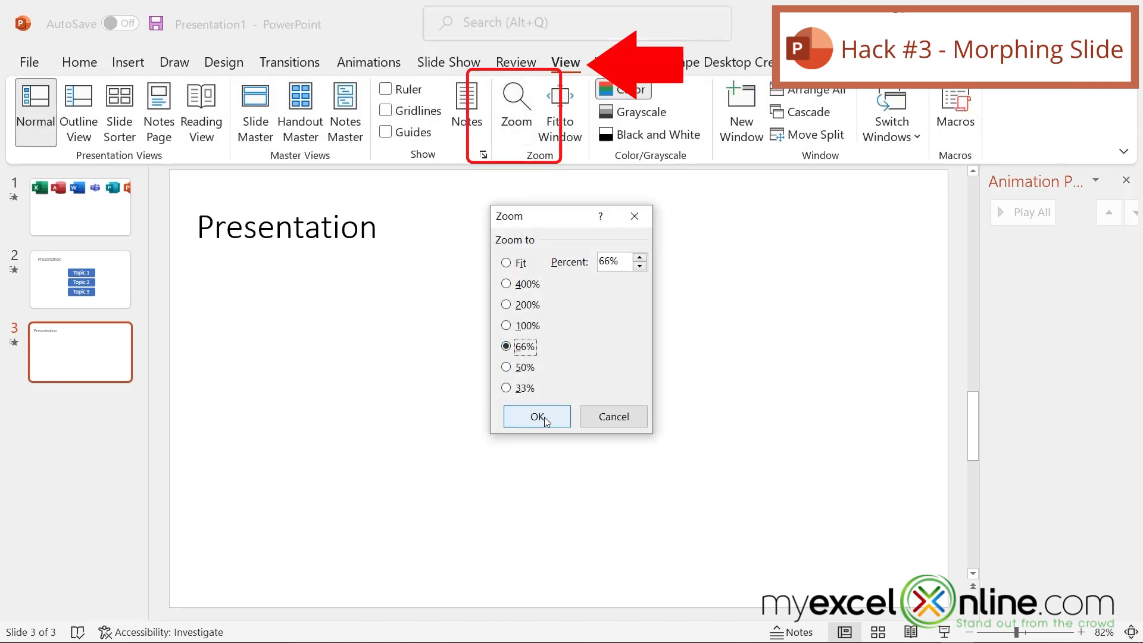
left_click(537, 416)
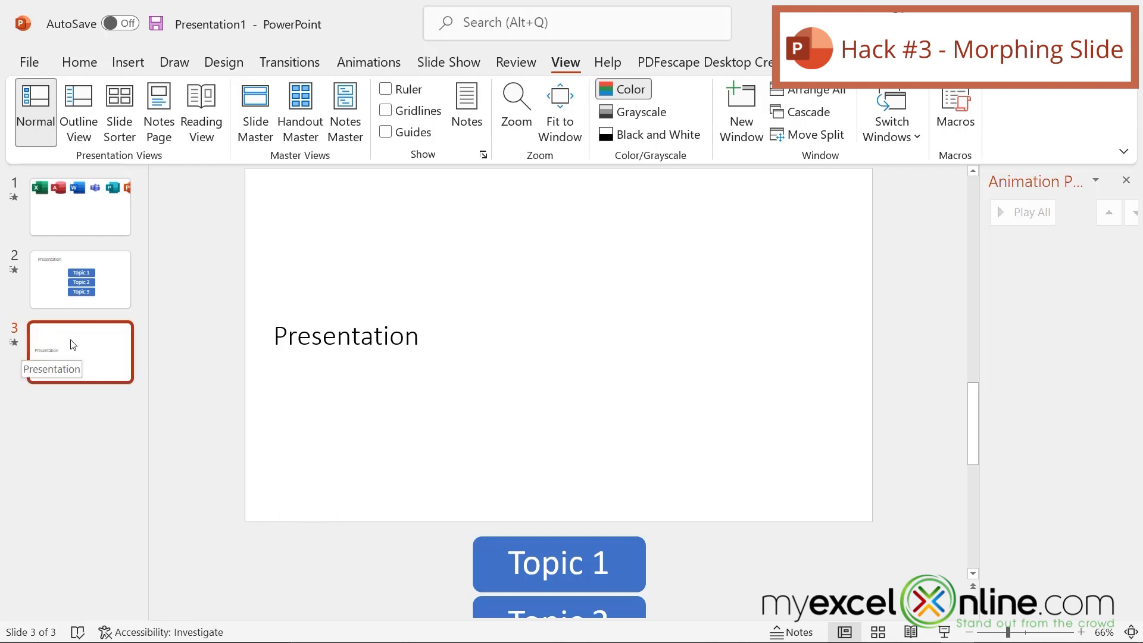
mouse_move(99, 346)
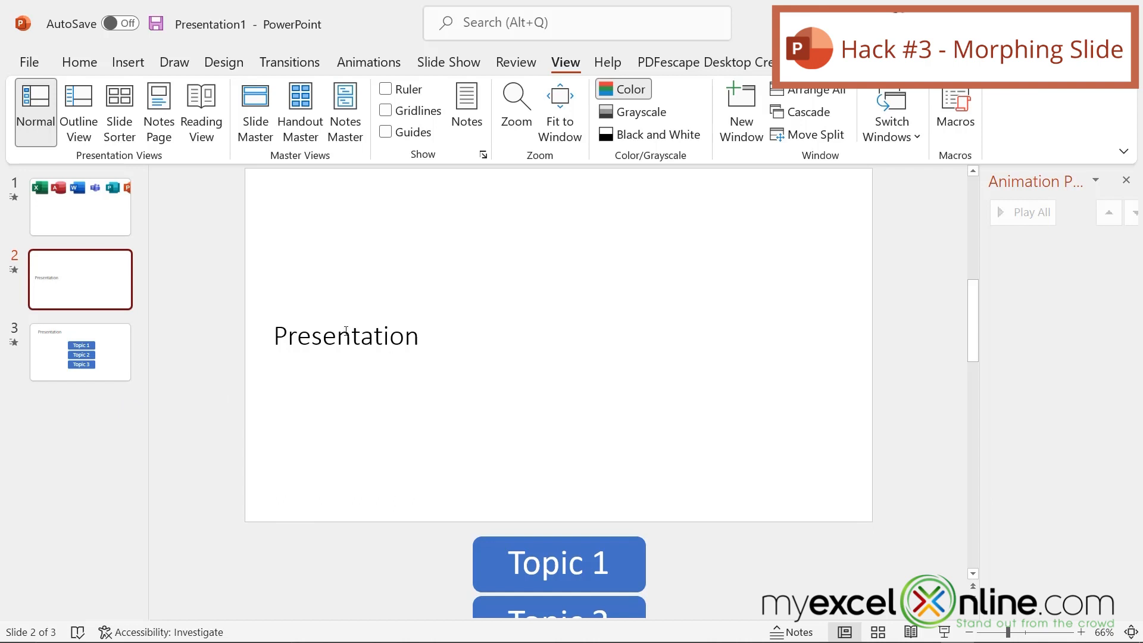
mouse_move(500, 519)
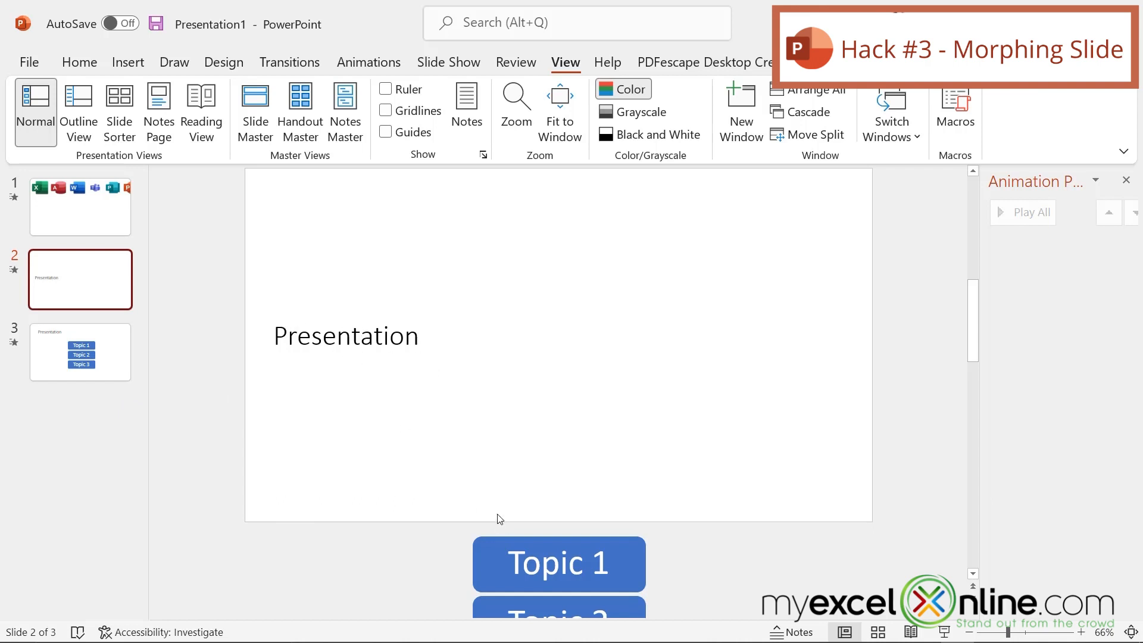
Step: Move slide 3's thumbnail above slide 2, then view the slide with centered blocks
left_click(80, 352)
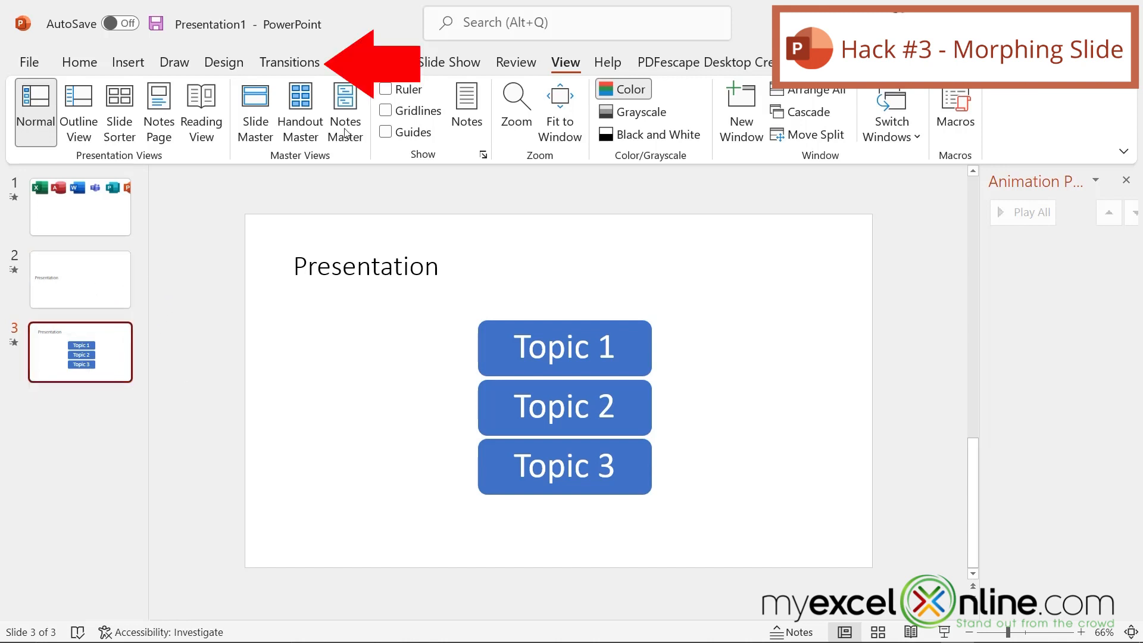
Step: Check the Morph transition settings, then return to slide 2 with off-slide Topic blocks
left_click(288, 62)
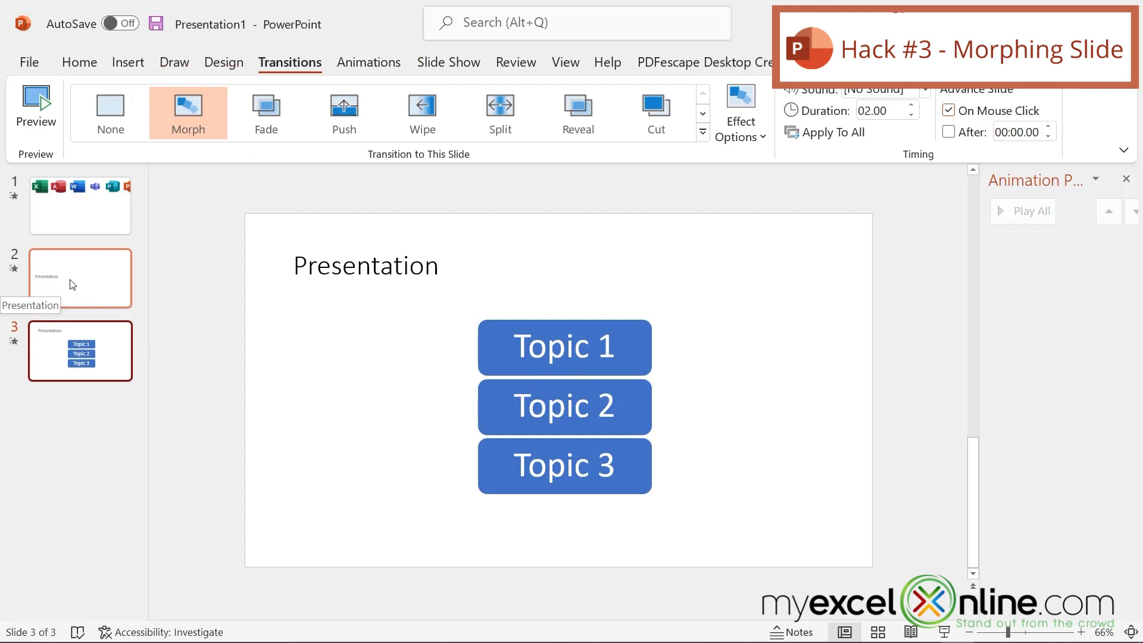
mouse_move(84, 363)
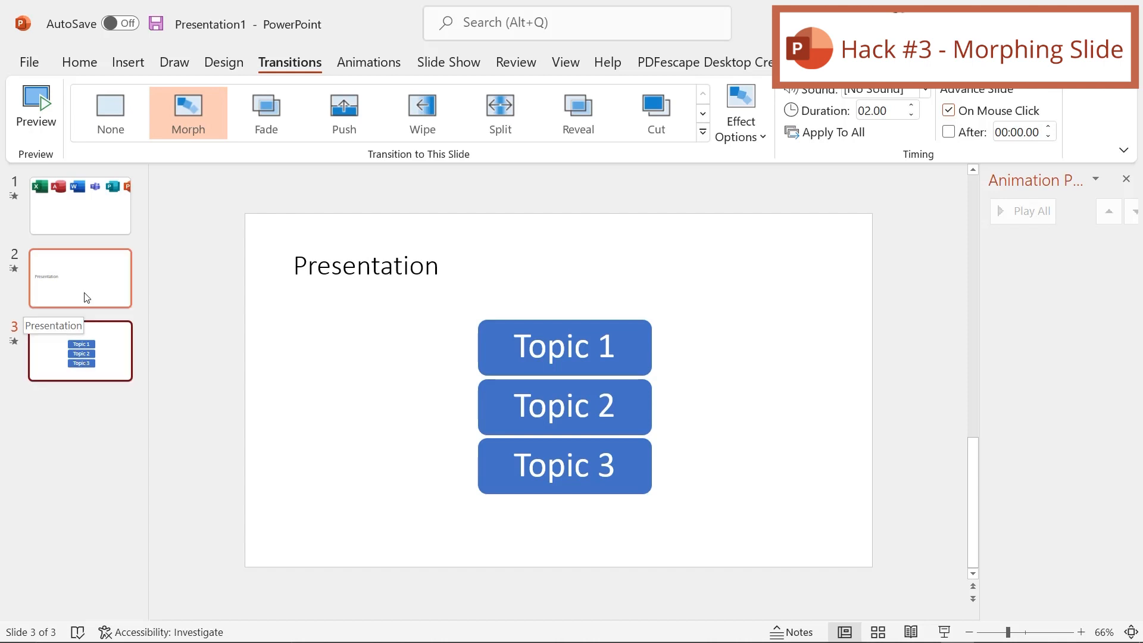
left_click(80, 278)
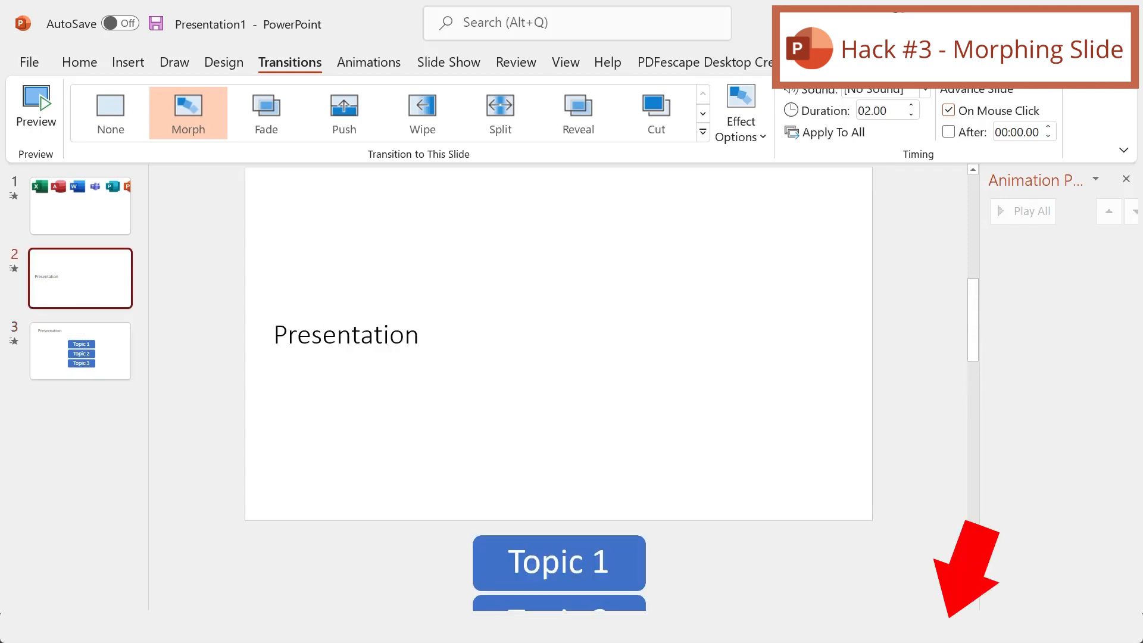
left_click(78, 347)
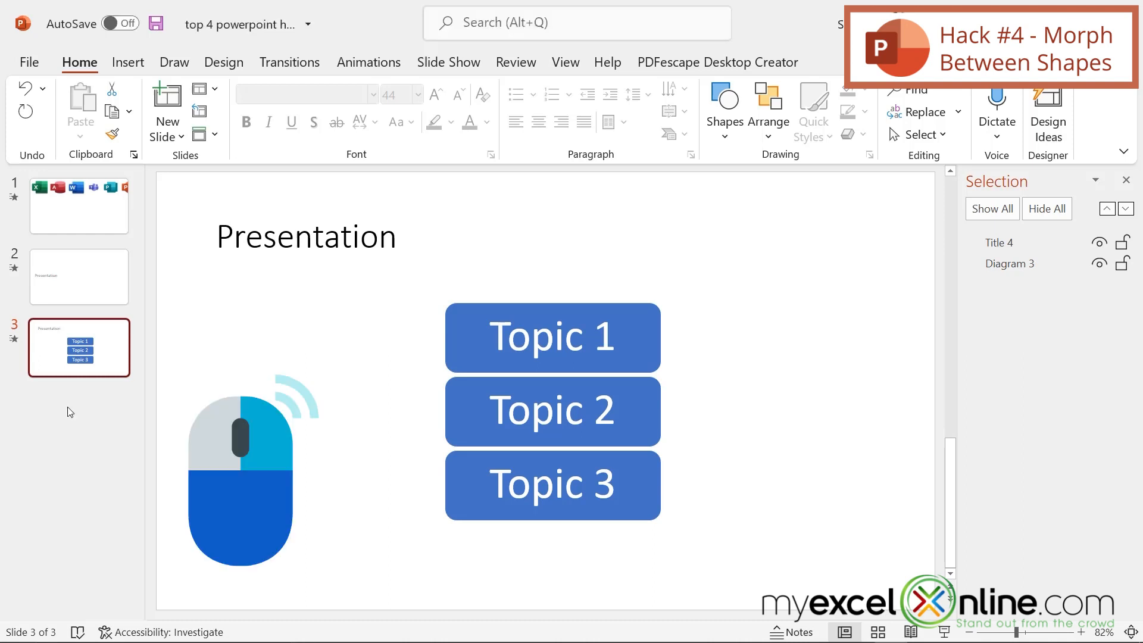
Step: Add a new slide after slide 3 titled 'Morph Shapes'
right_click(69, 412)
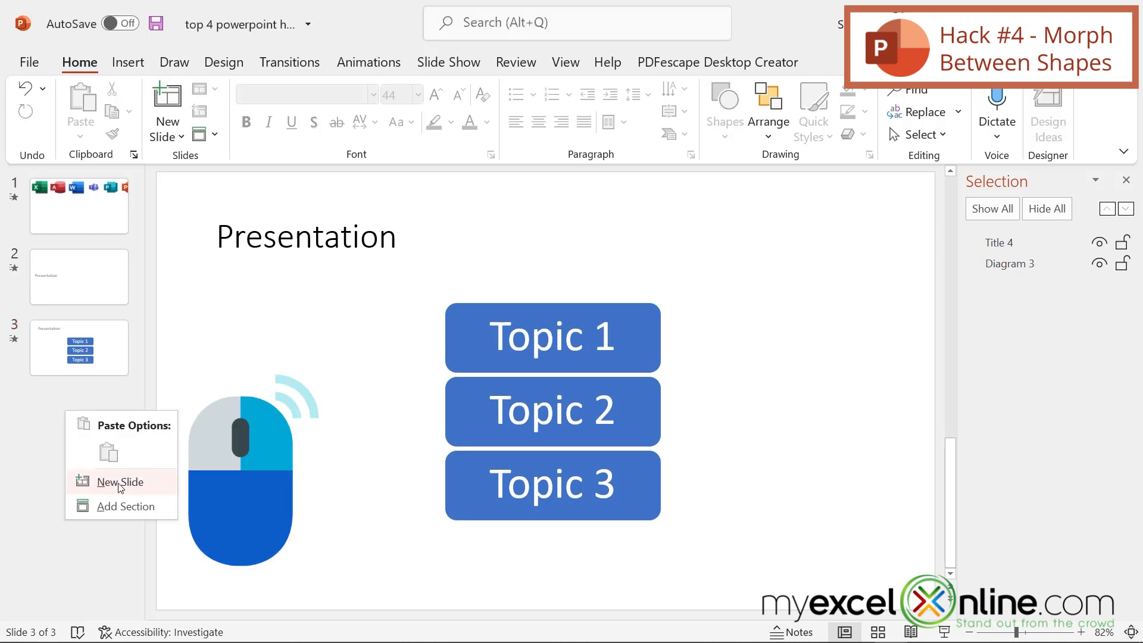
left_click(122, 481)
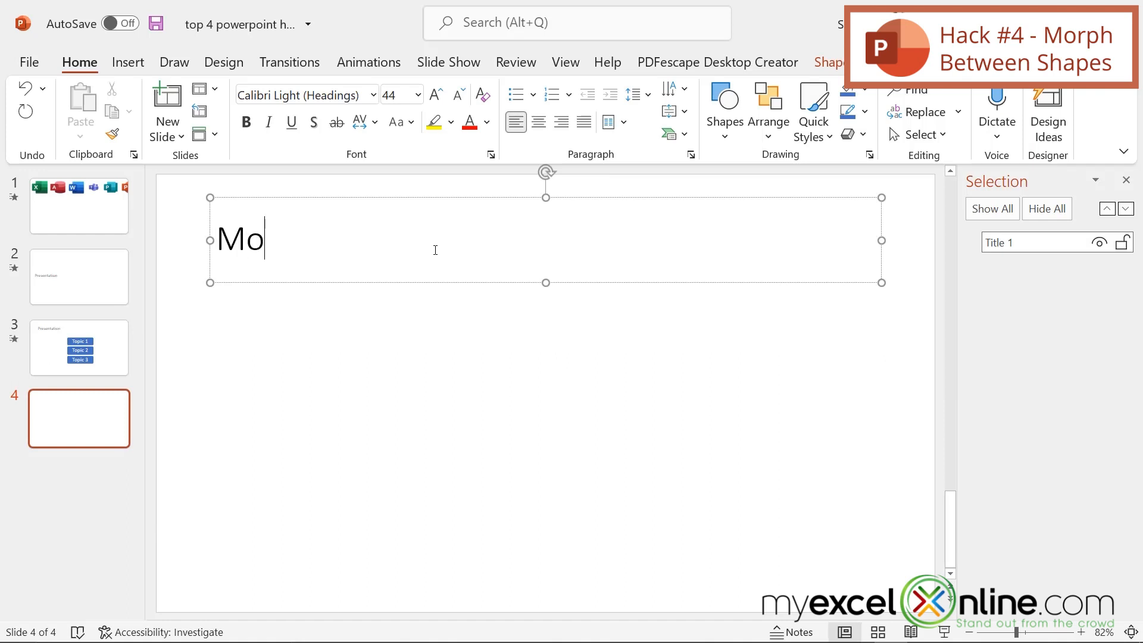
type("rph Shapes")
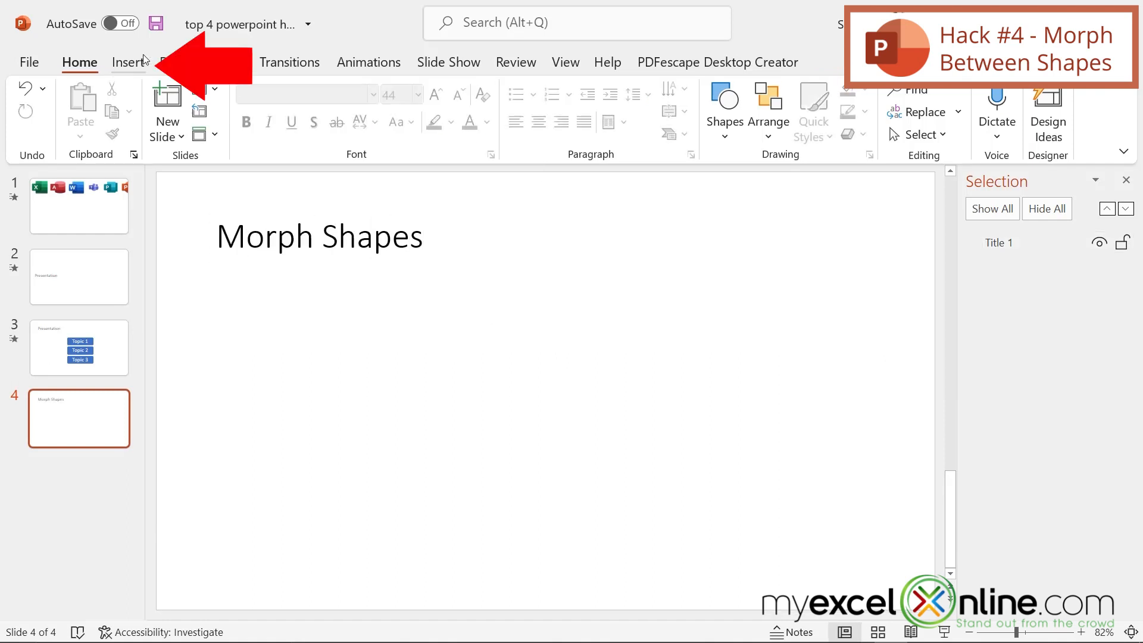
Step: Insert right and left block arrows and fill the right arrow red
left_click(127, 62)
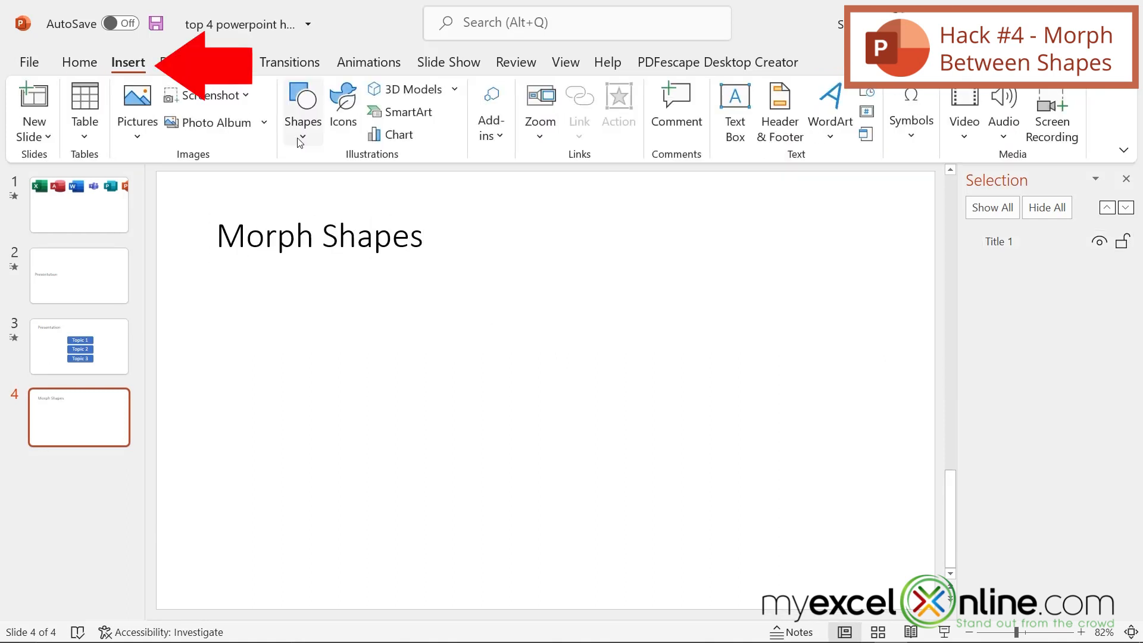
left_click(302, 108)
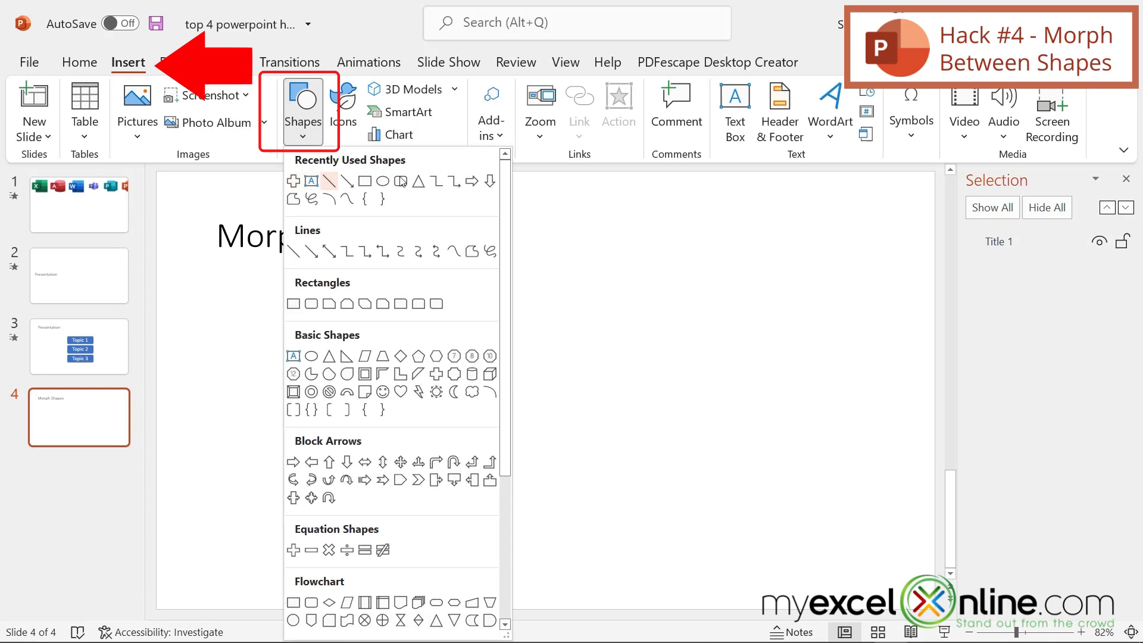
left_click(293, 461)
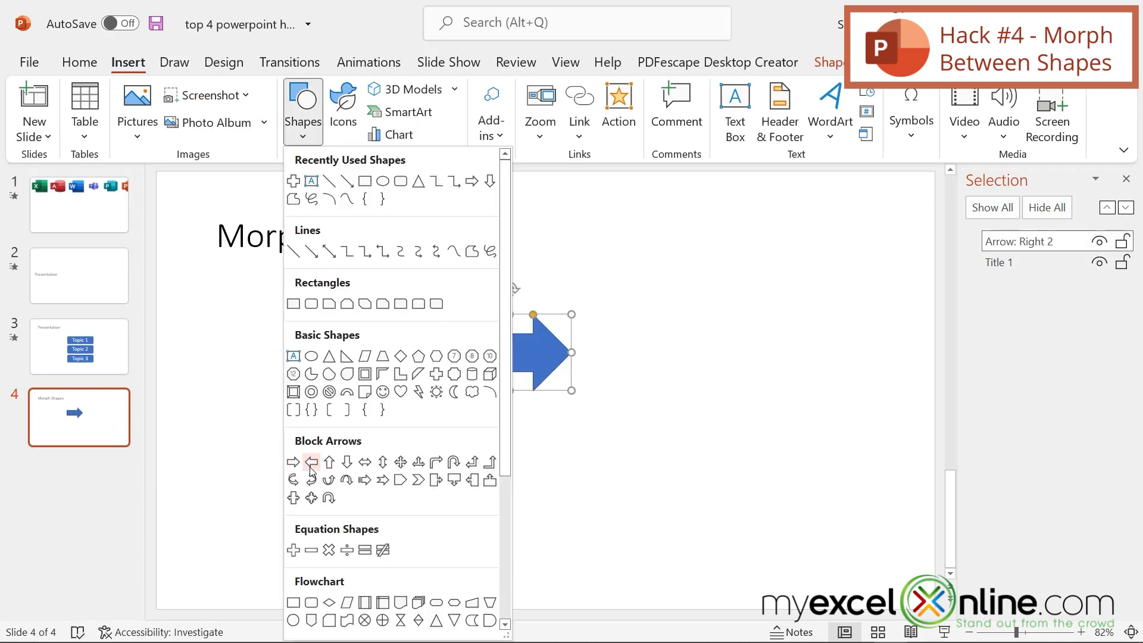
left_click(311, 461)
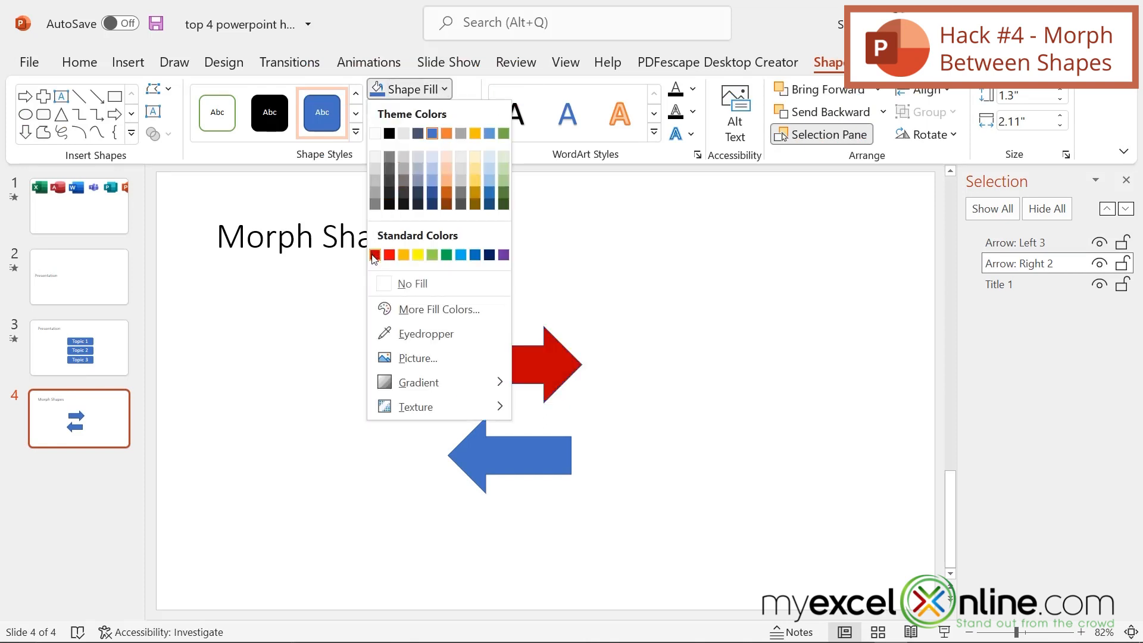
left_click(375, 254)
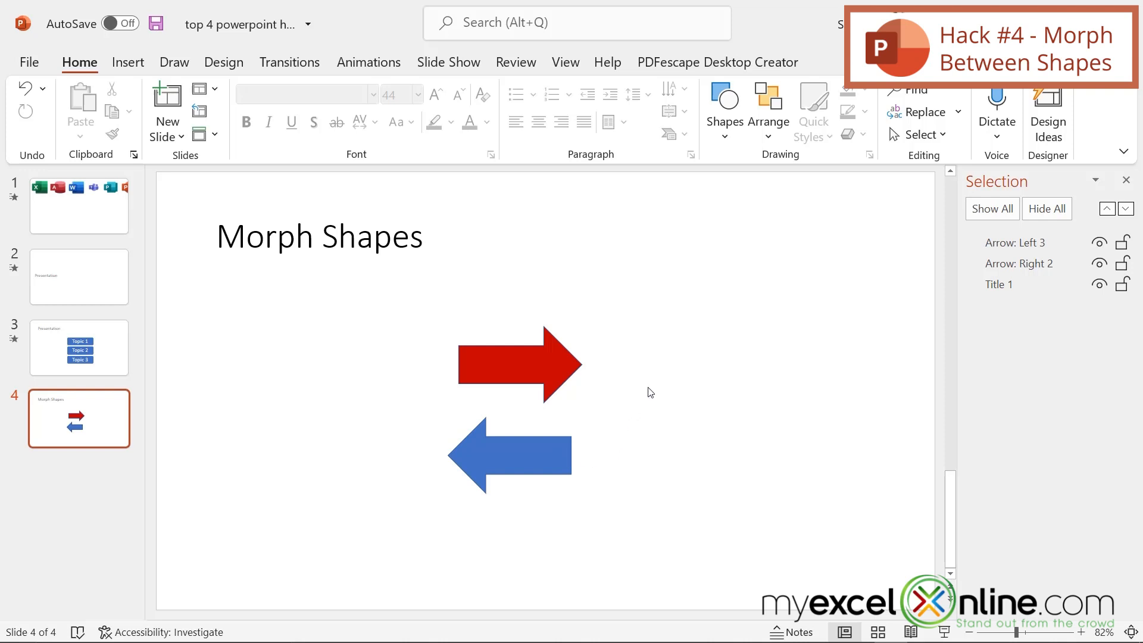
mouse_move(624, 398)
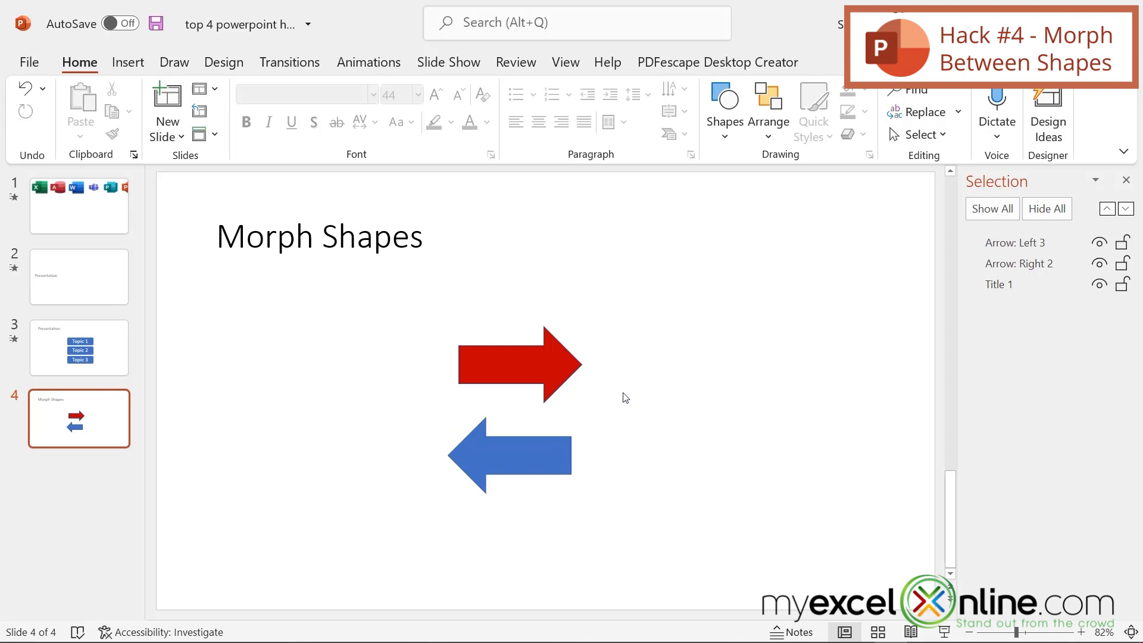
mouse_move(644, 403)
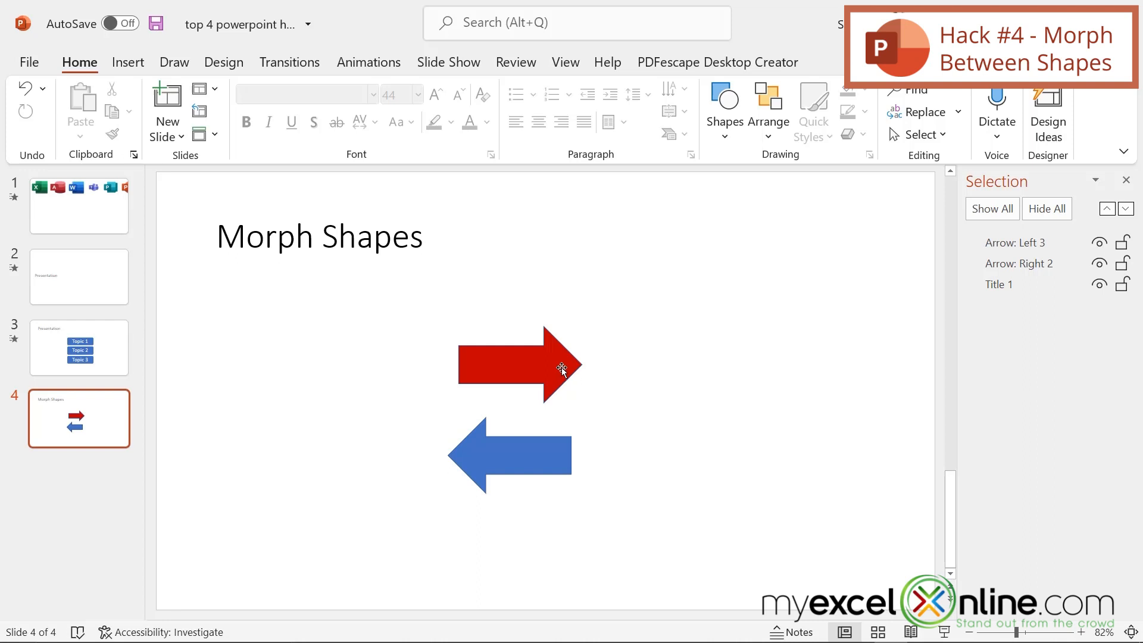
left_click(519, 366)
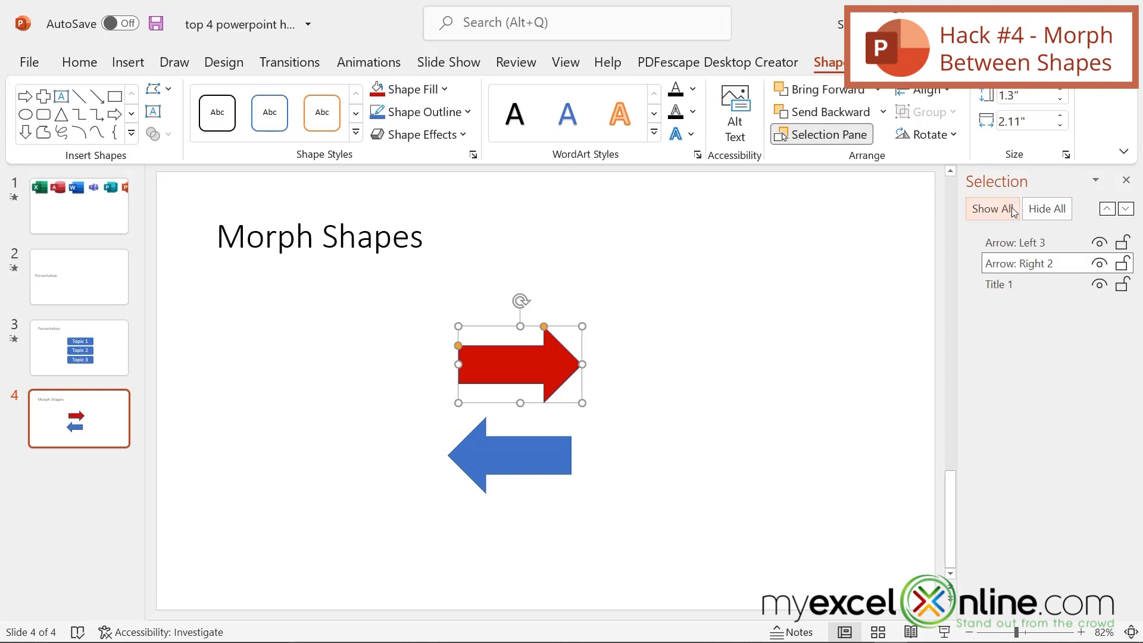
mouse_move(819, 144)
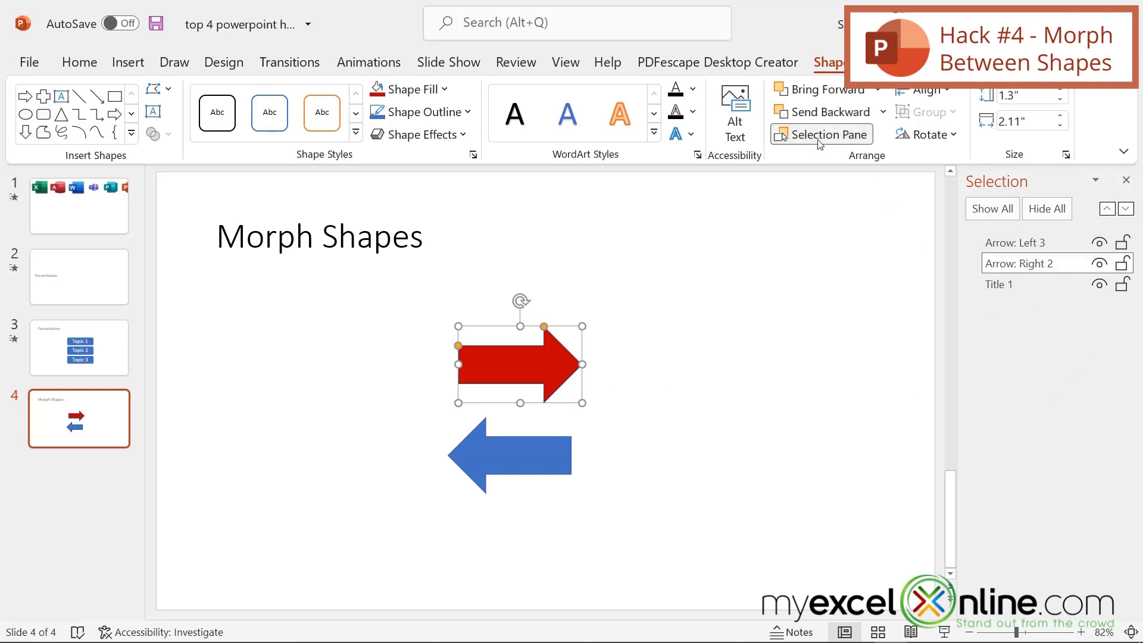
mouse_move(819, 139)
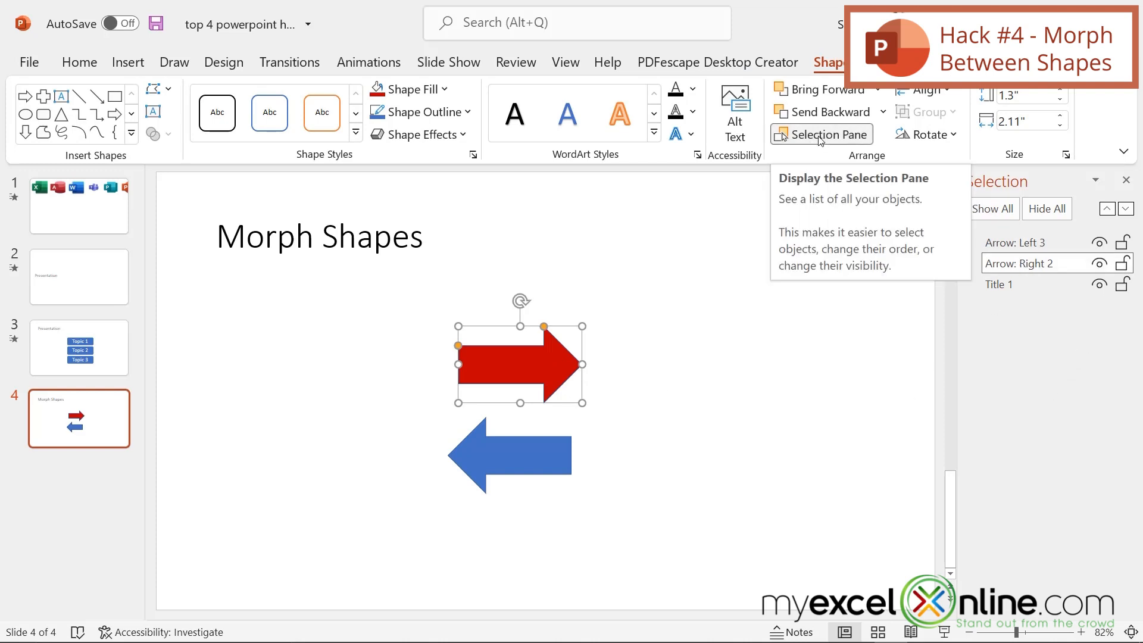
left_click(821, 134)
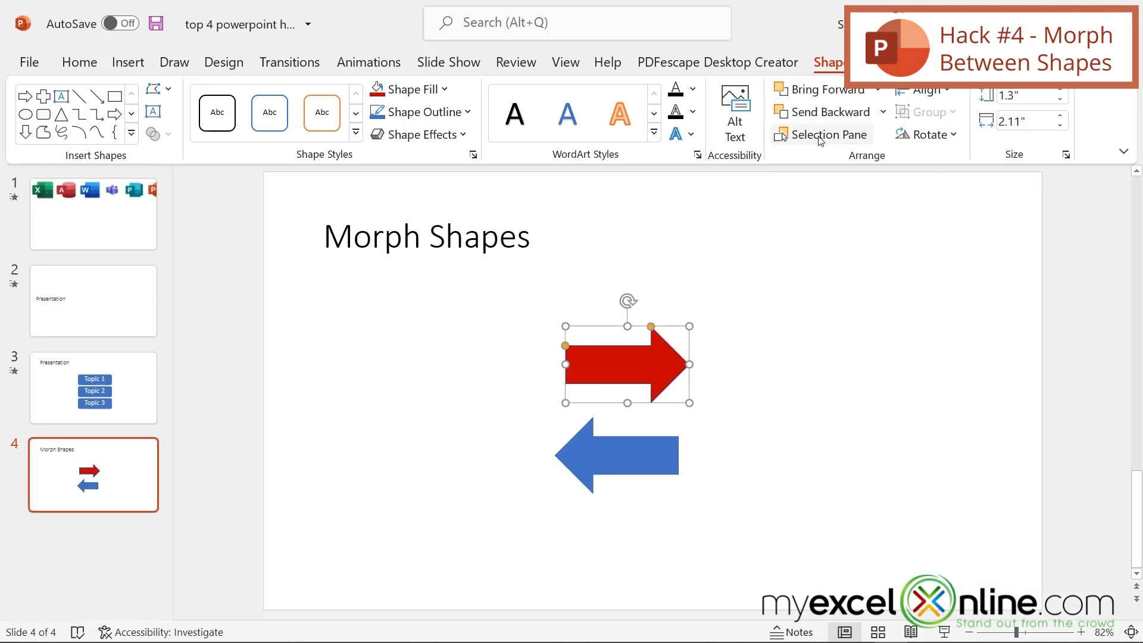
left_click(827, 133)
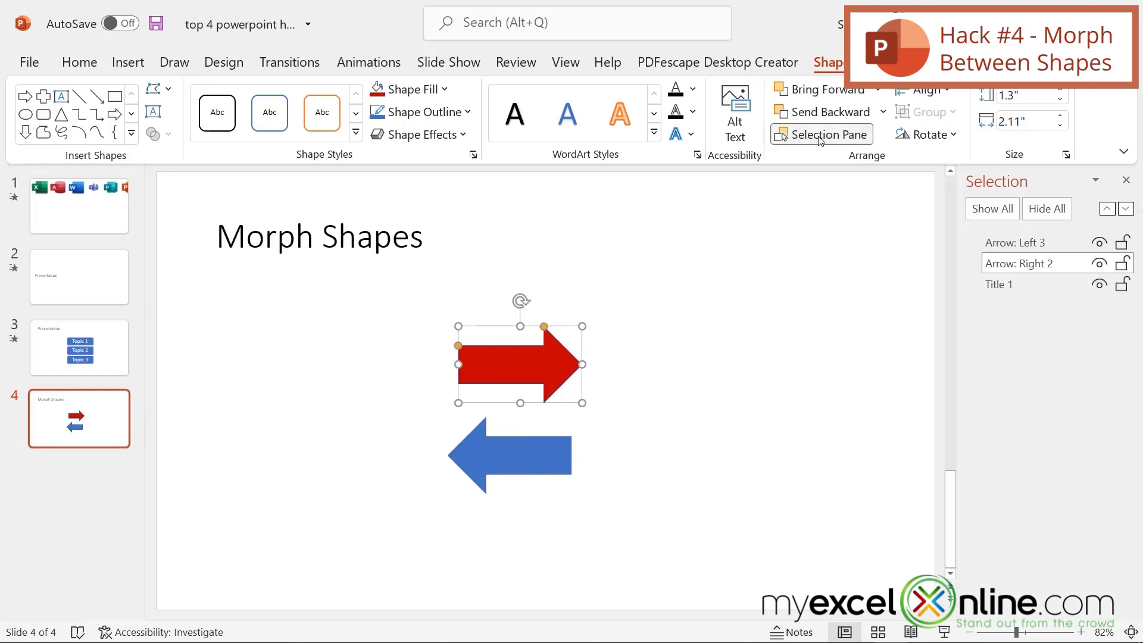
mouse_move(1021, 327)
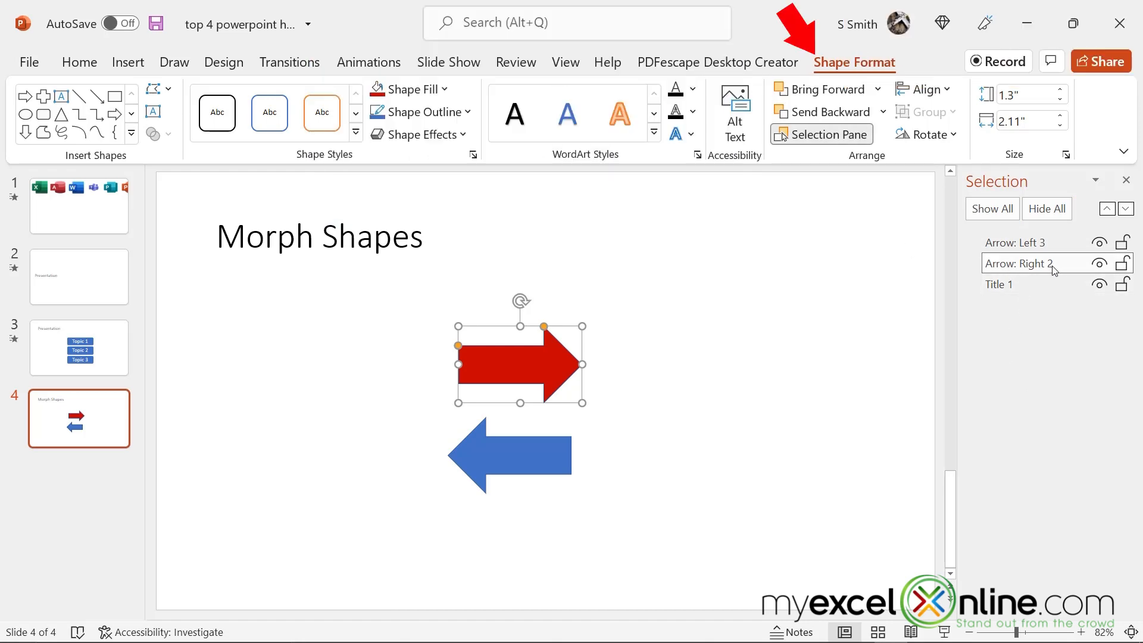
Step: Rename 'Arrow: Right 2' to !!Shape1 in the Selection Pane
double_click(1028, 263)
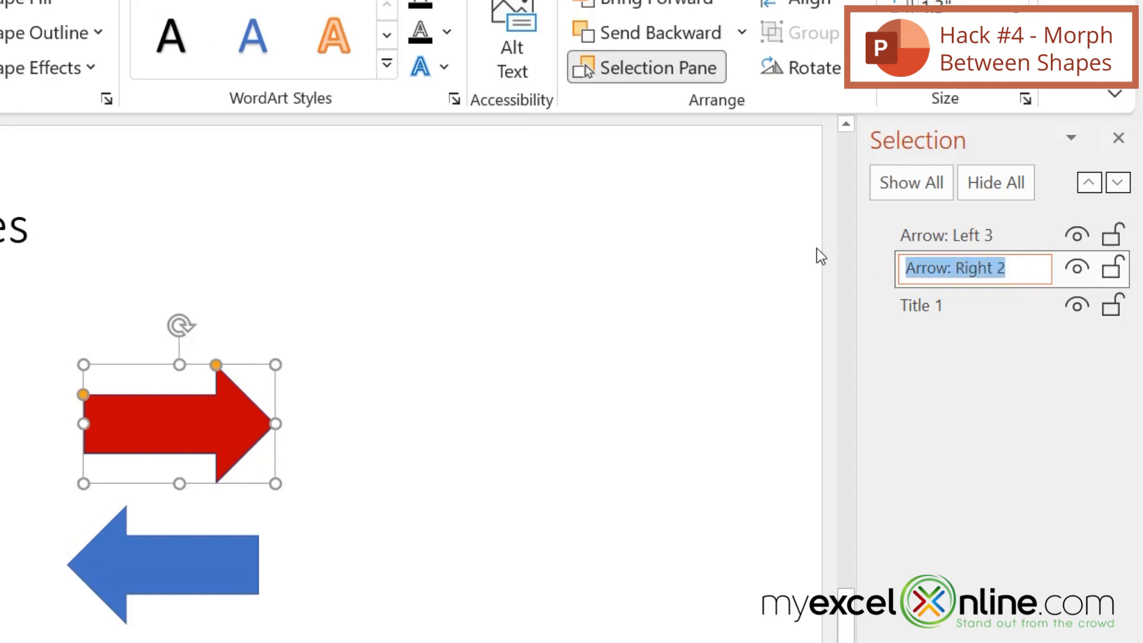
type("Spa")
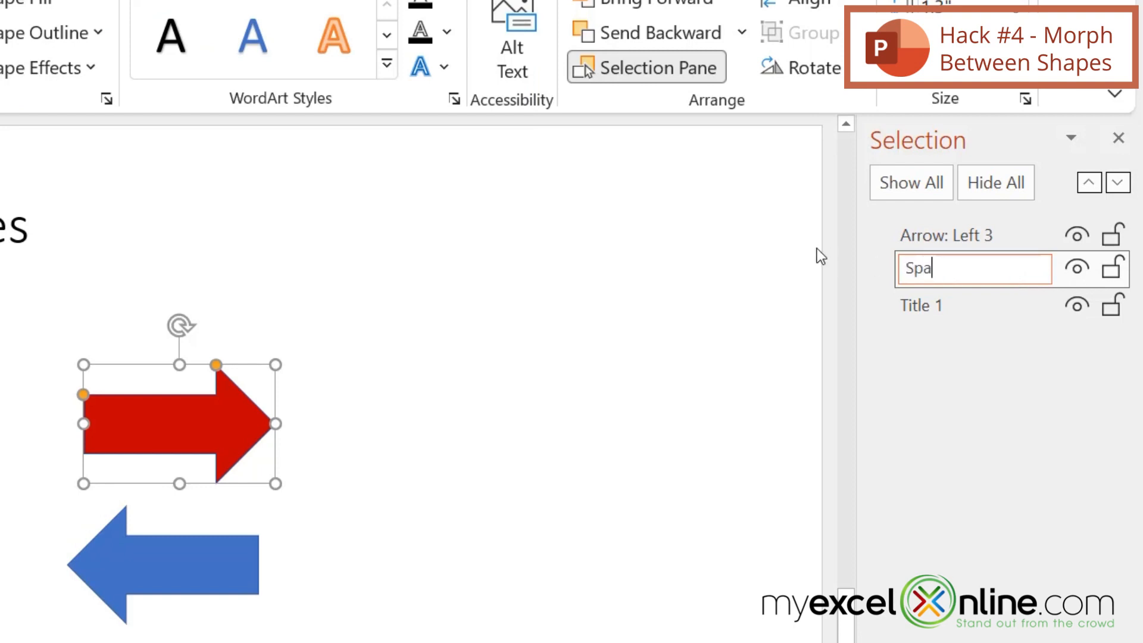
type("Shape1")
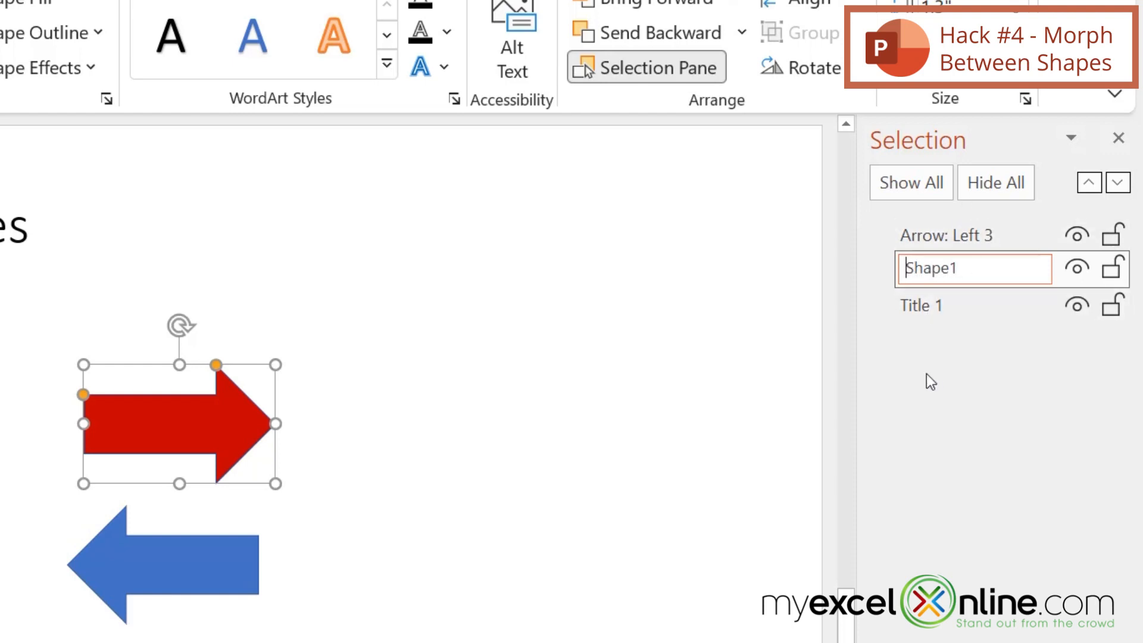
type("!!")
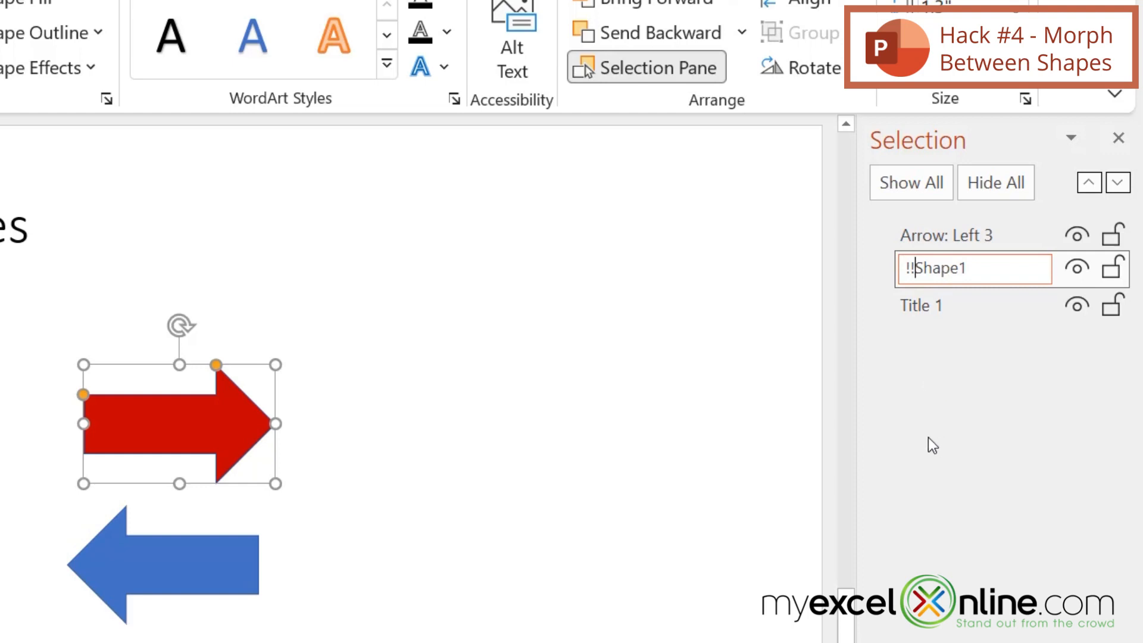
mouse_move(905, 414)
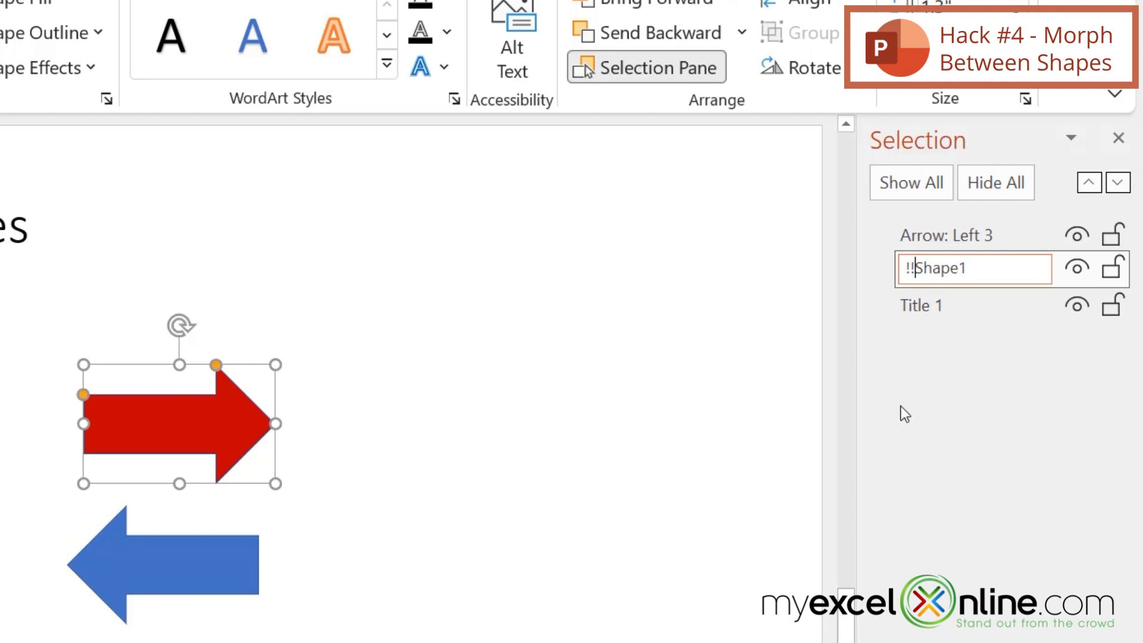
mouse_move(744, 512)
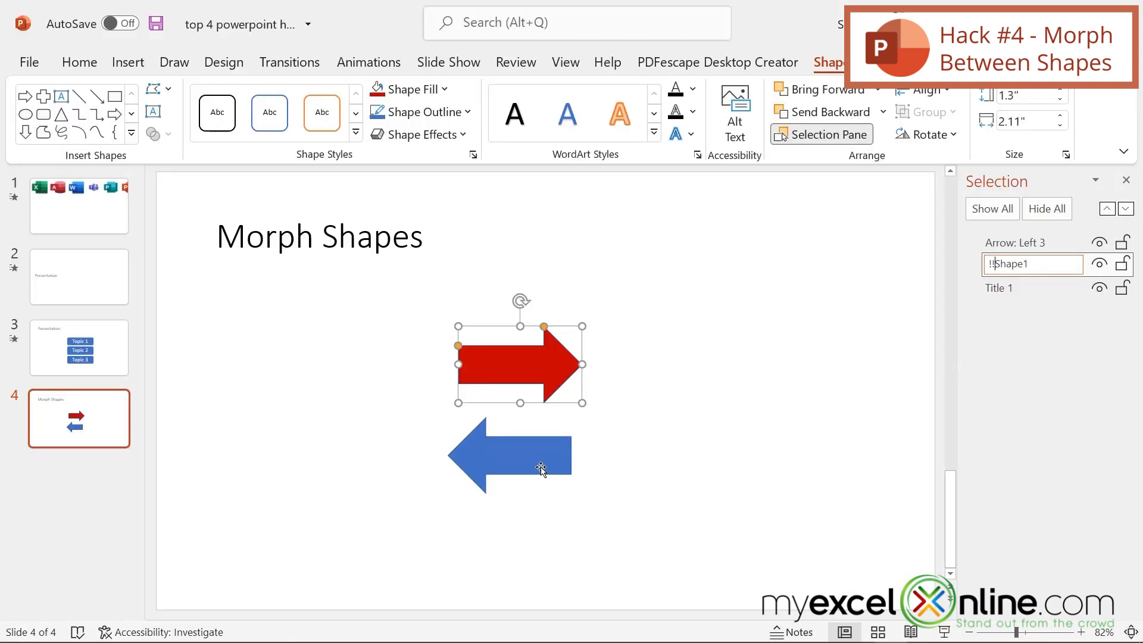
Step: Rename 'Arrow: Left 3' to !!Shape2 in the Selection Pane and deselect the arrows
left_click(510, 455)
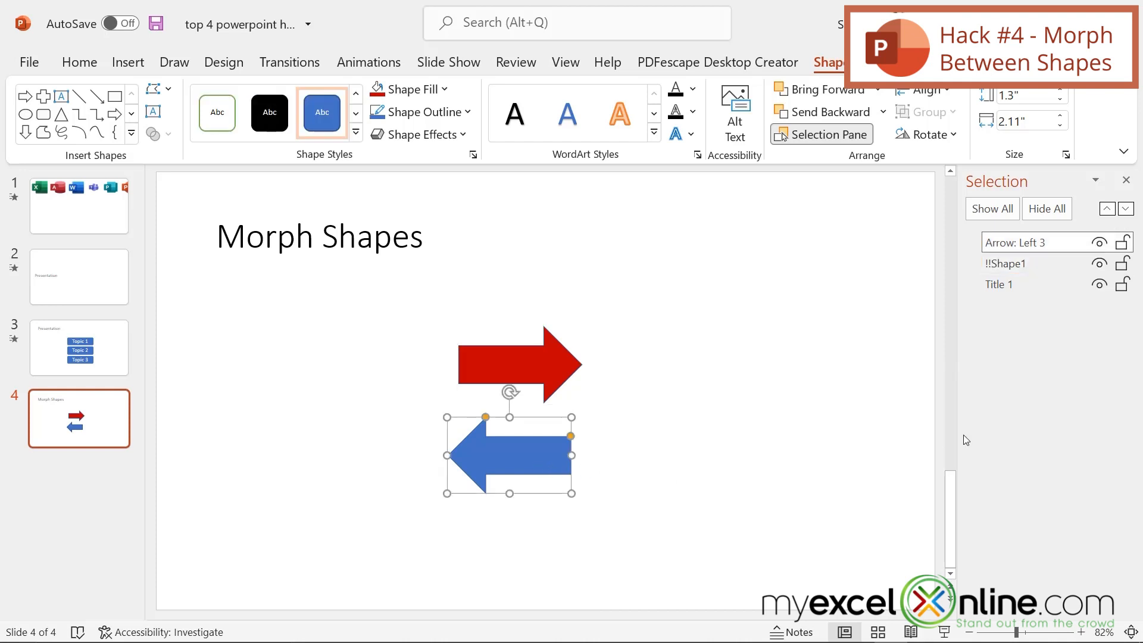
mouse_move(1036, 250)
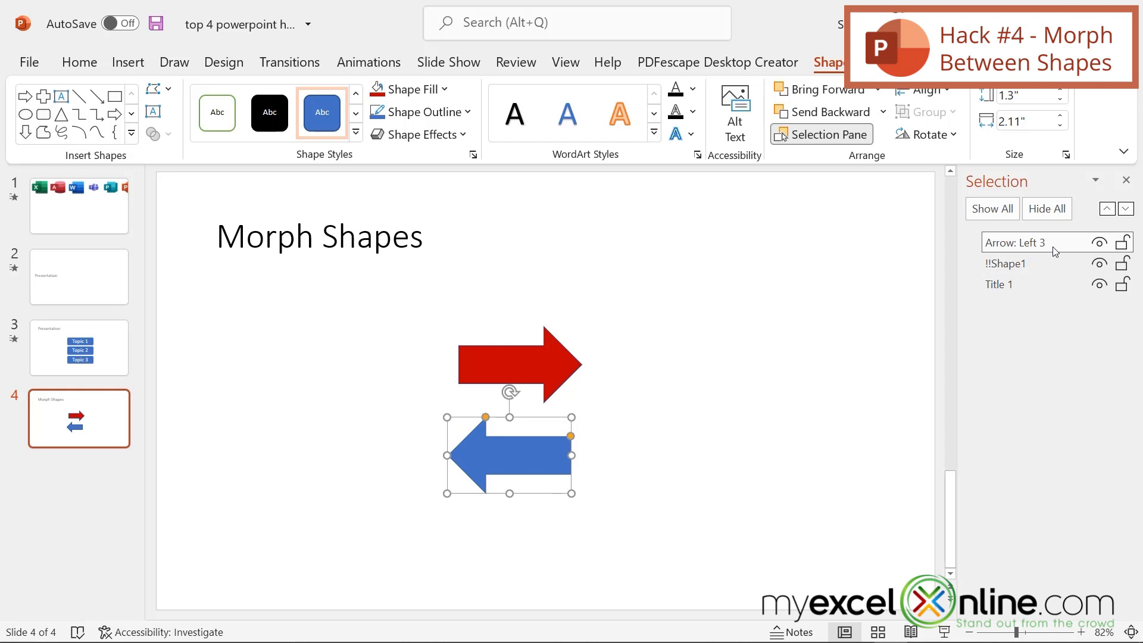
double_click(1014, 243)
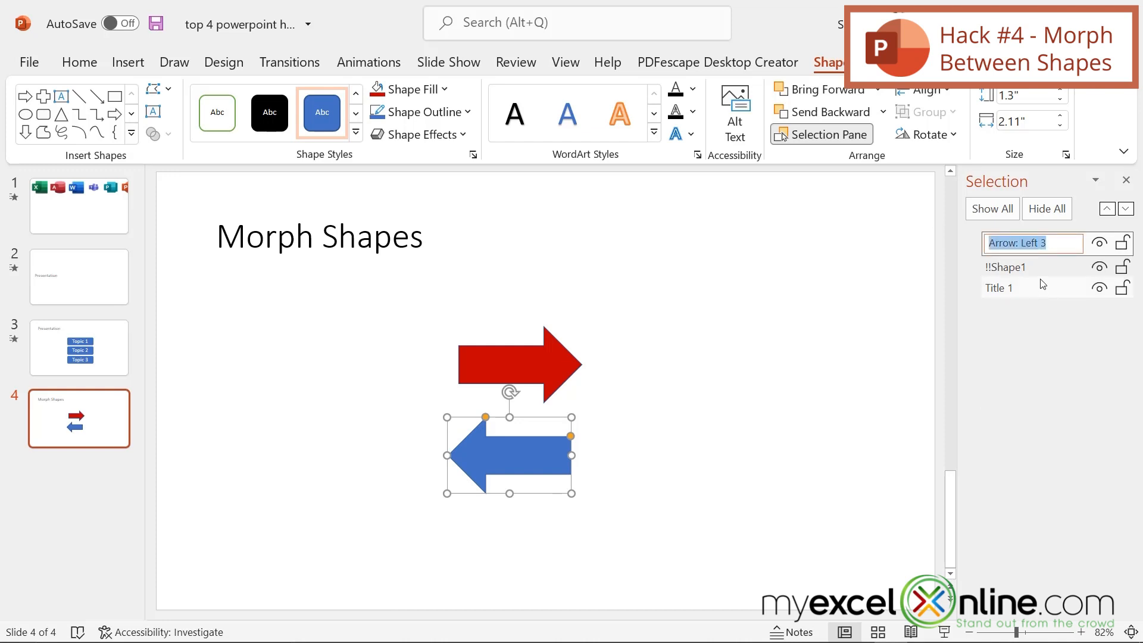
type("!!Shape2")
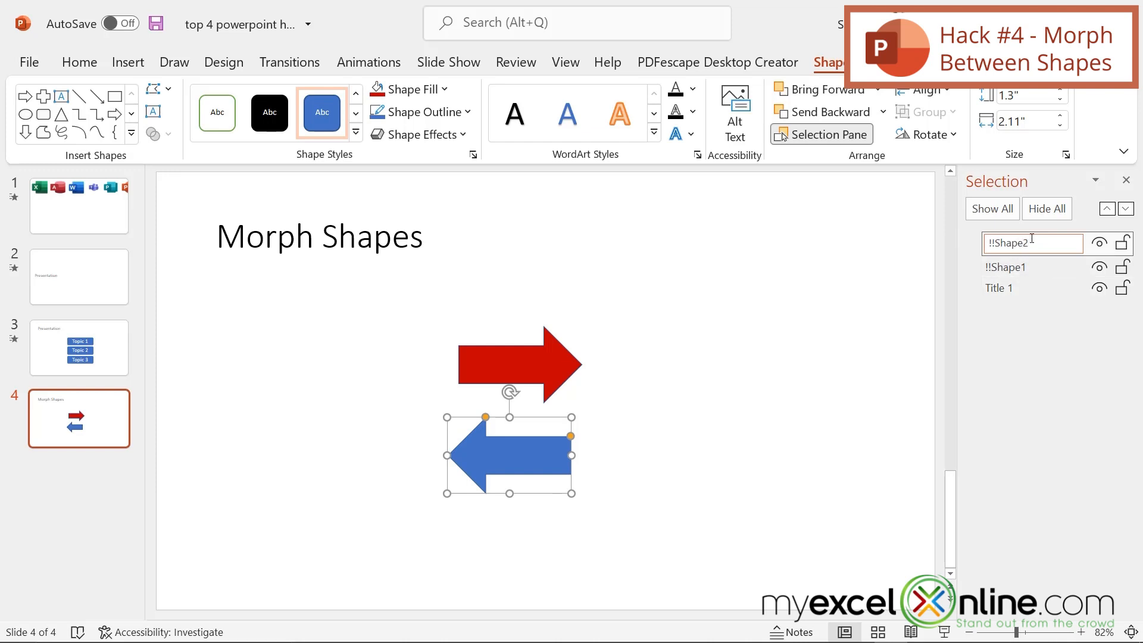
left_click(792, 390)
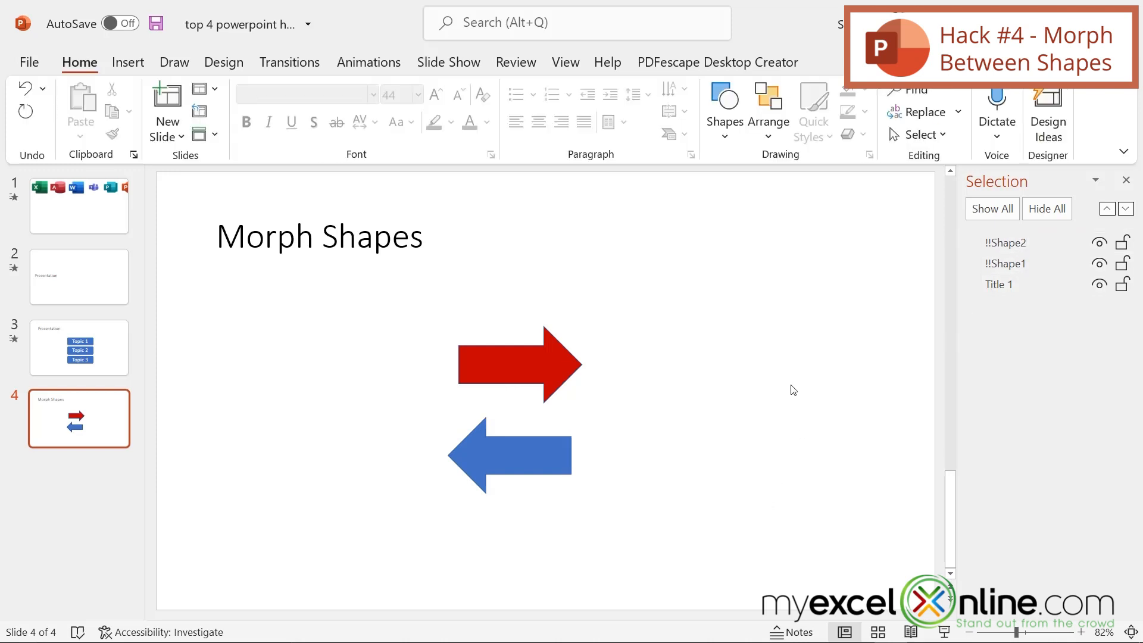
mouse_move(740, 354)
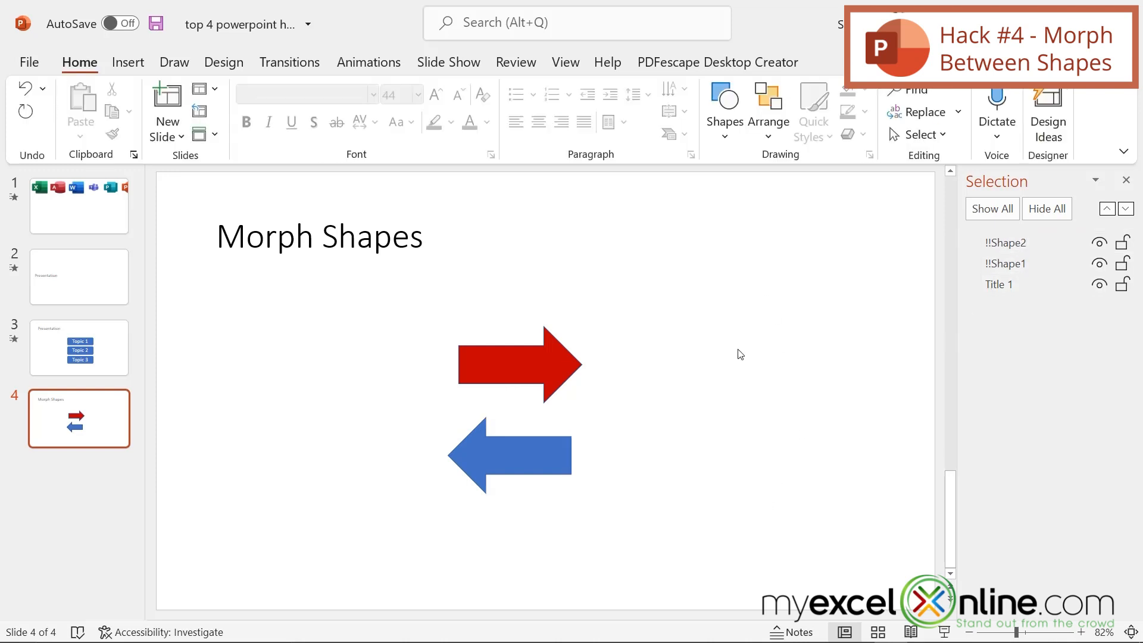
Step: Duplicate slide 4 and flip the red and blue arrows horizontally on slide 5
right_click(79, 418)
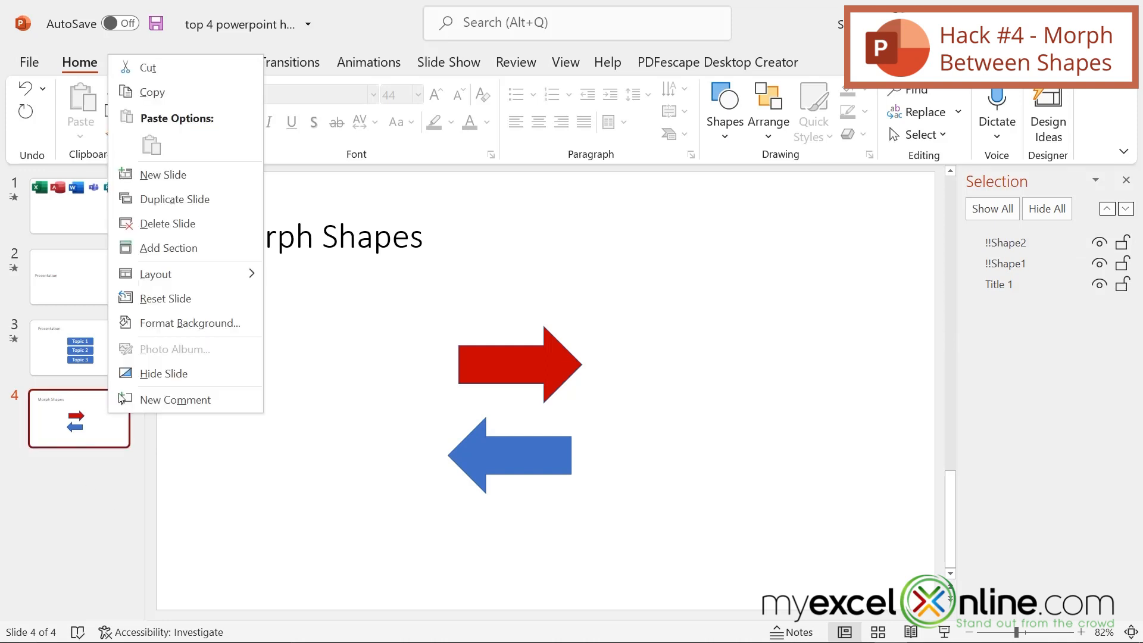
left_click(175, 198)
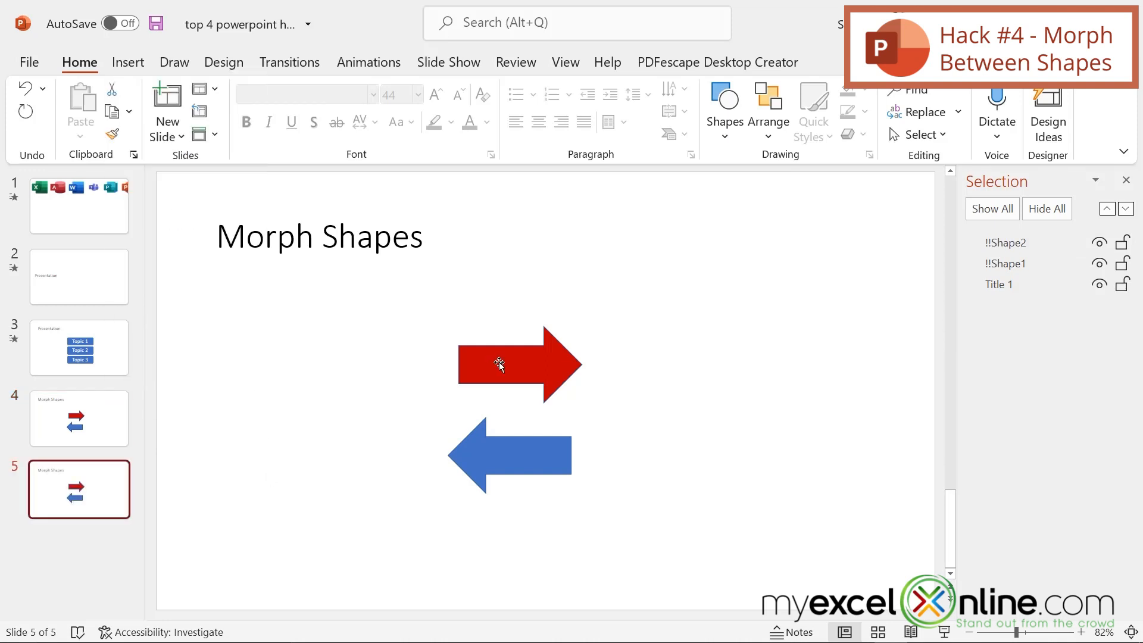
left_click(510, 365)
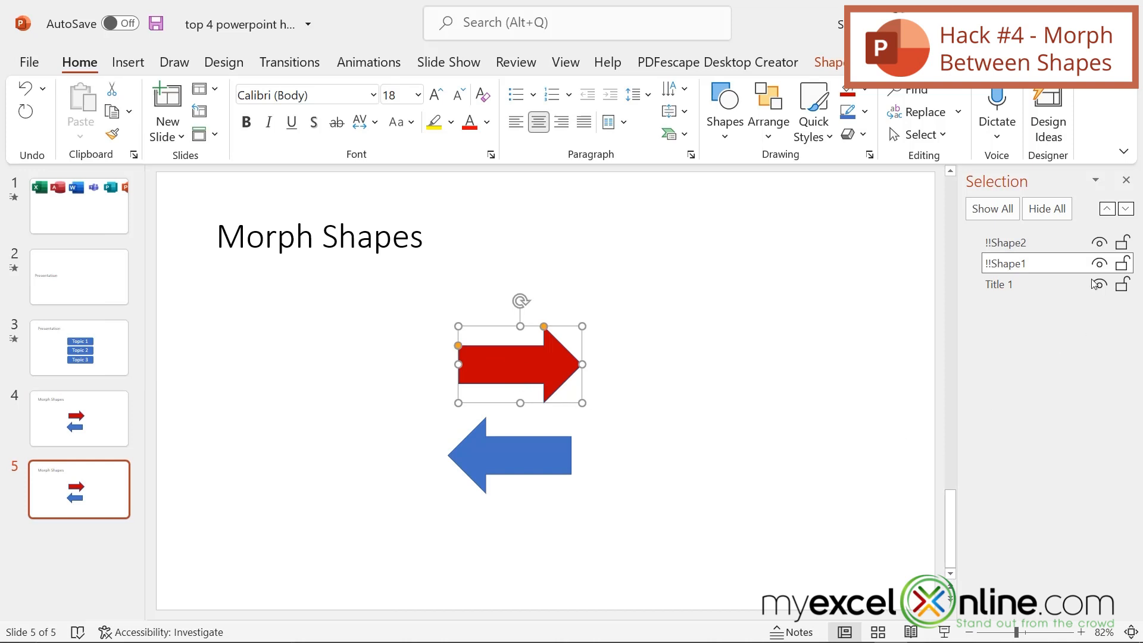
mouse_move(1032, 270)
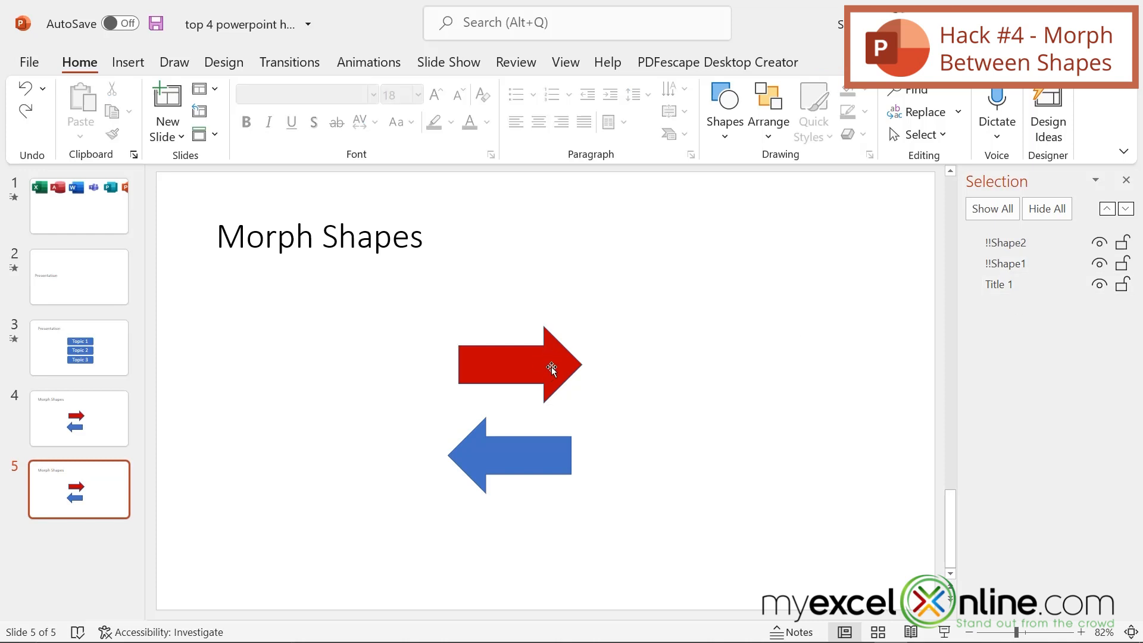
left_click(79, 419)
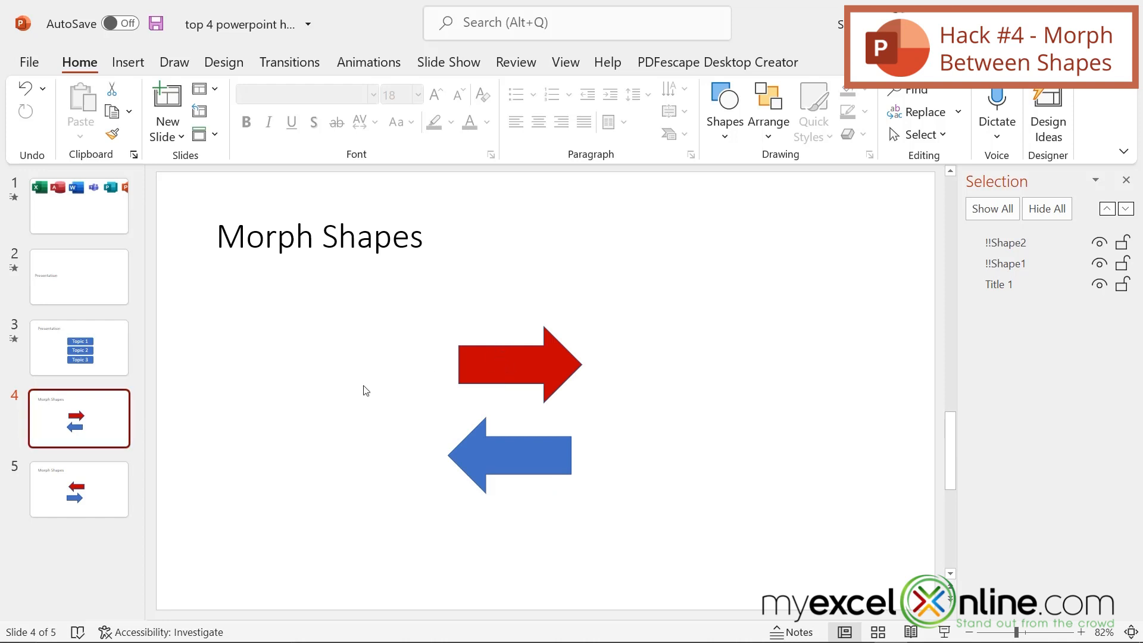
left_click(79, 489)
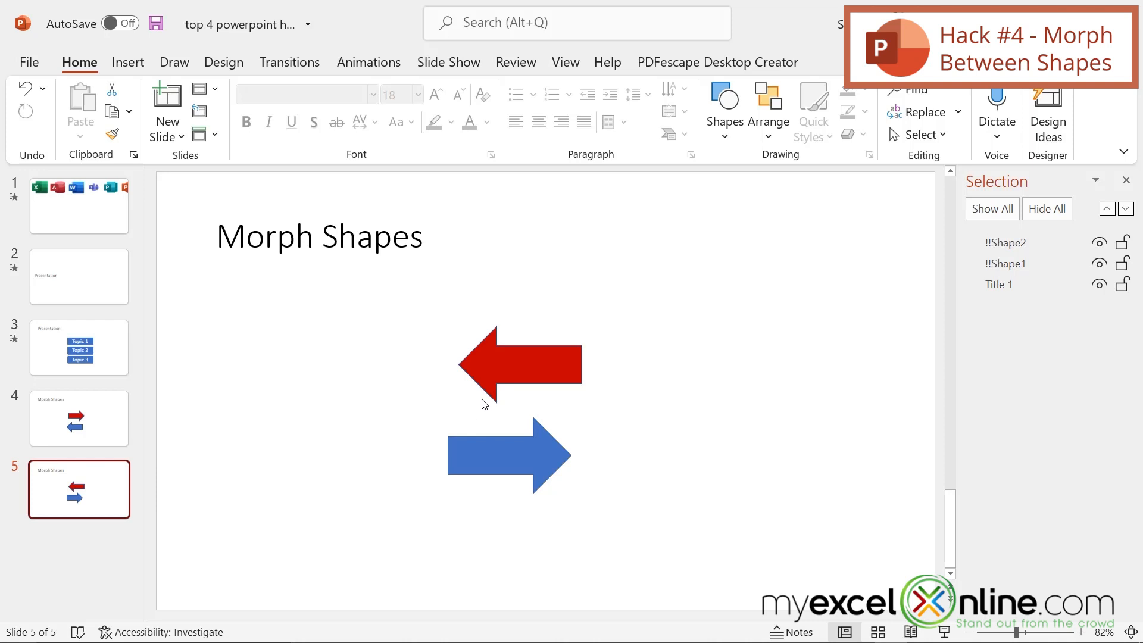
mouse_move(102, 543)
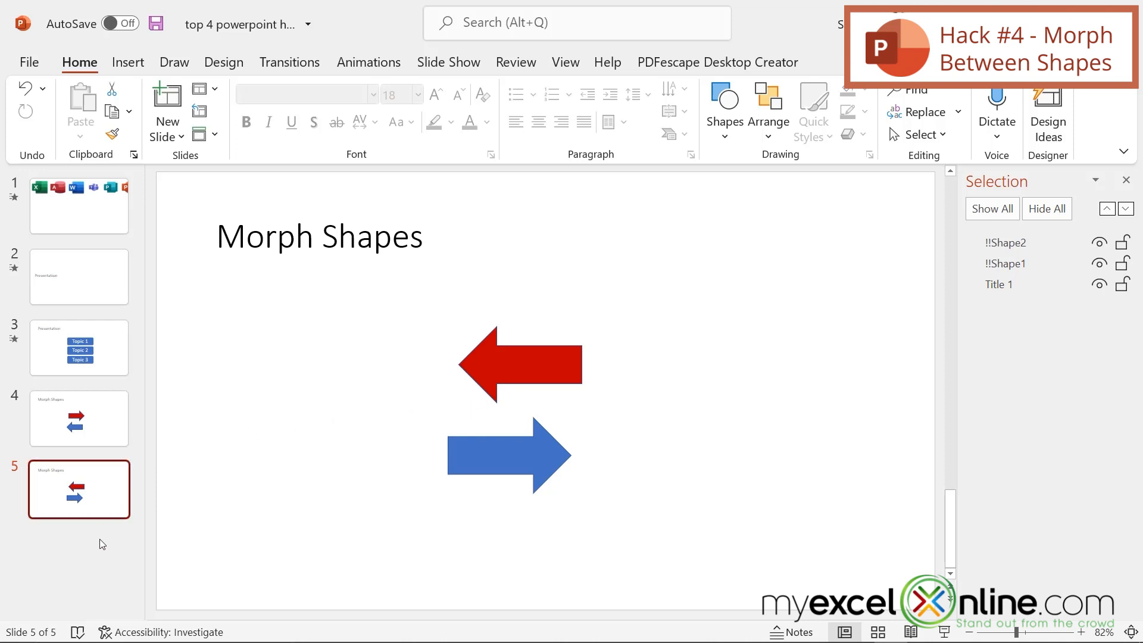
mouse_move(48, 493)
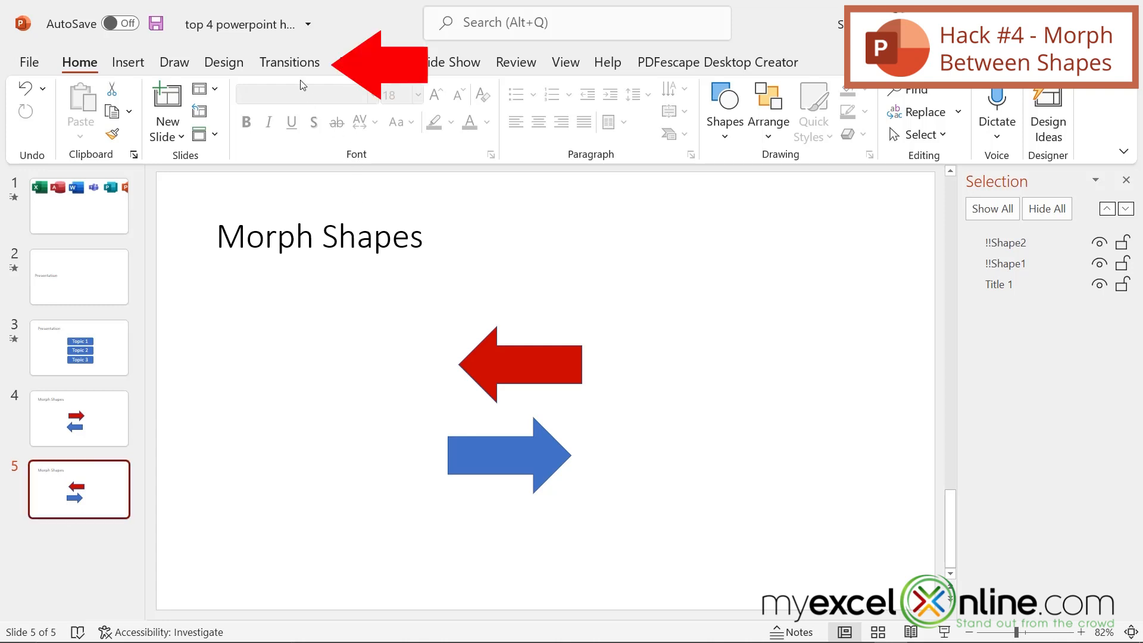
Step: Apply the Morph transition to slide 5, then return to the original arrows slide 4
left_click(289, 62)
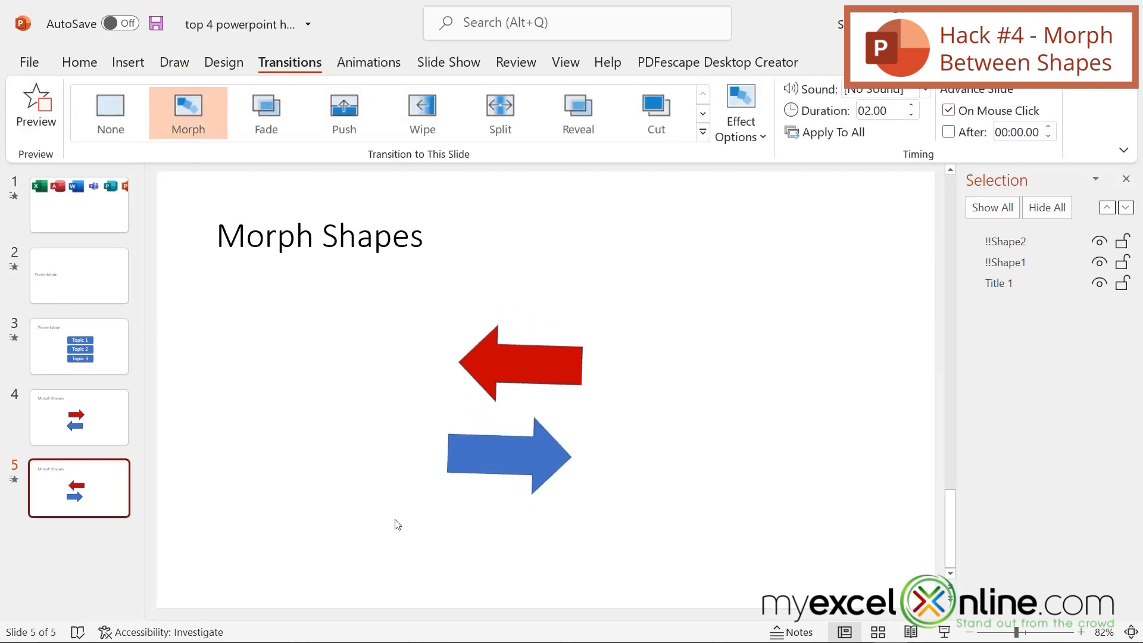
mouse_move(536, 467)
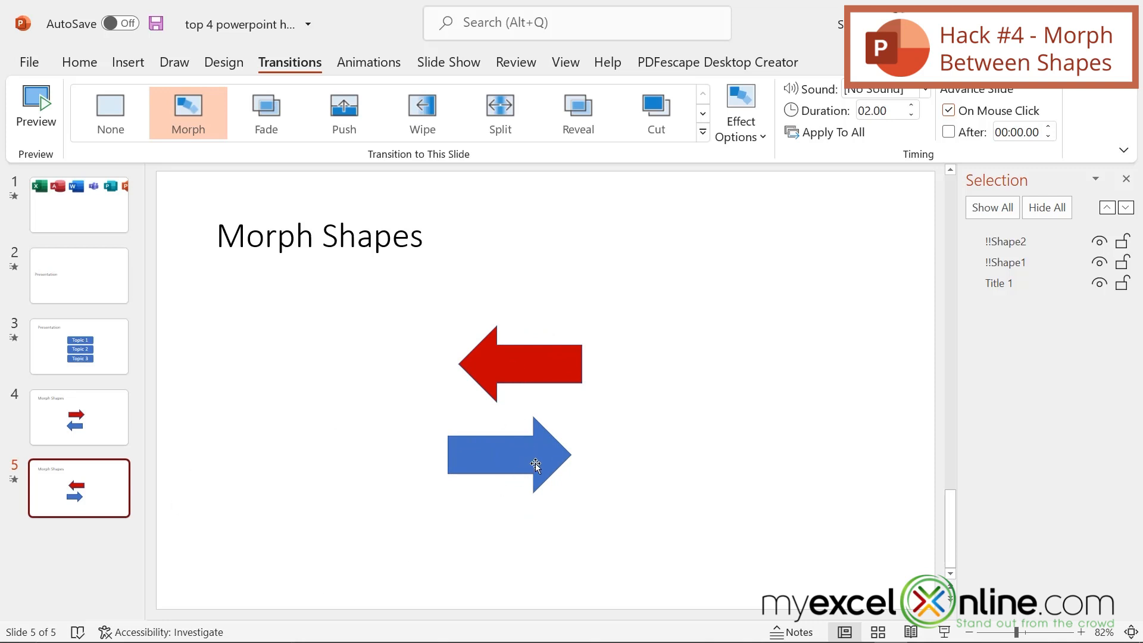
left_click(78, 416)
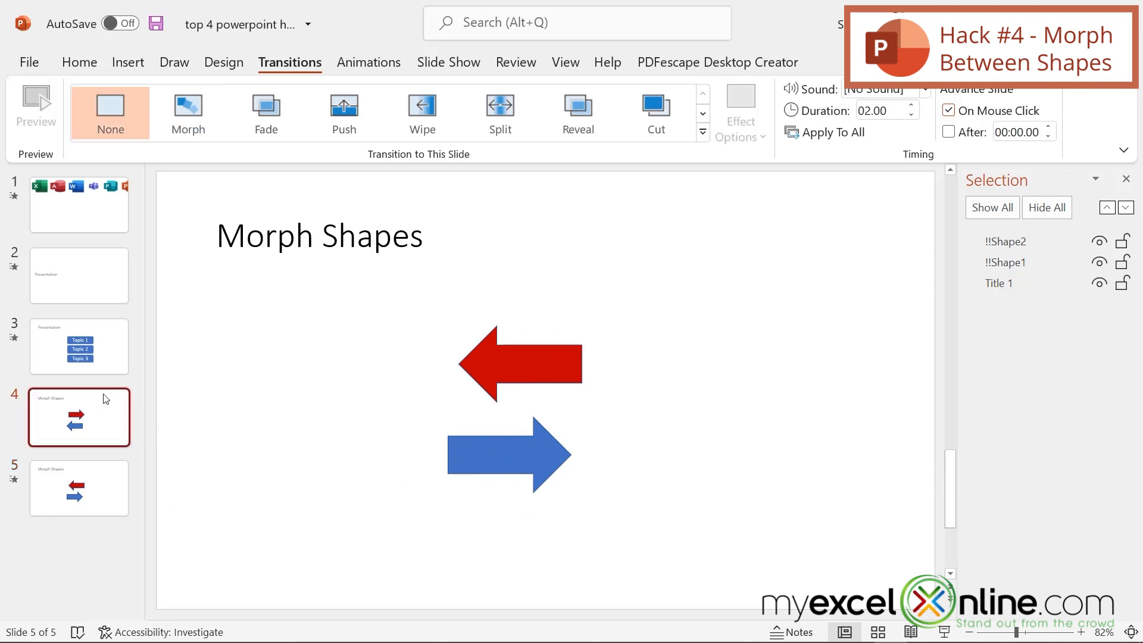